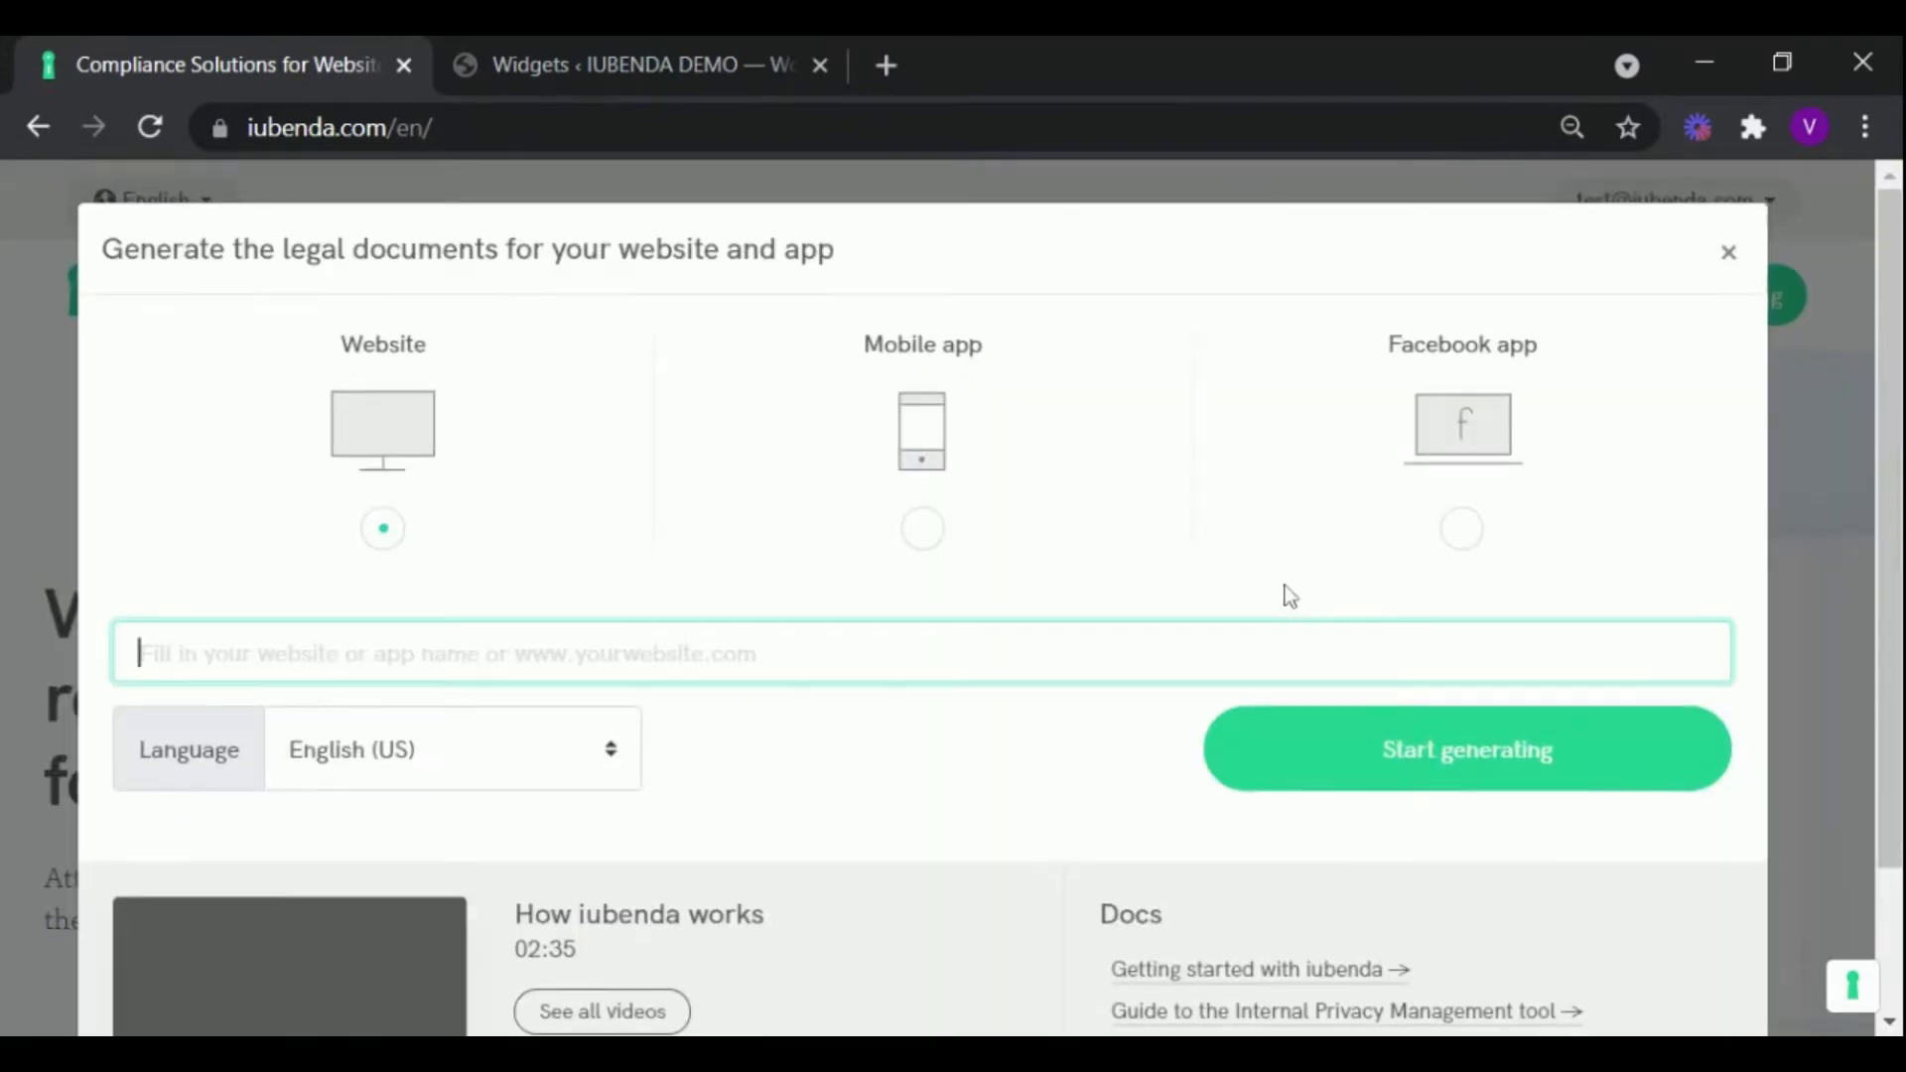
type("http://support.iubstack.website/")
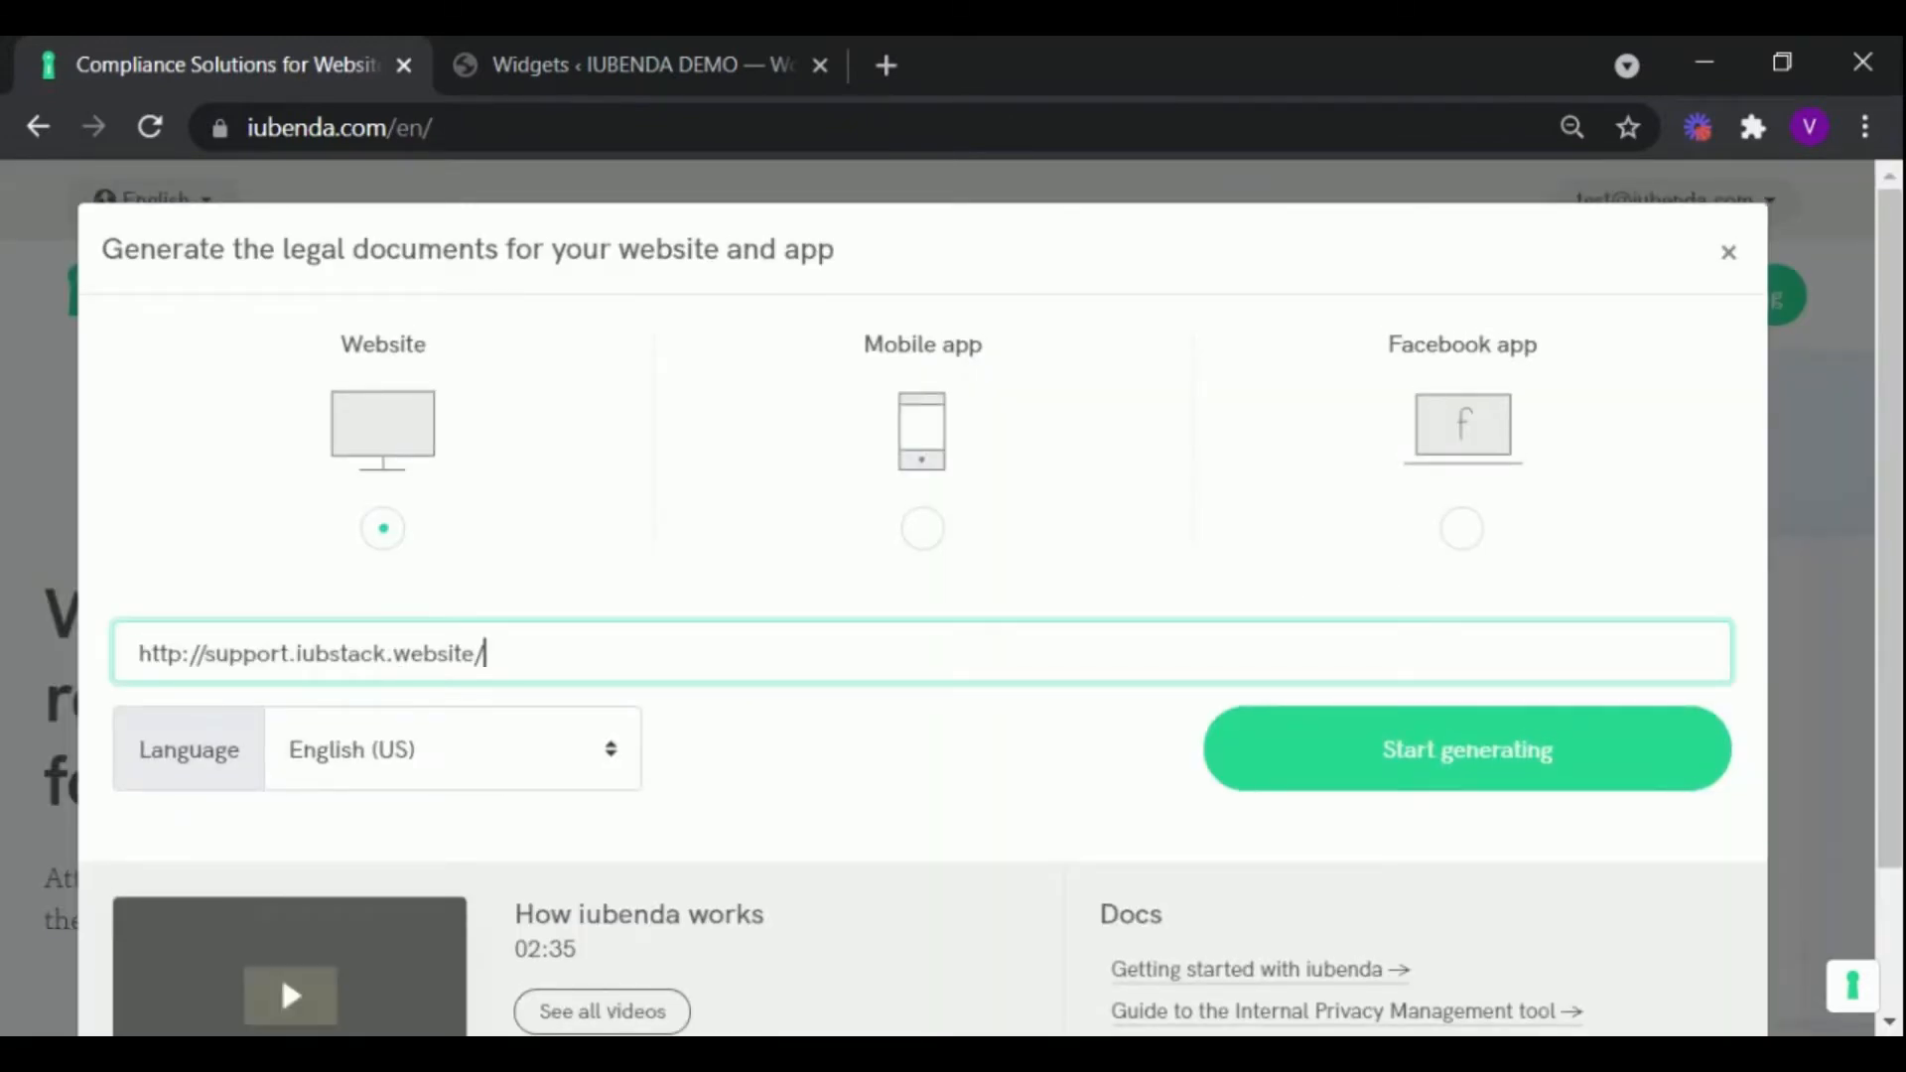
left_click(1465, 748)
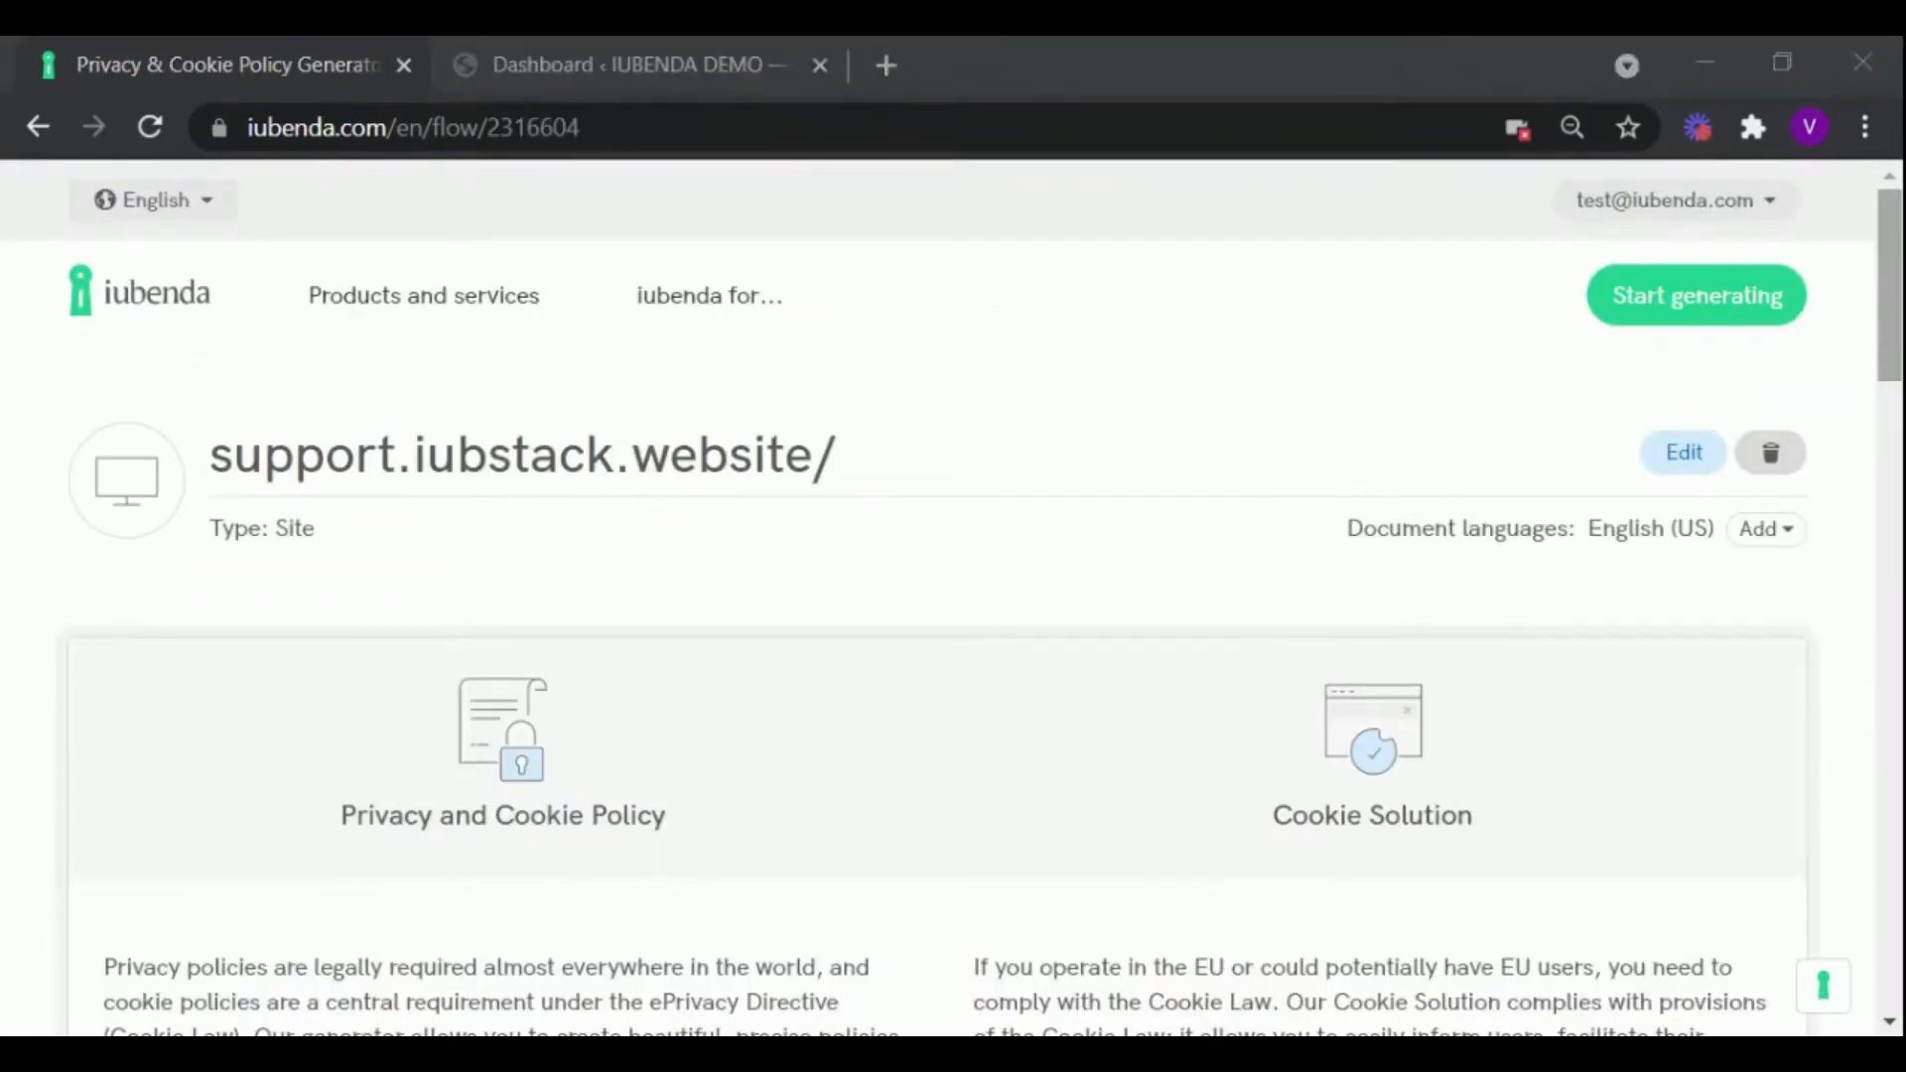
Step: Begin generating the Privacy and Cookie Policy for the site
scroll("down", 3)
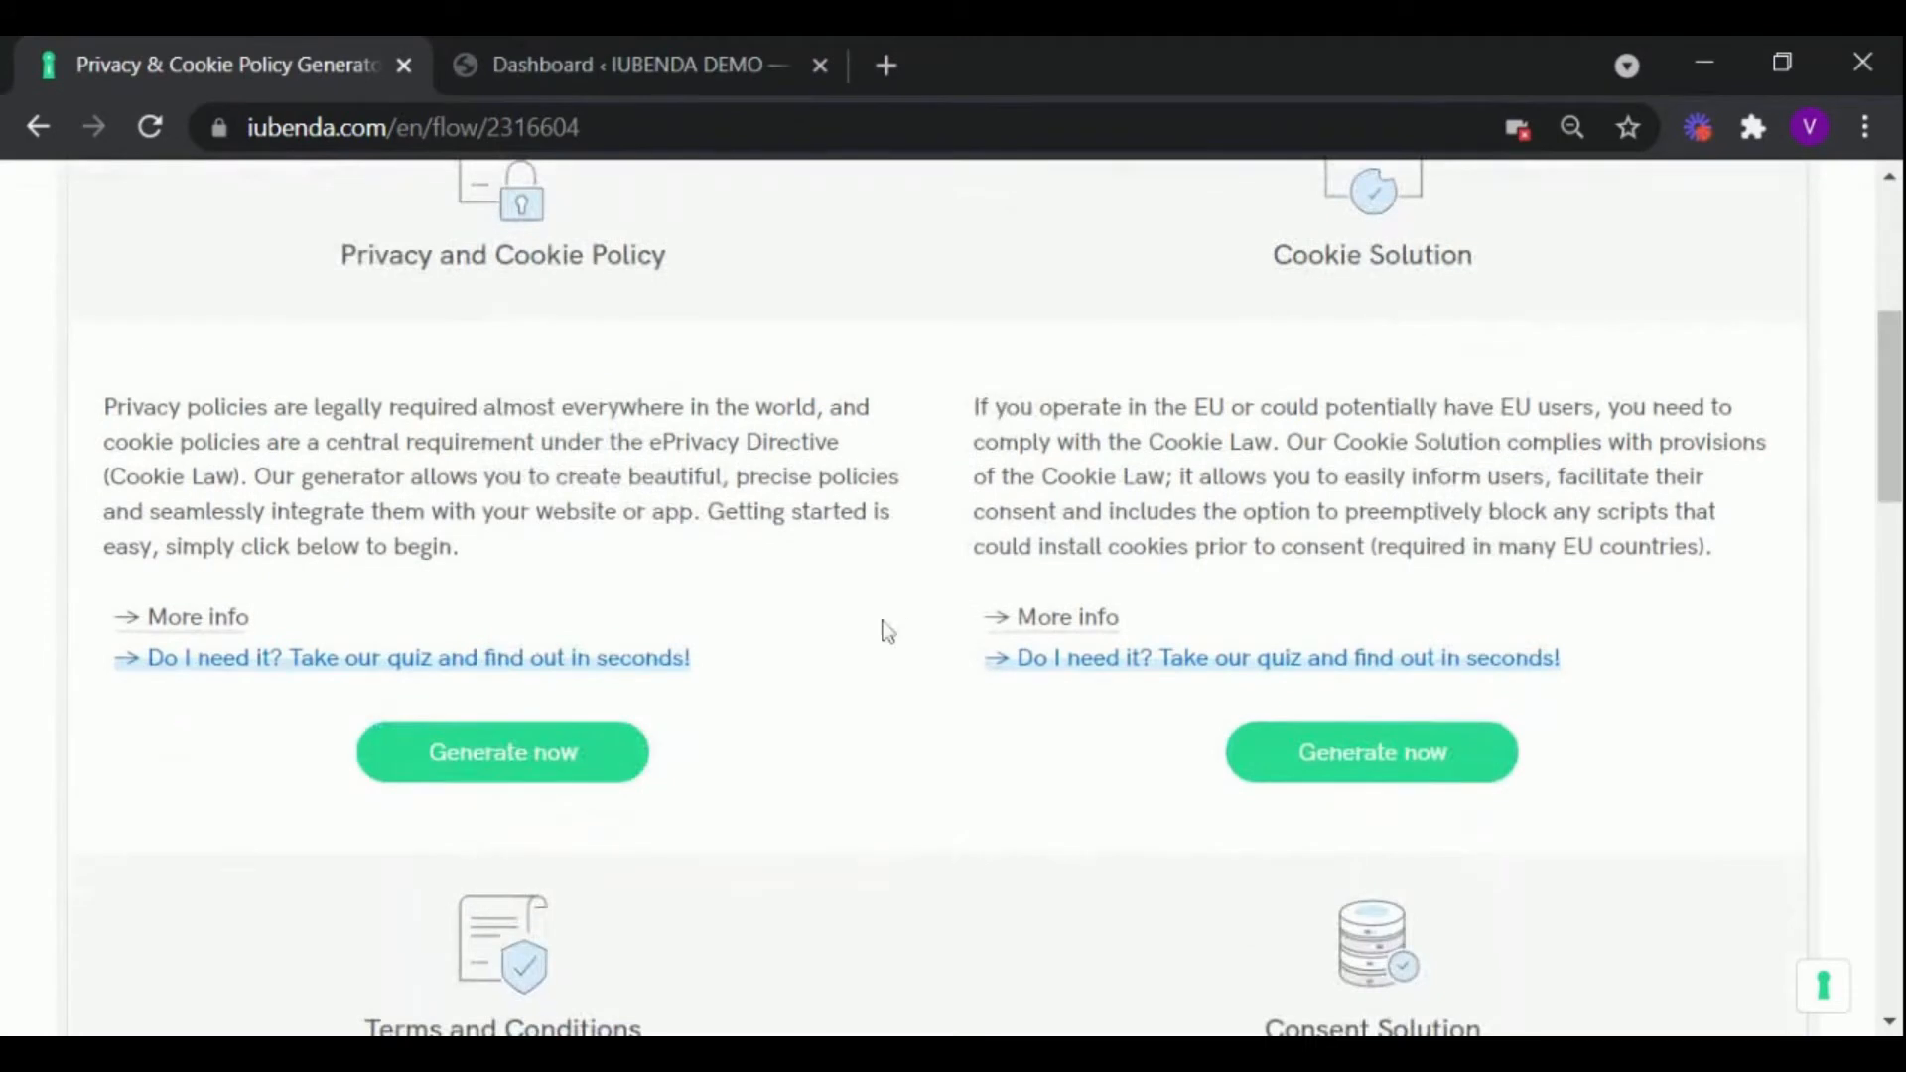
mouse_move(534, 798)
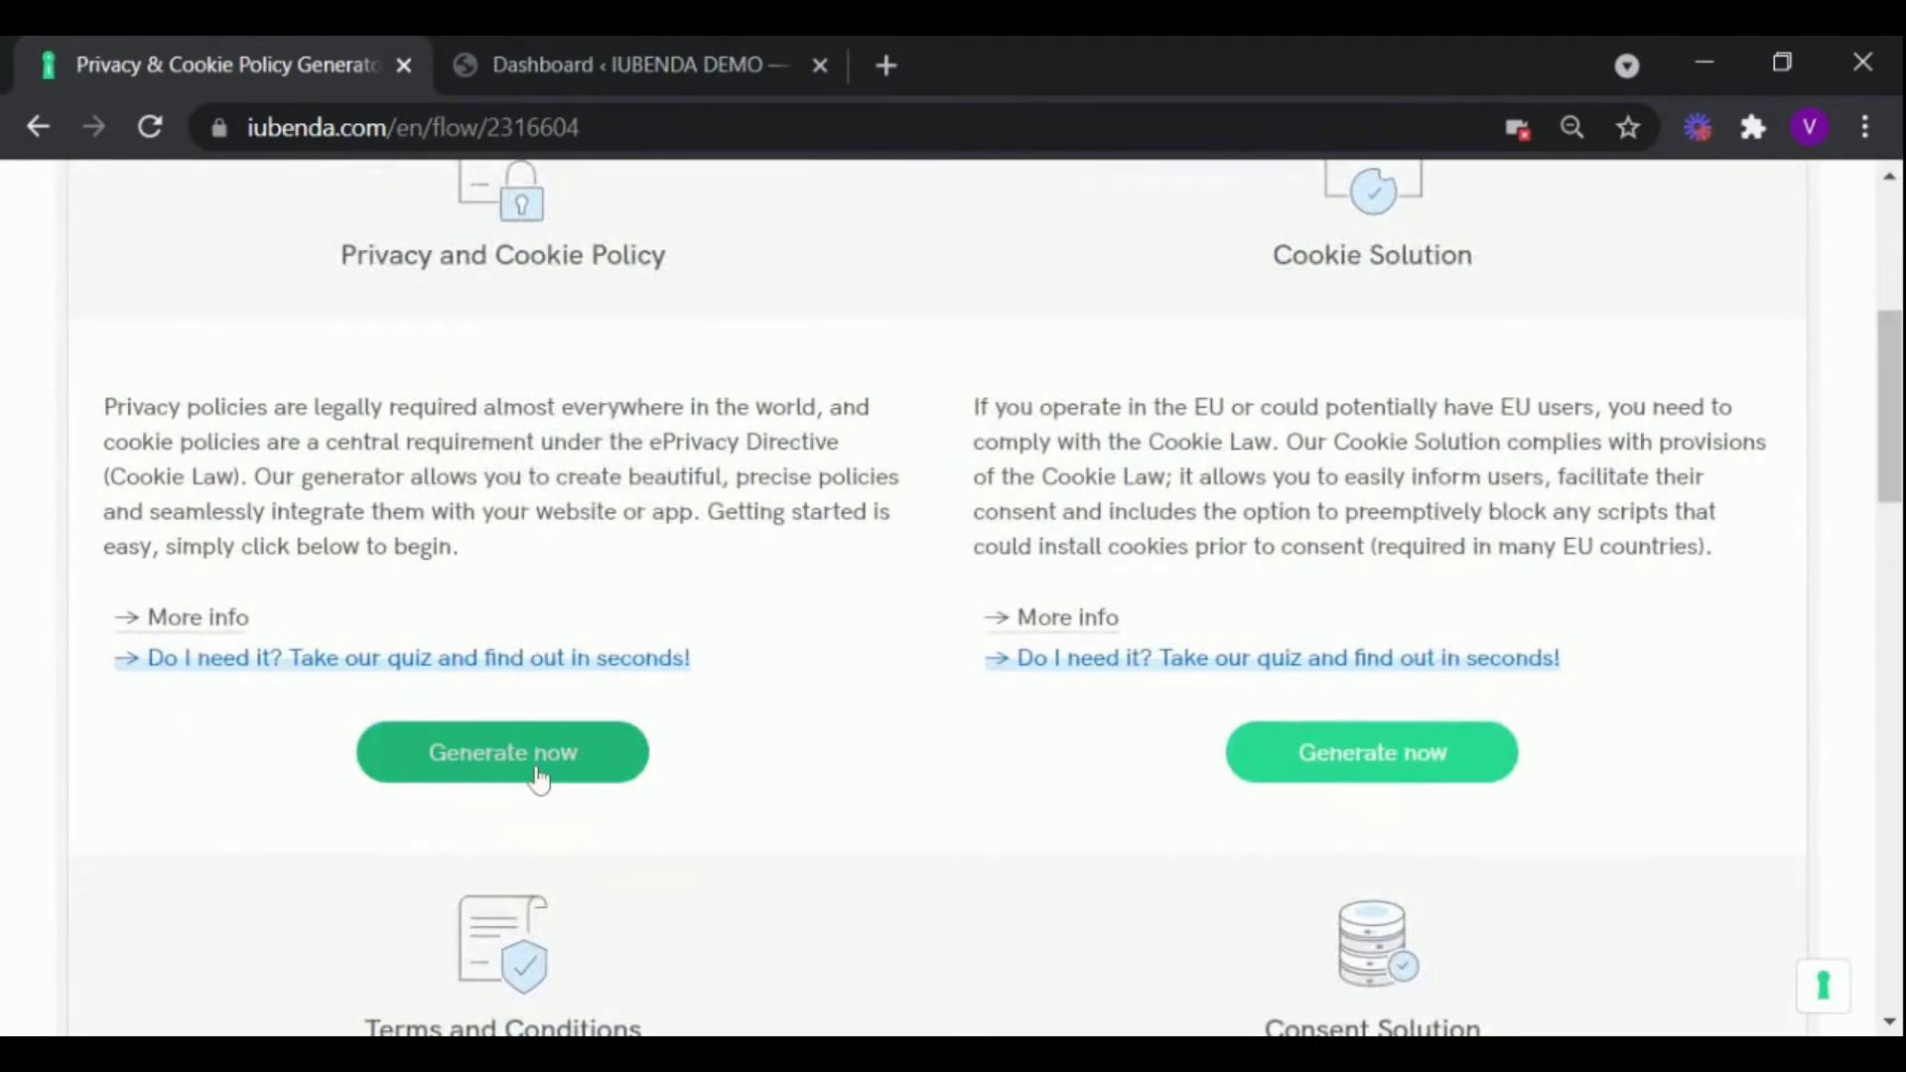
mouse_move(741, 838)
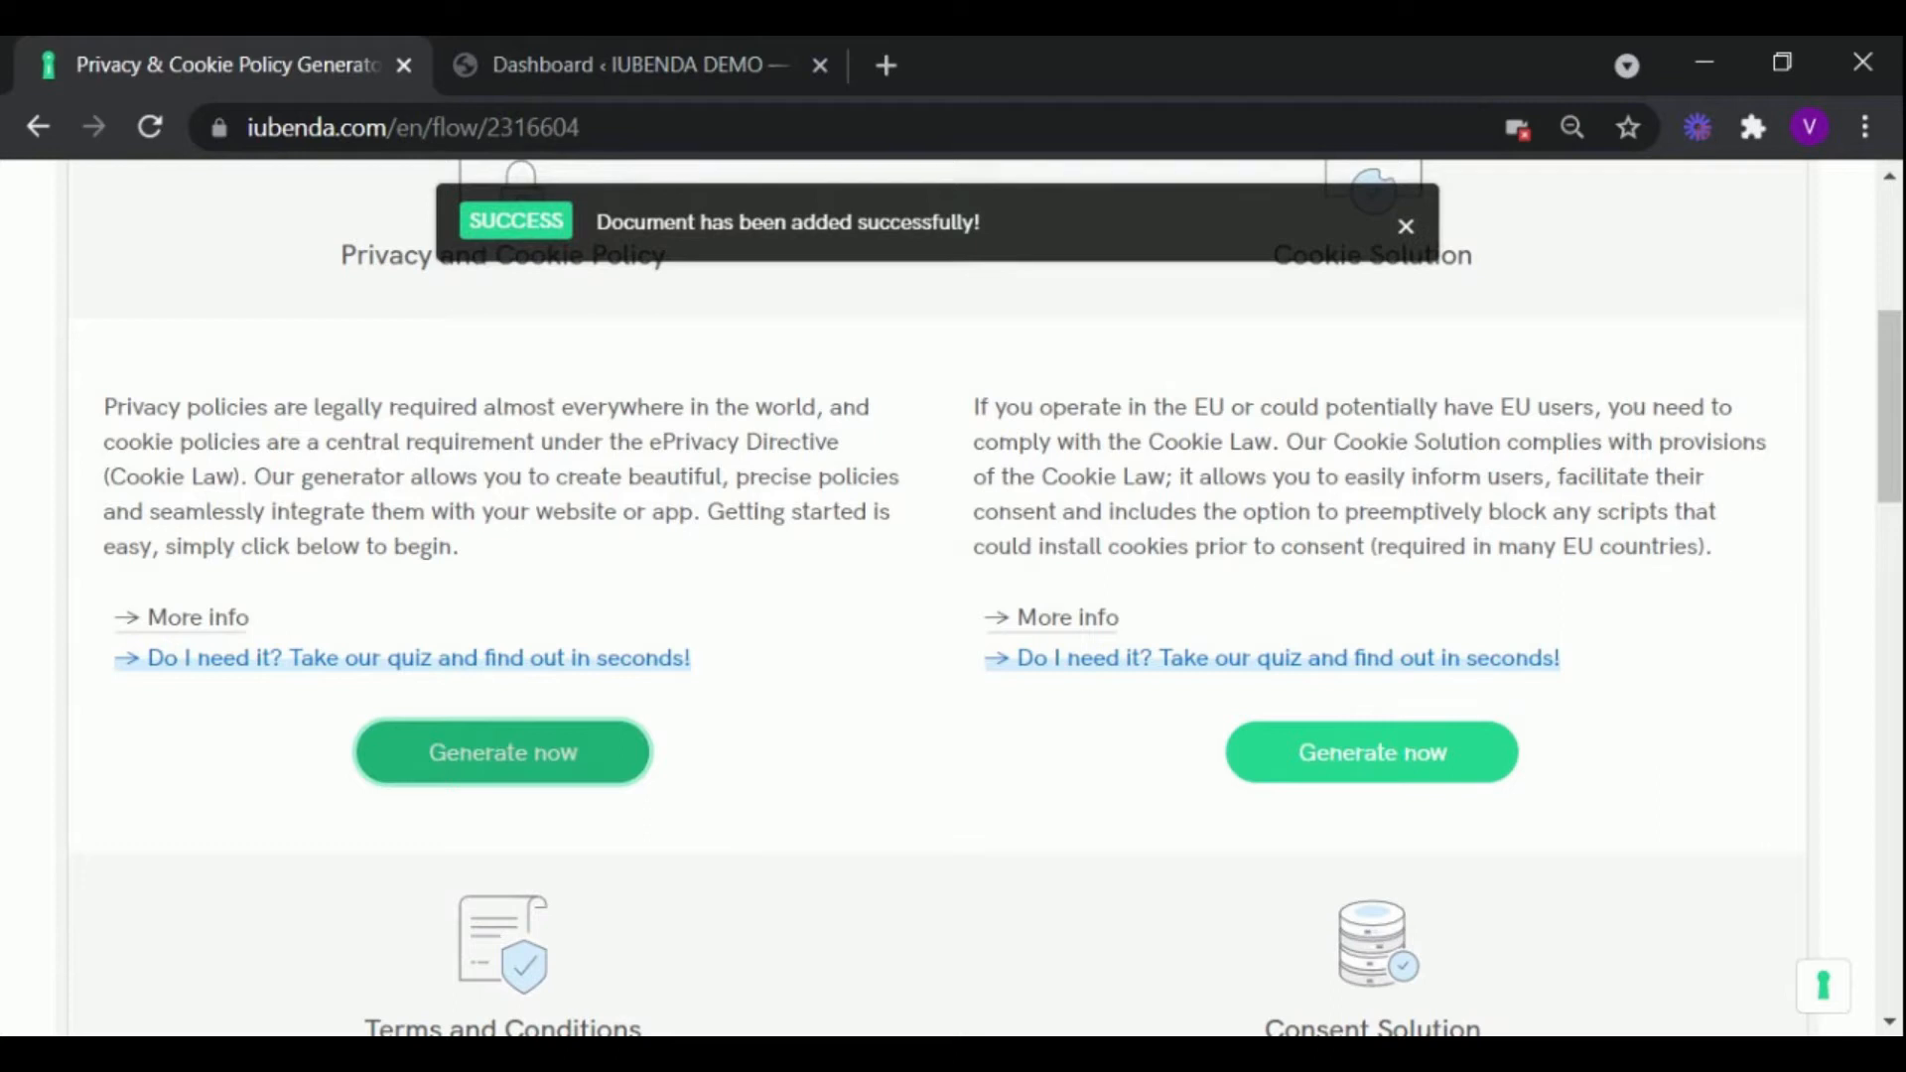
left_click(502, 750)
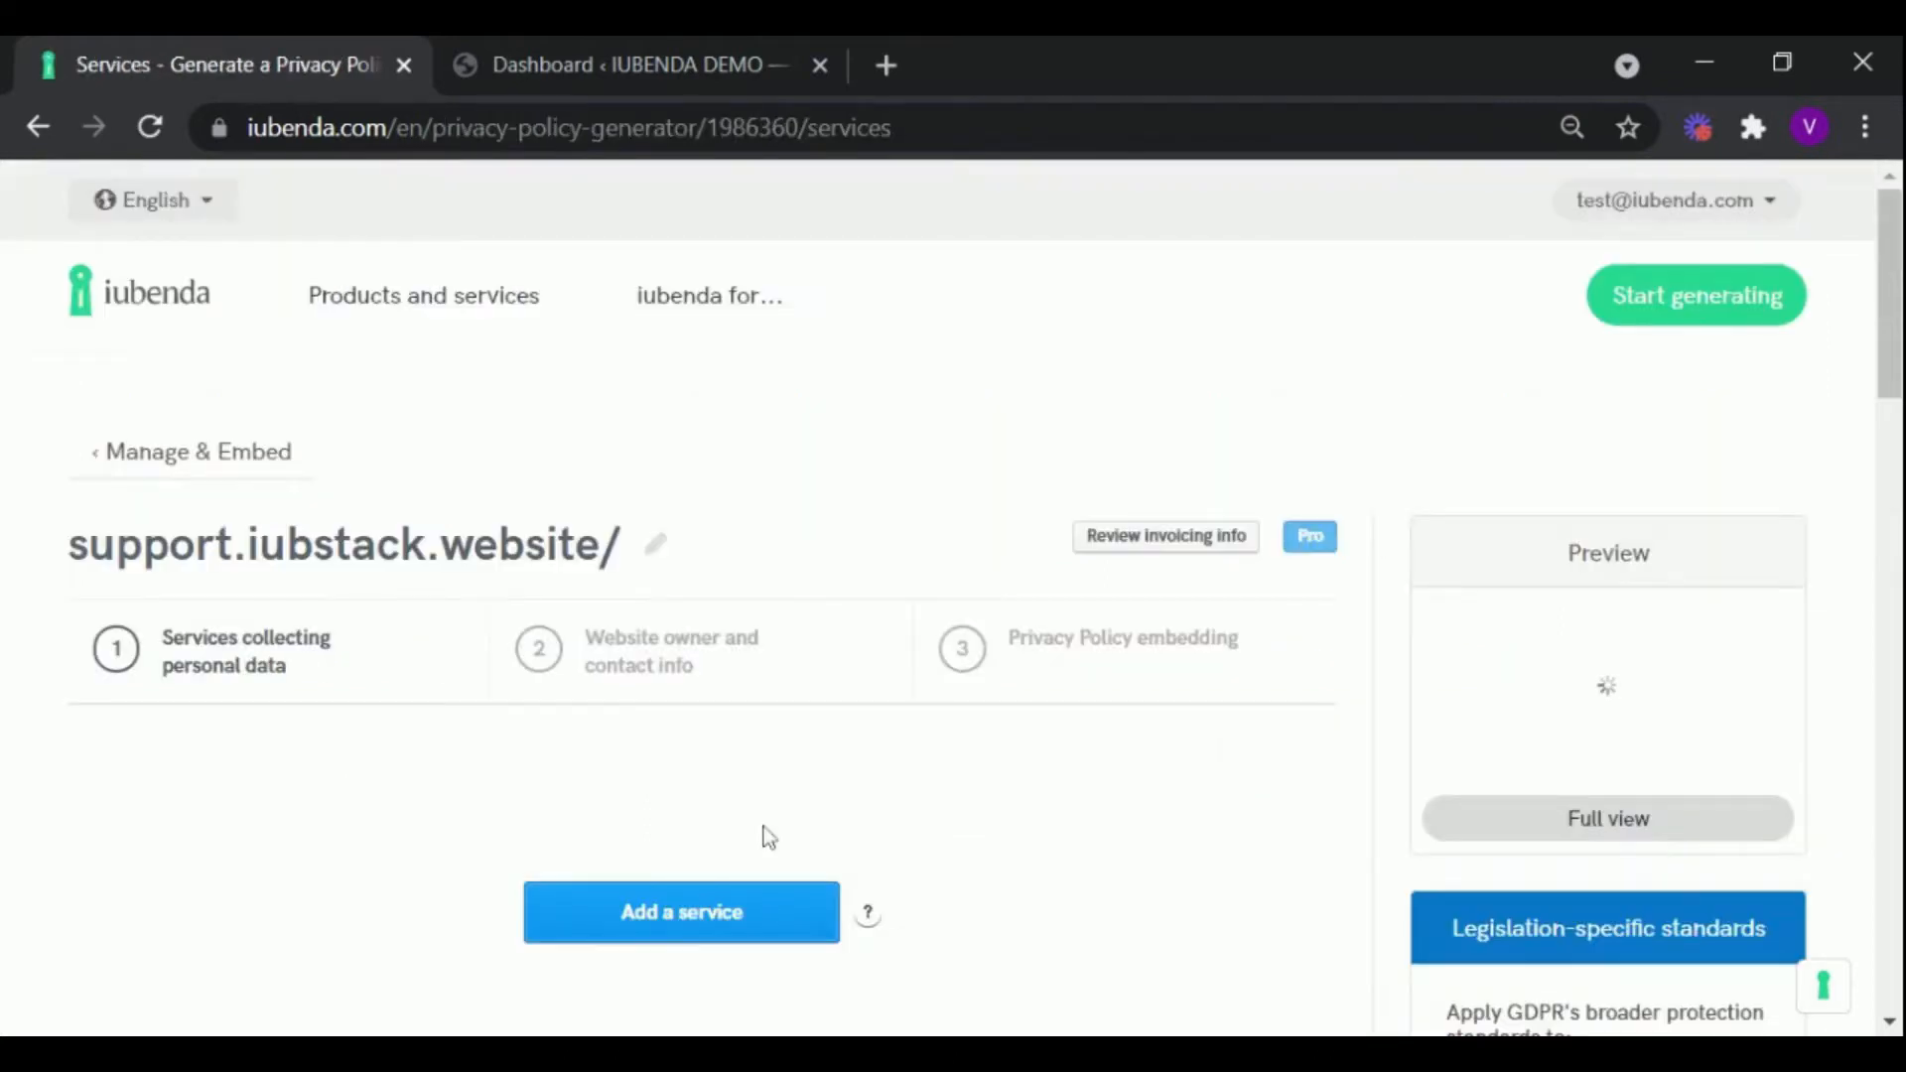
Step: Bring up the Add a service picker on the services step
scroll("down", 3)
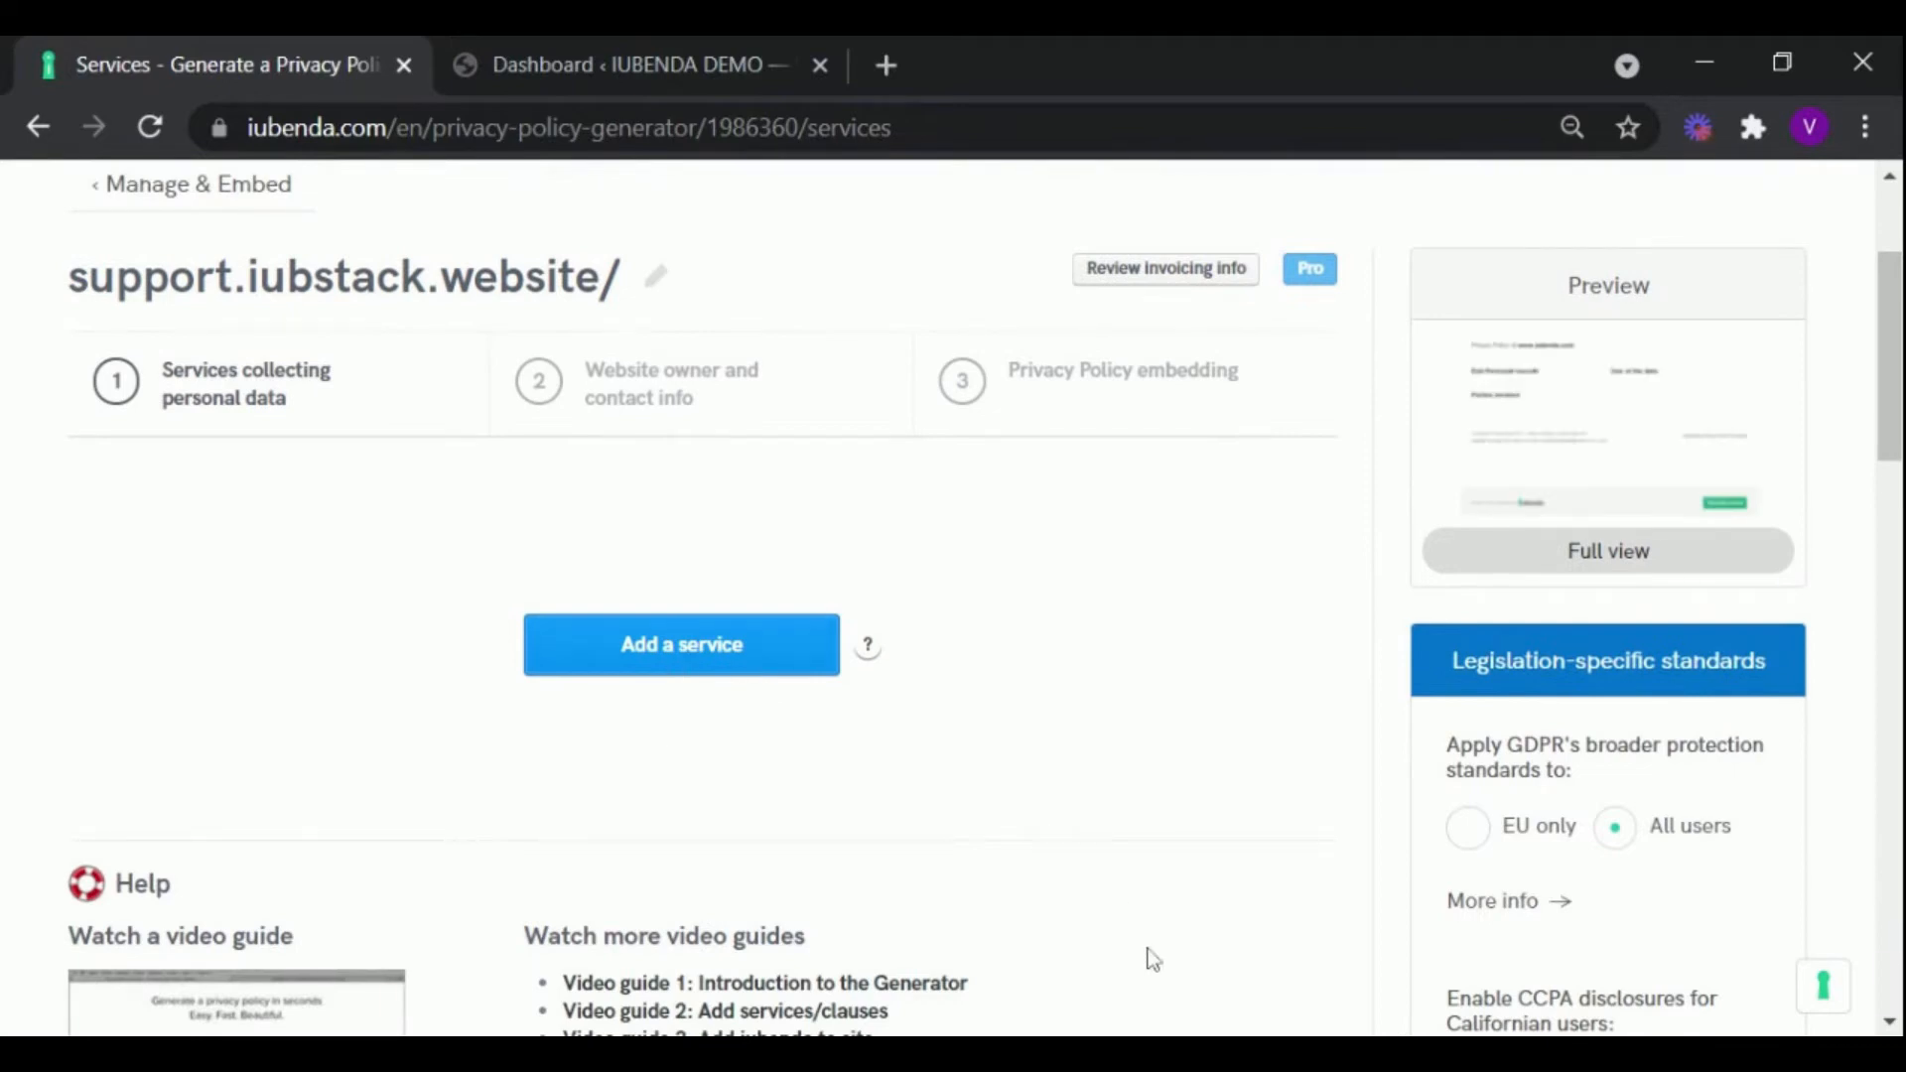
left_click(681, 643)
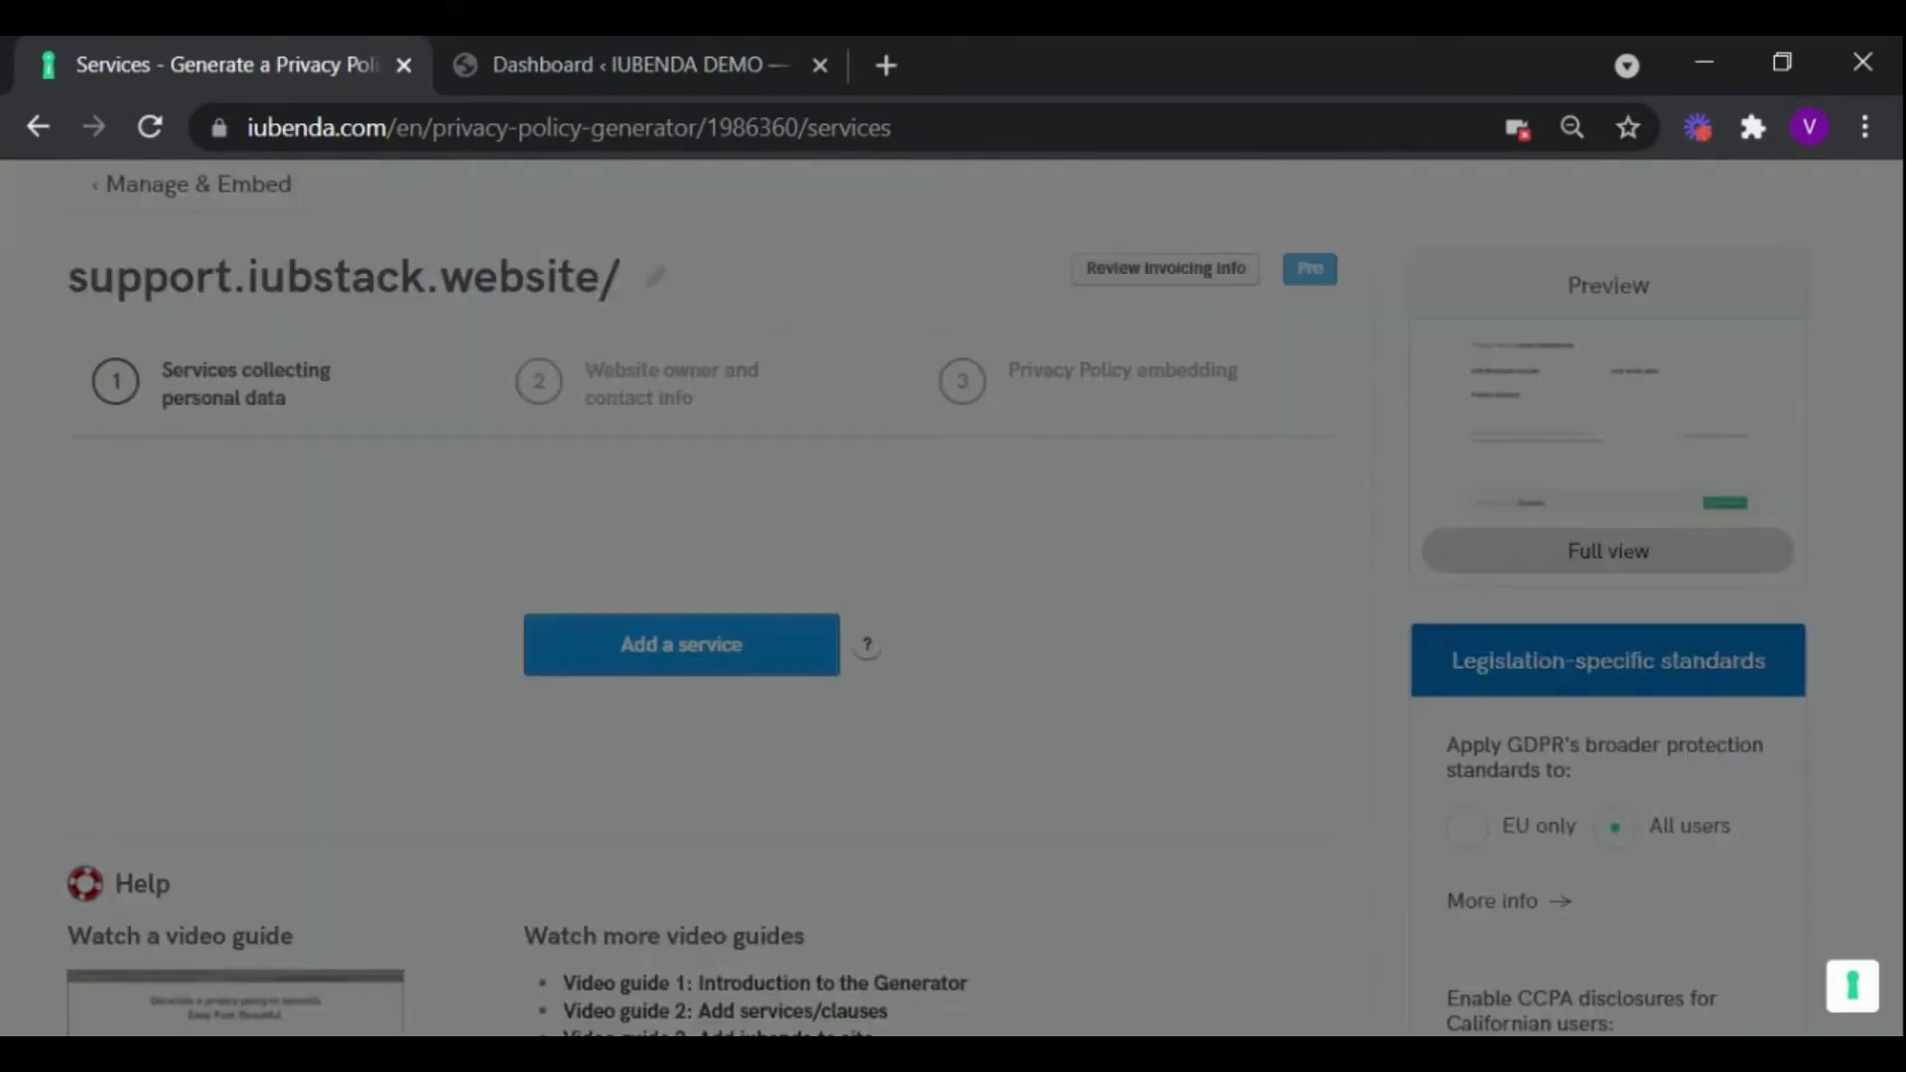
Step: Add fabulous-deals.com as a service, save it and continue to owner details
left_click(681, 644)
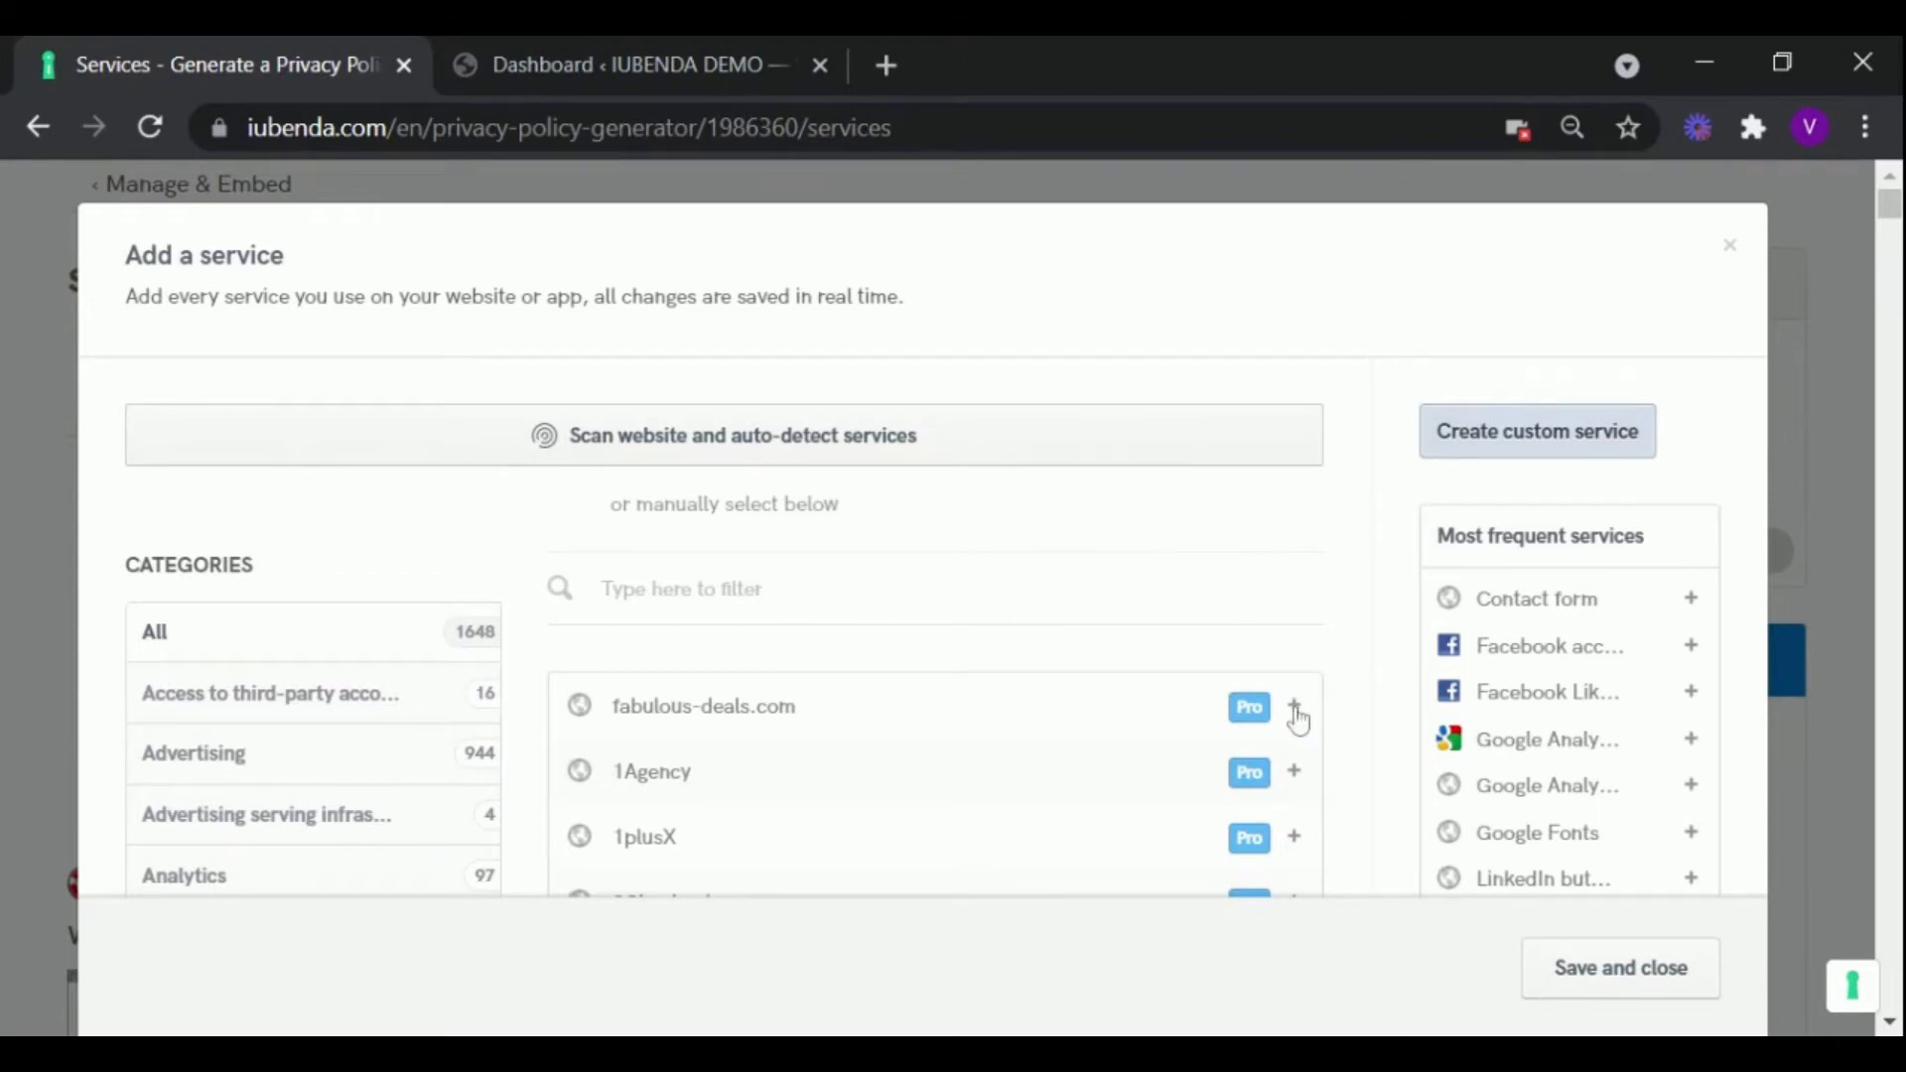
left_click(1294, 707)
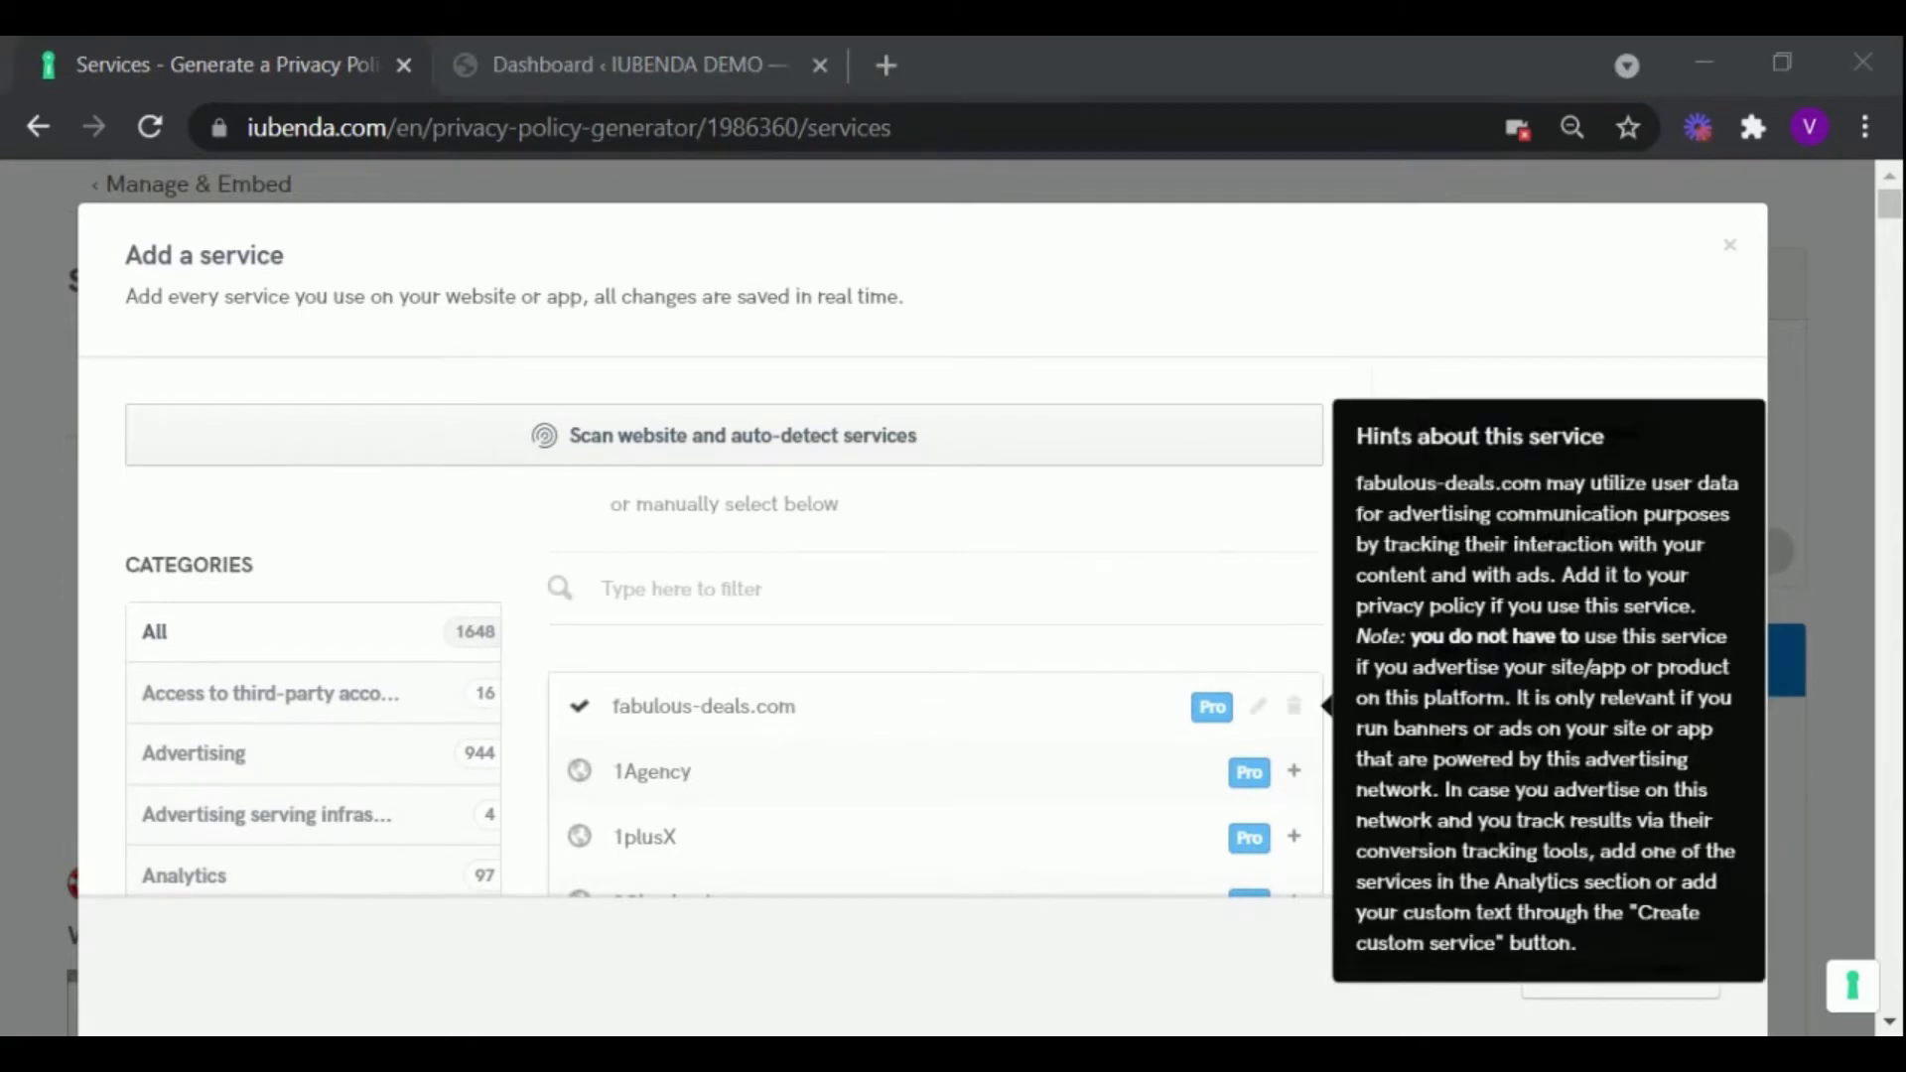
mouse_move(1251, 615)
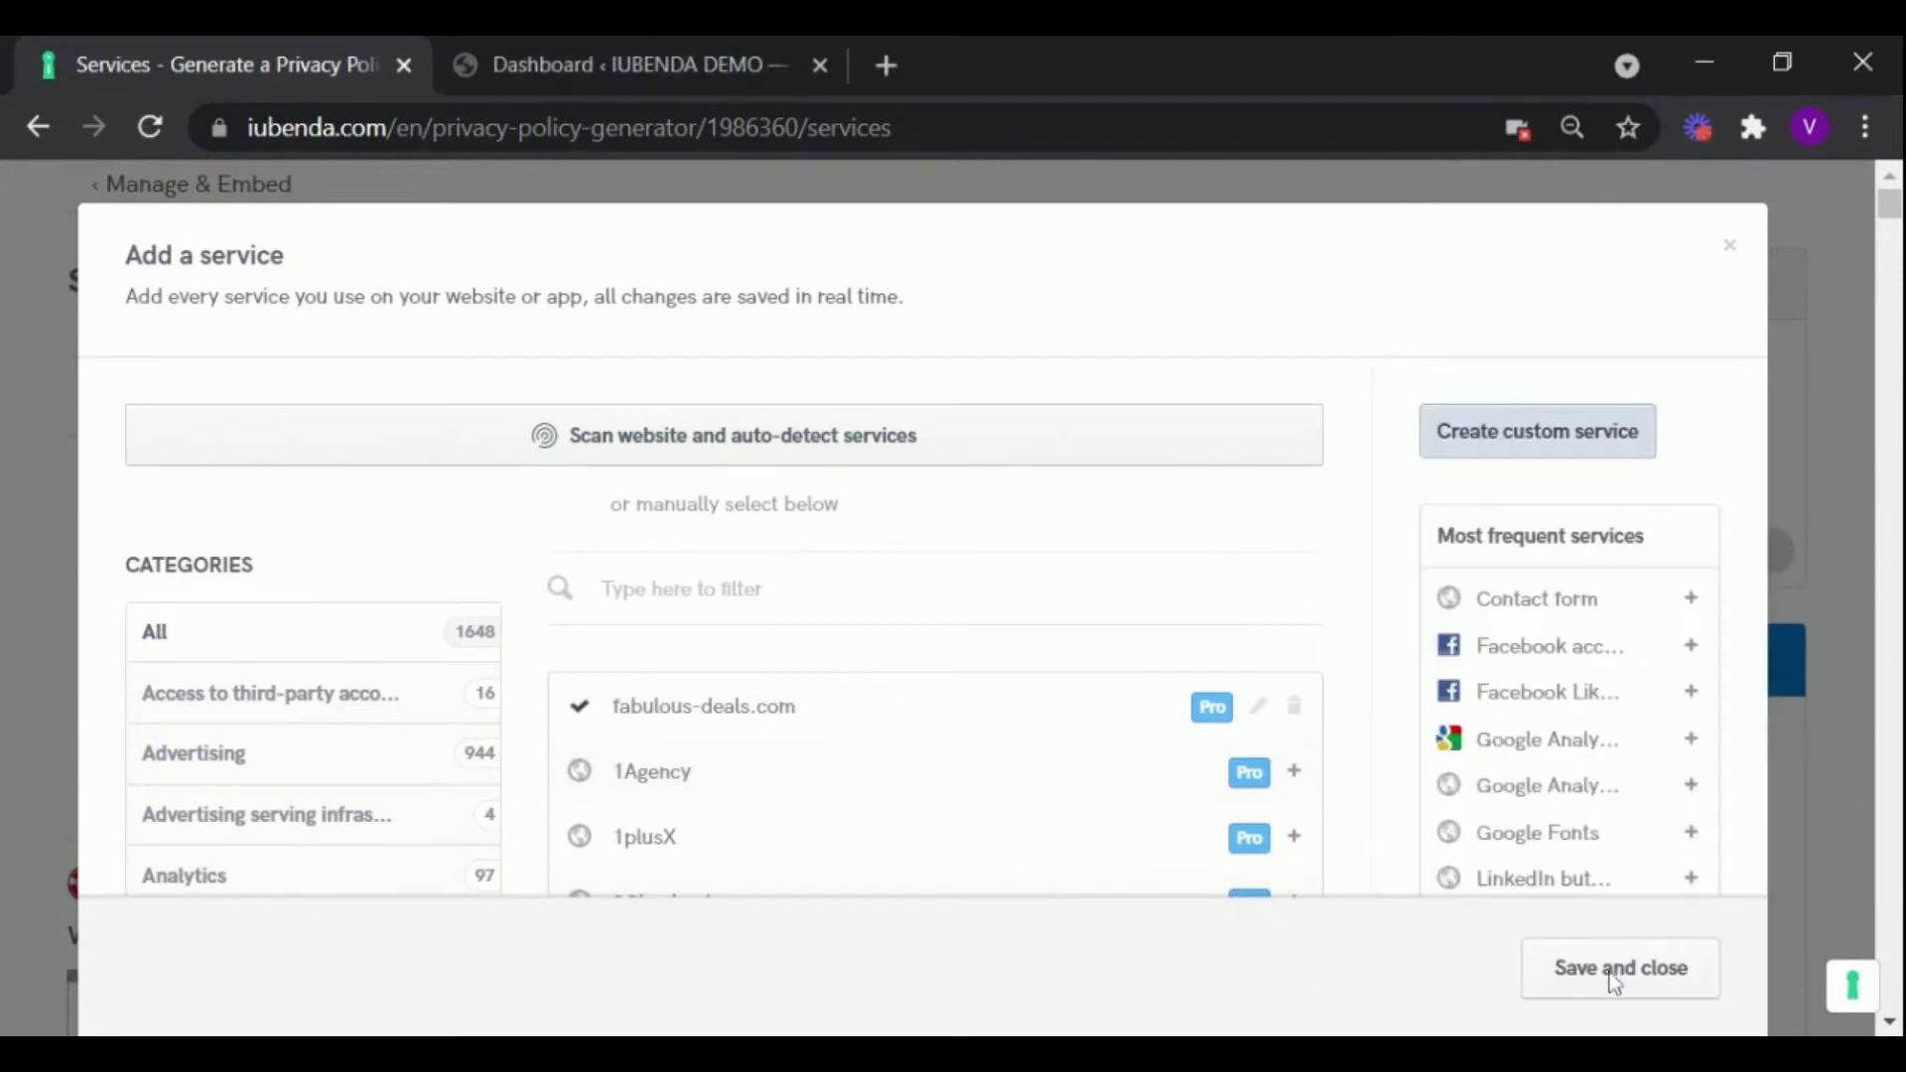
mouse_move(1539, 975)
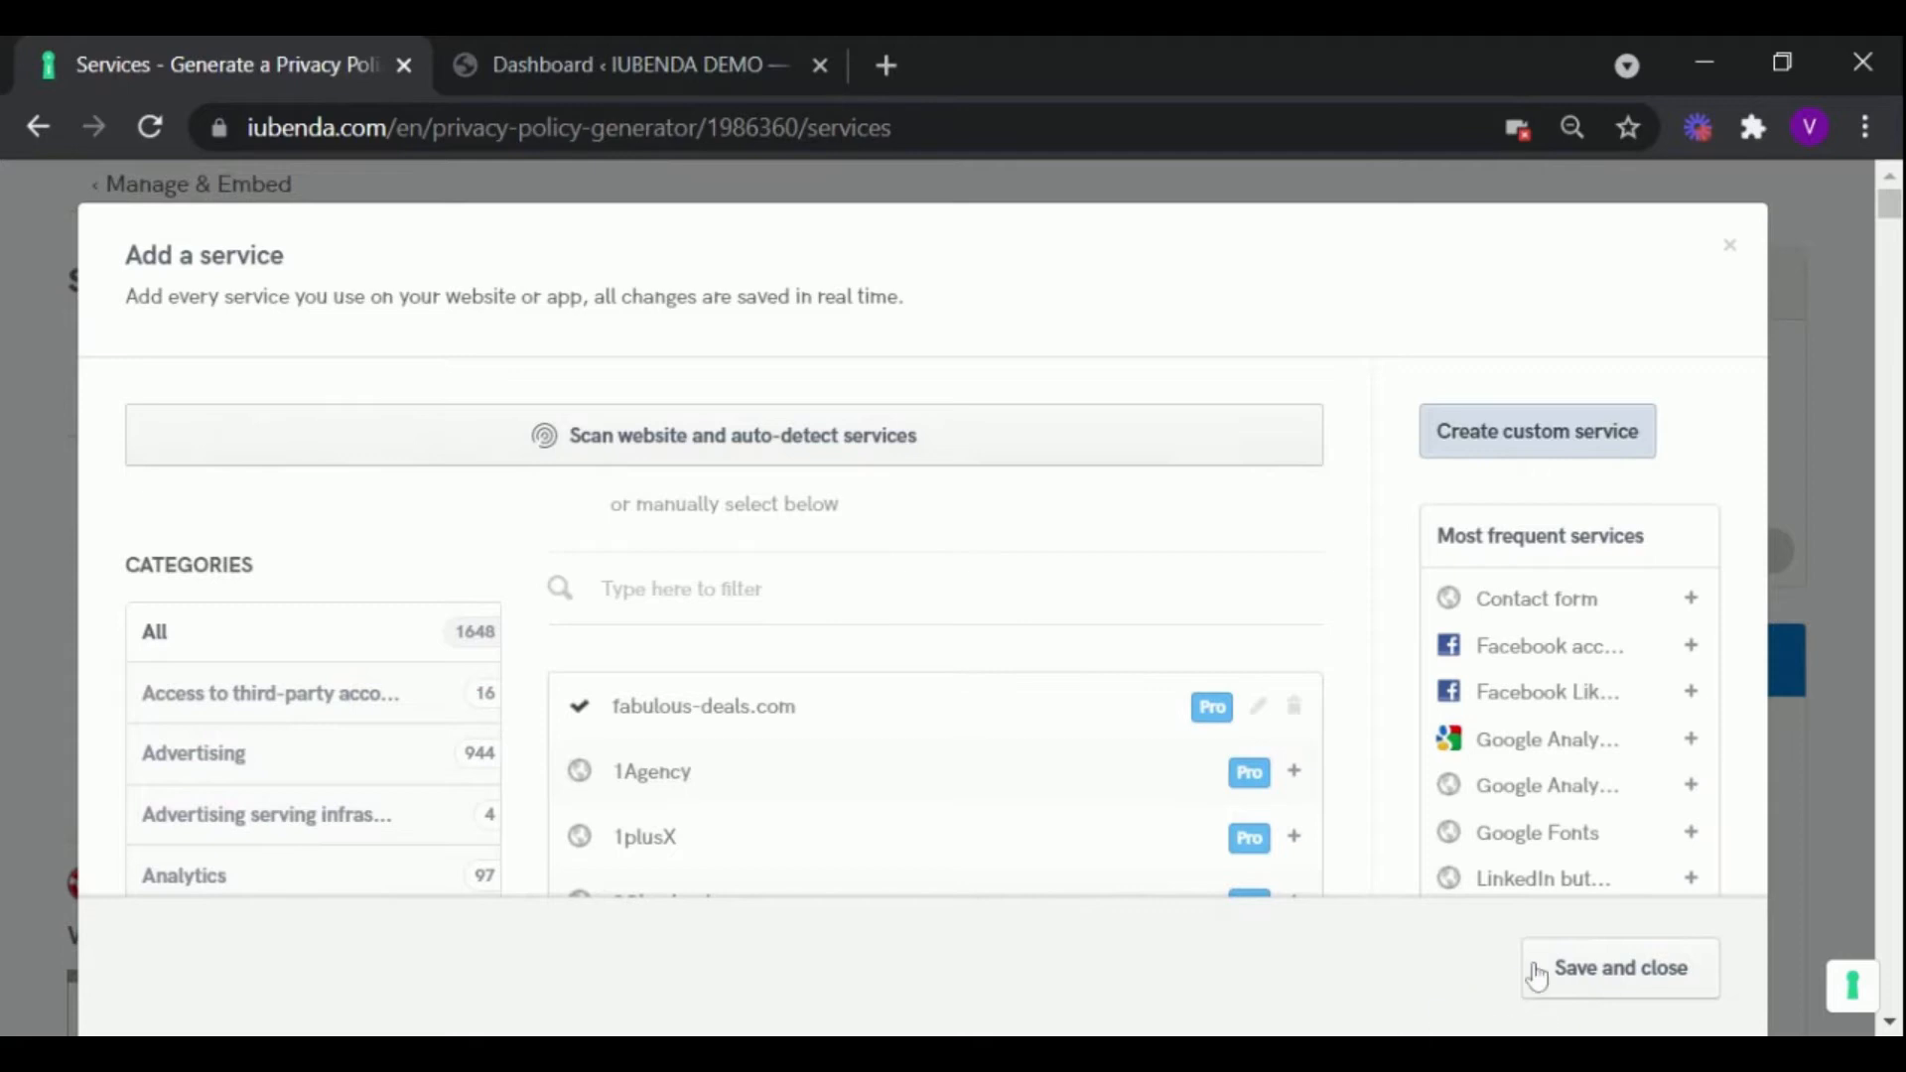
left_click(1620, 969)
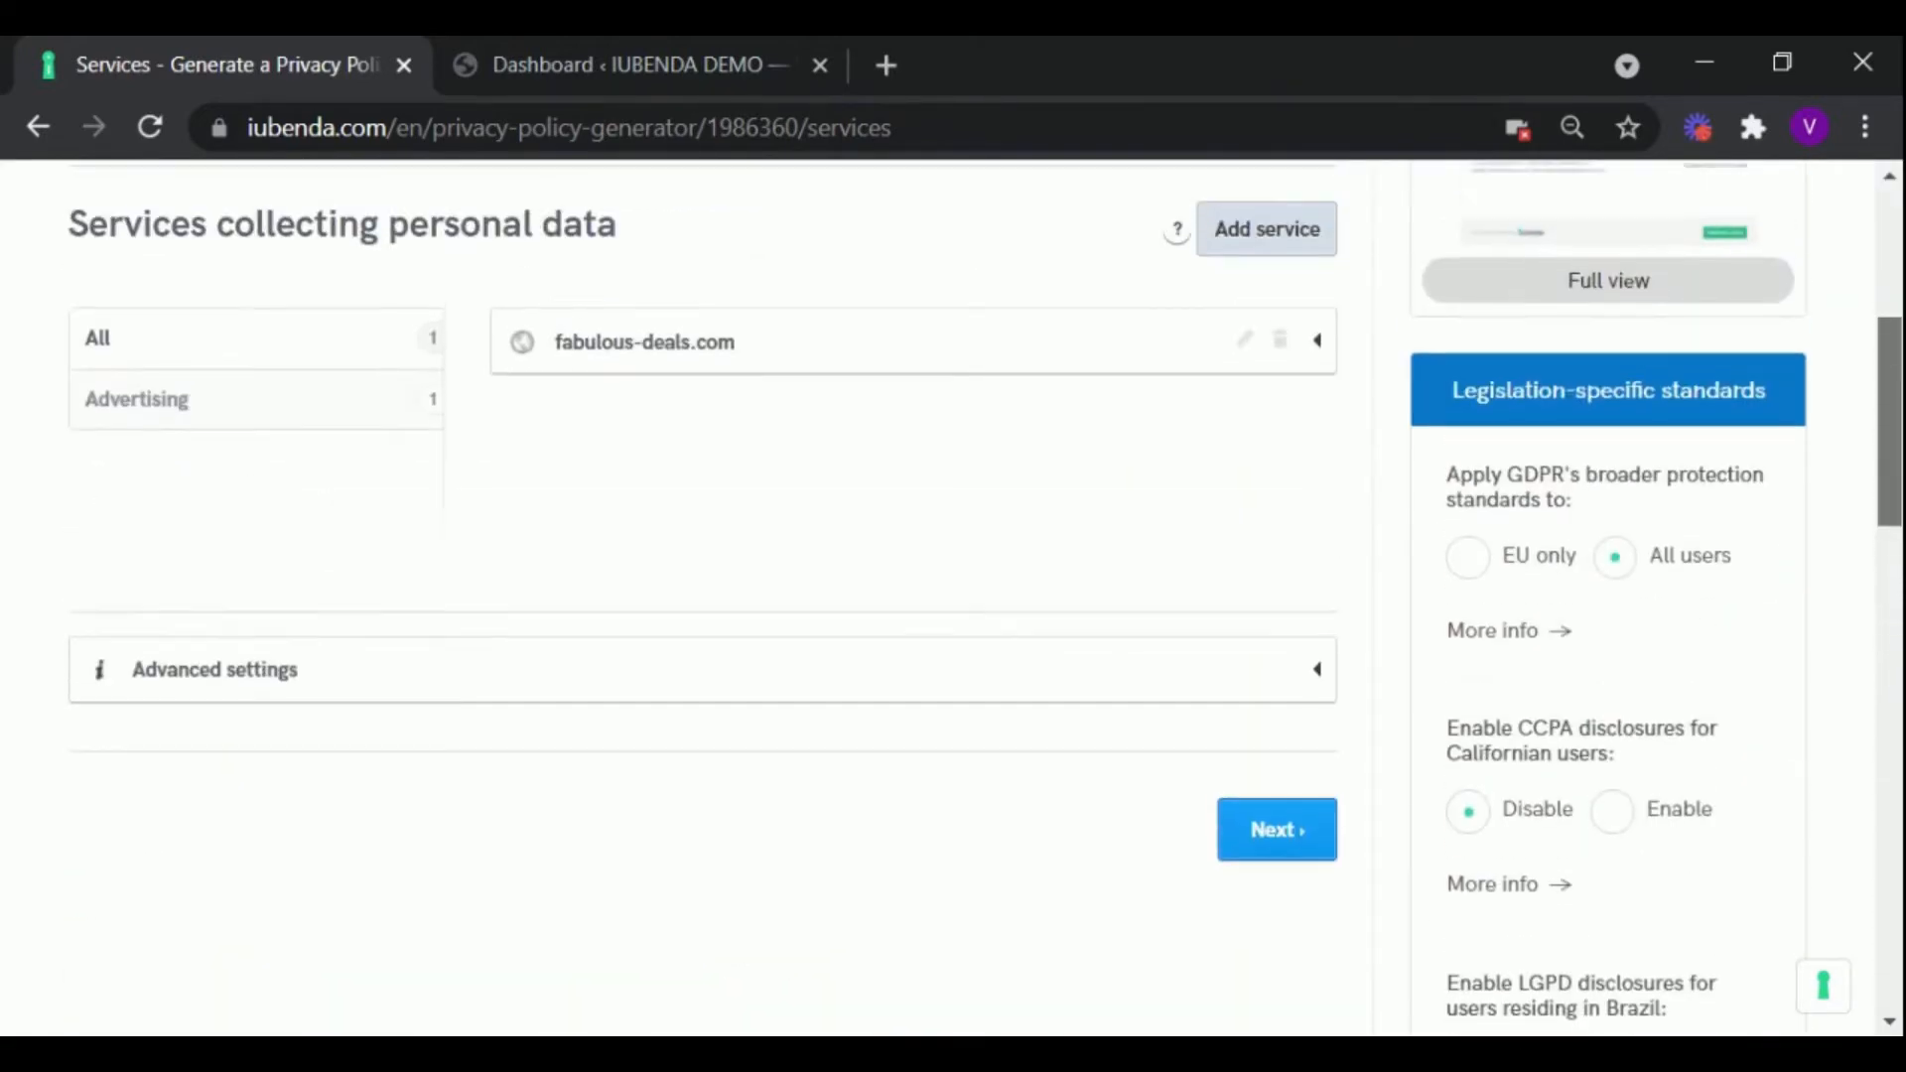
mouse_move(1282, 858)
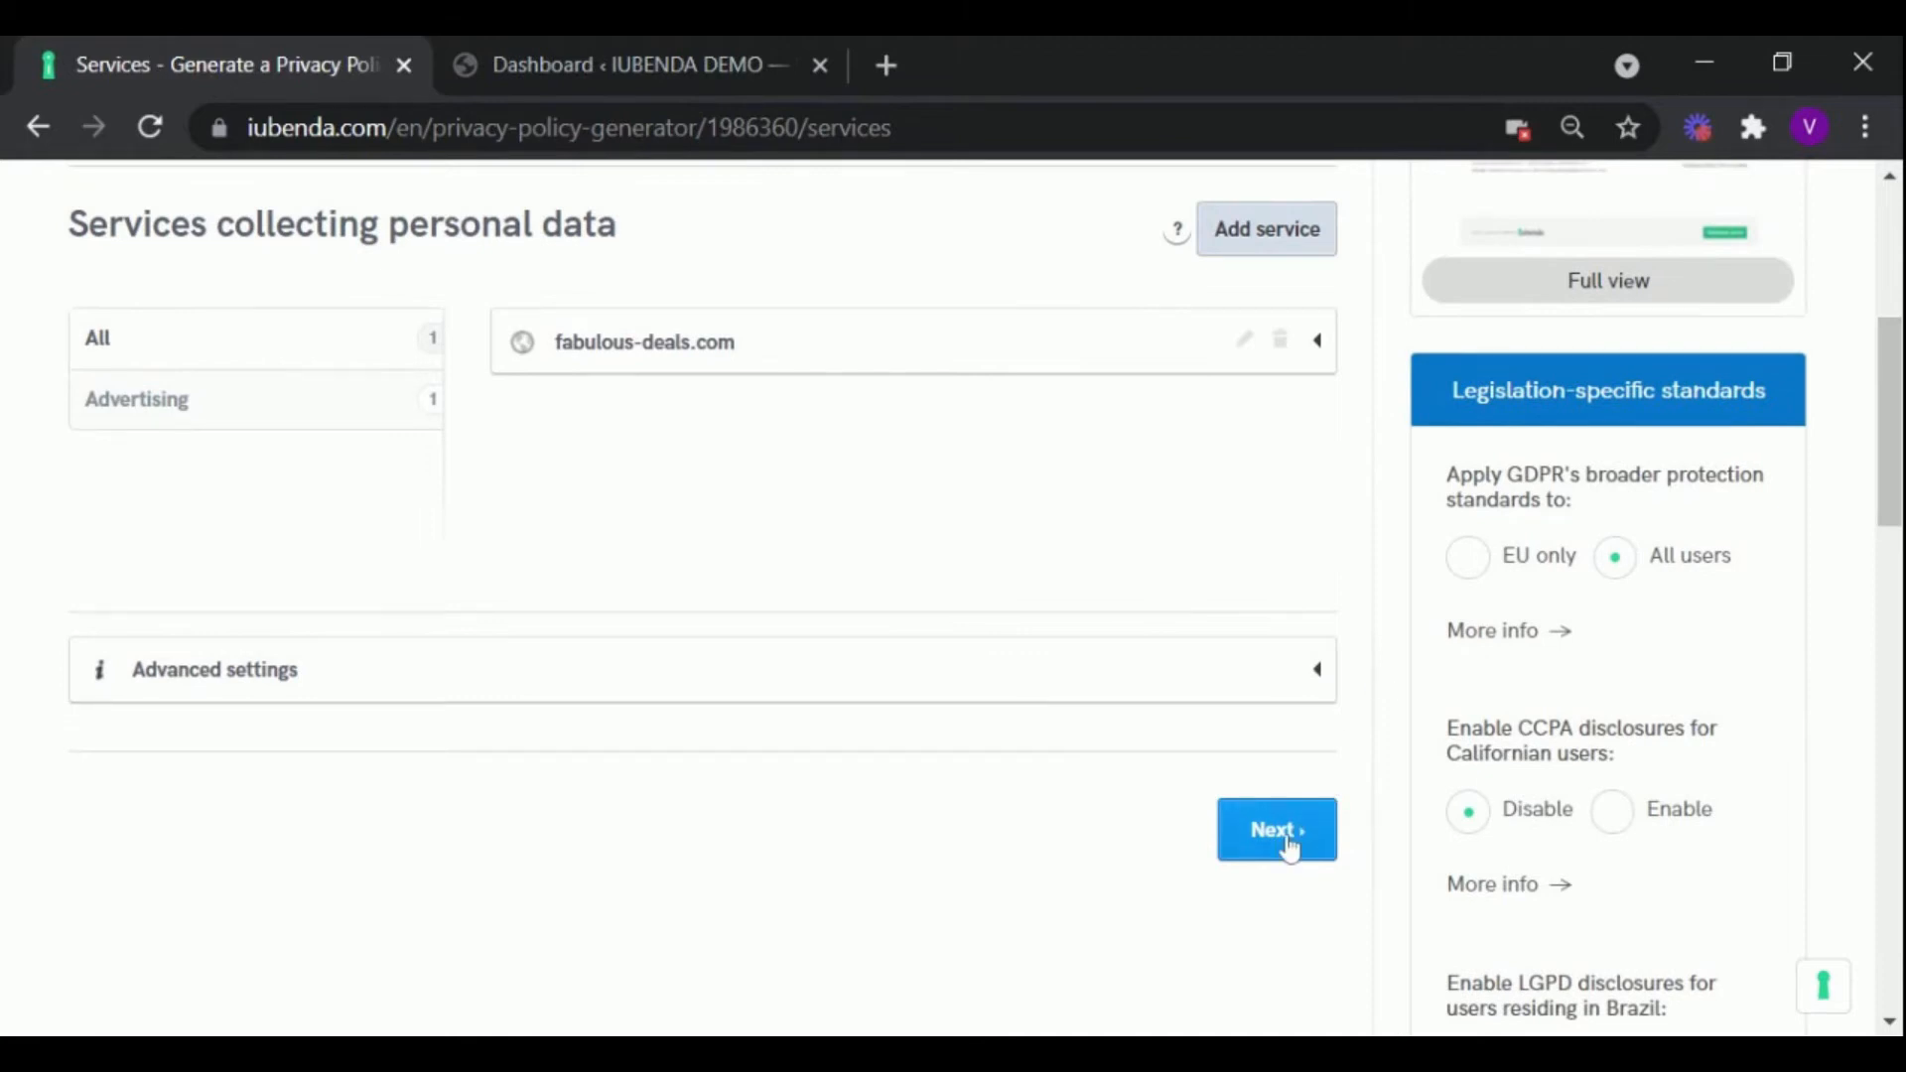
left_click(1276, 829)
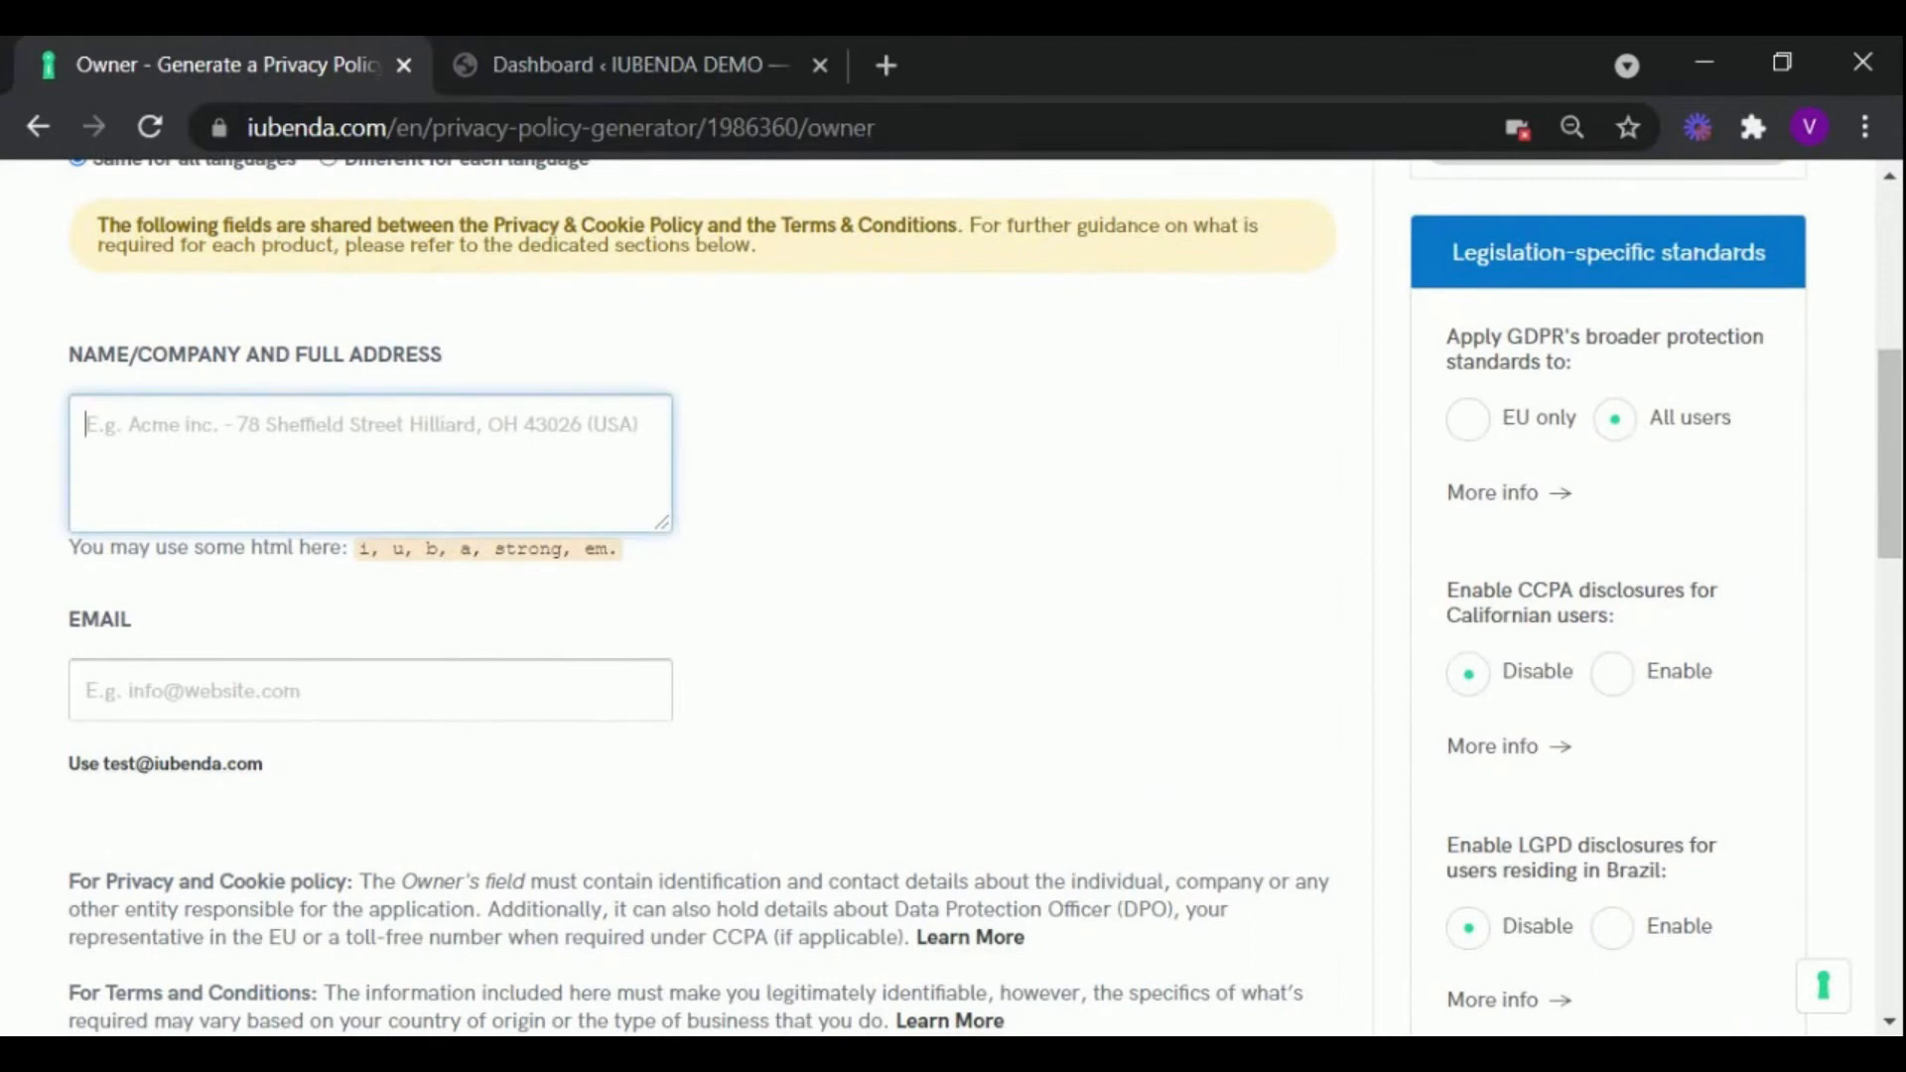
type("Test")
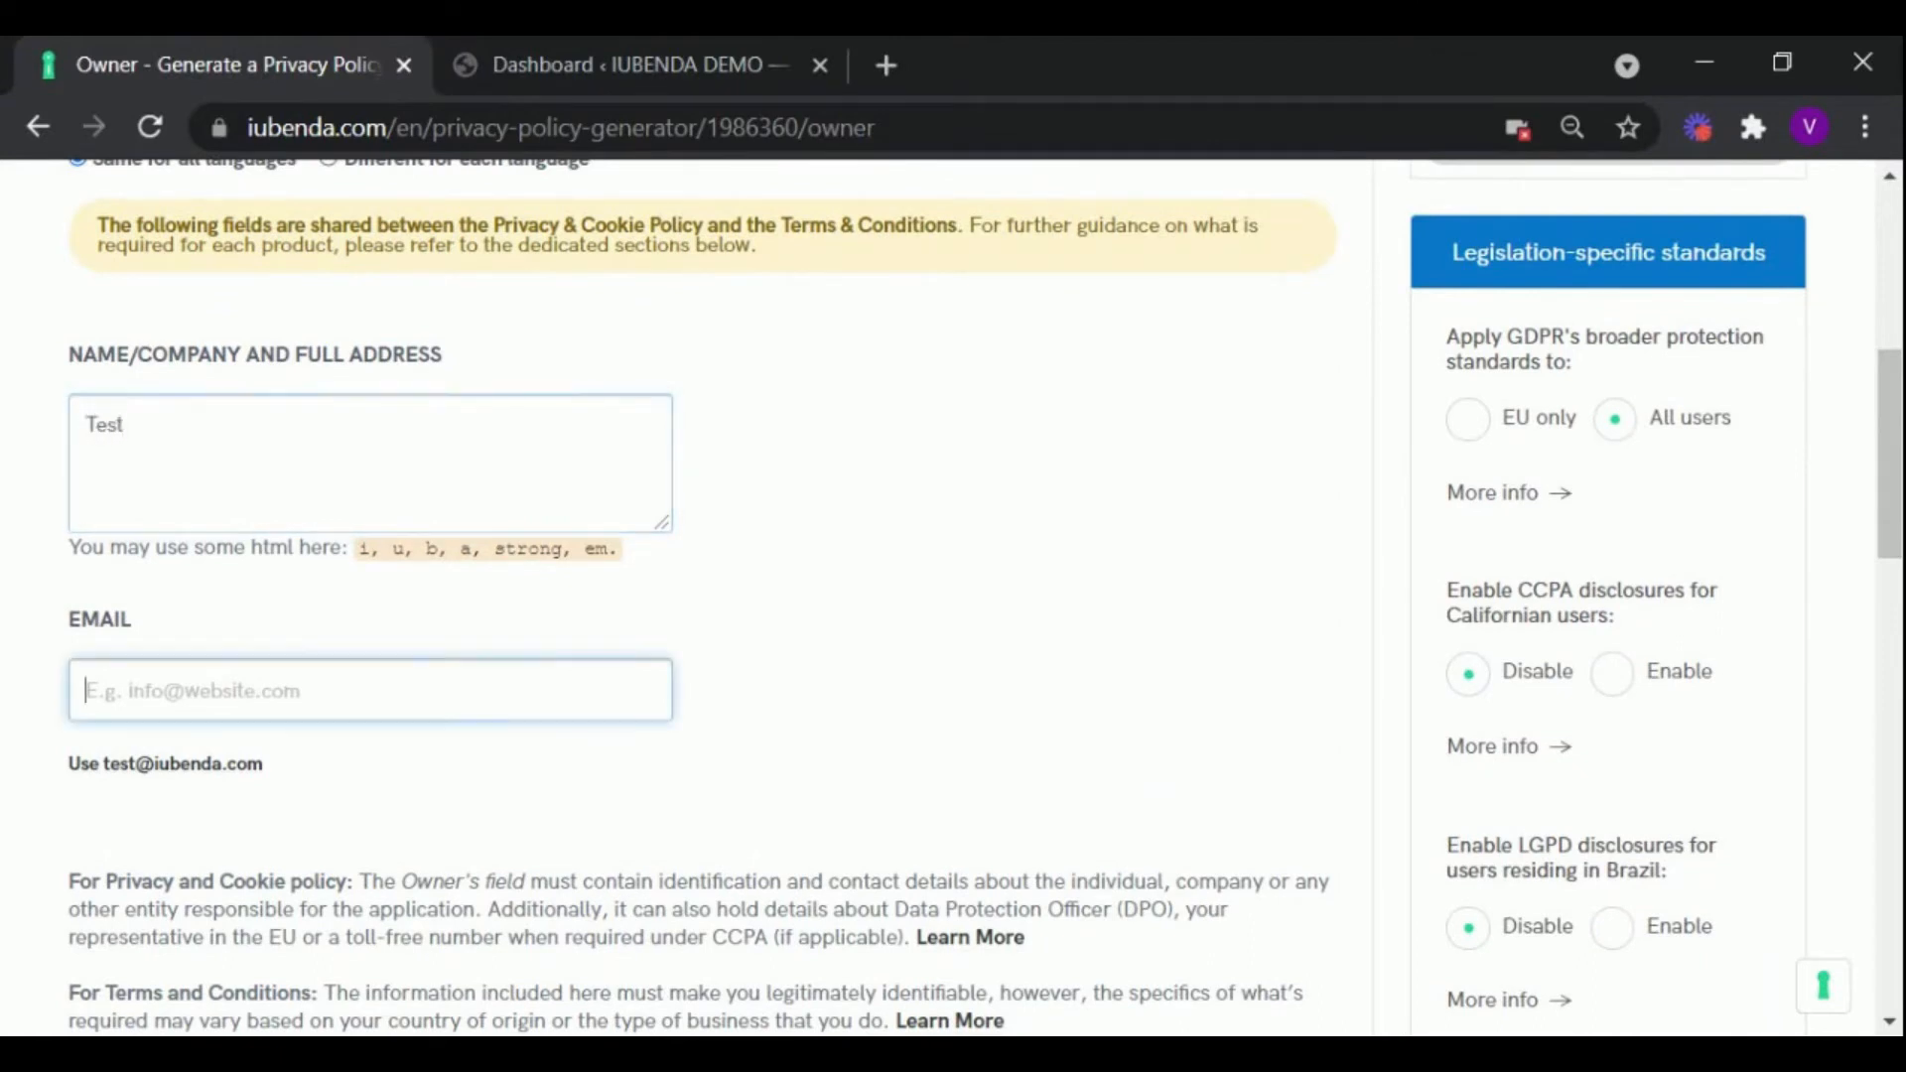
left_click(163, 762)
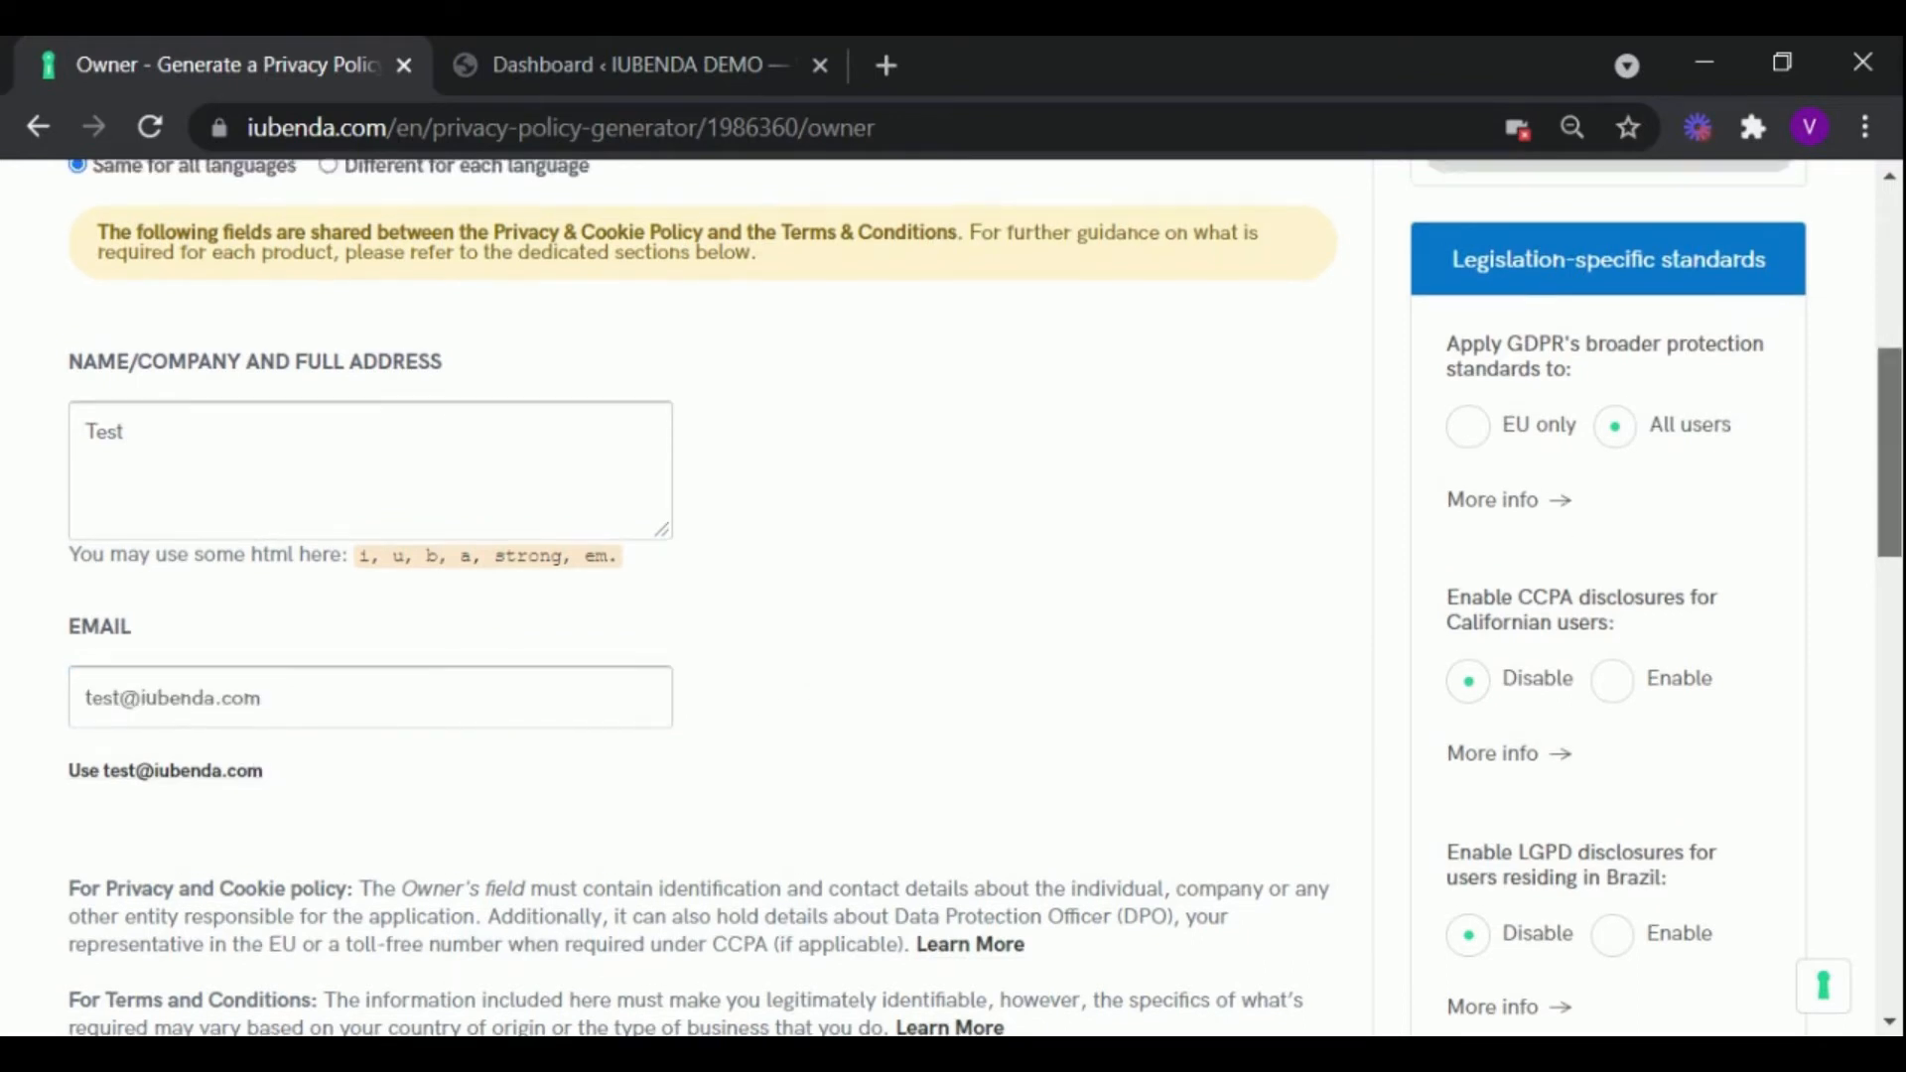
scroll("down", 3)
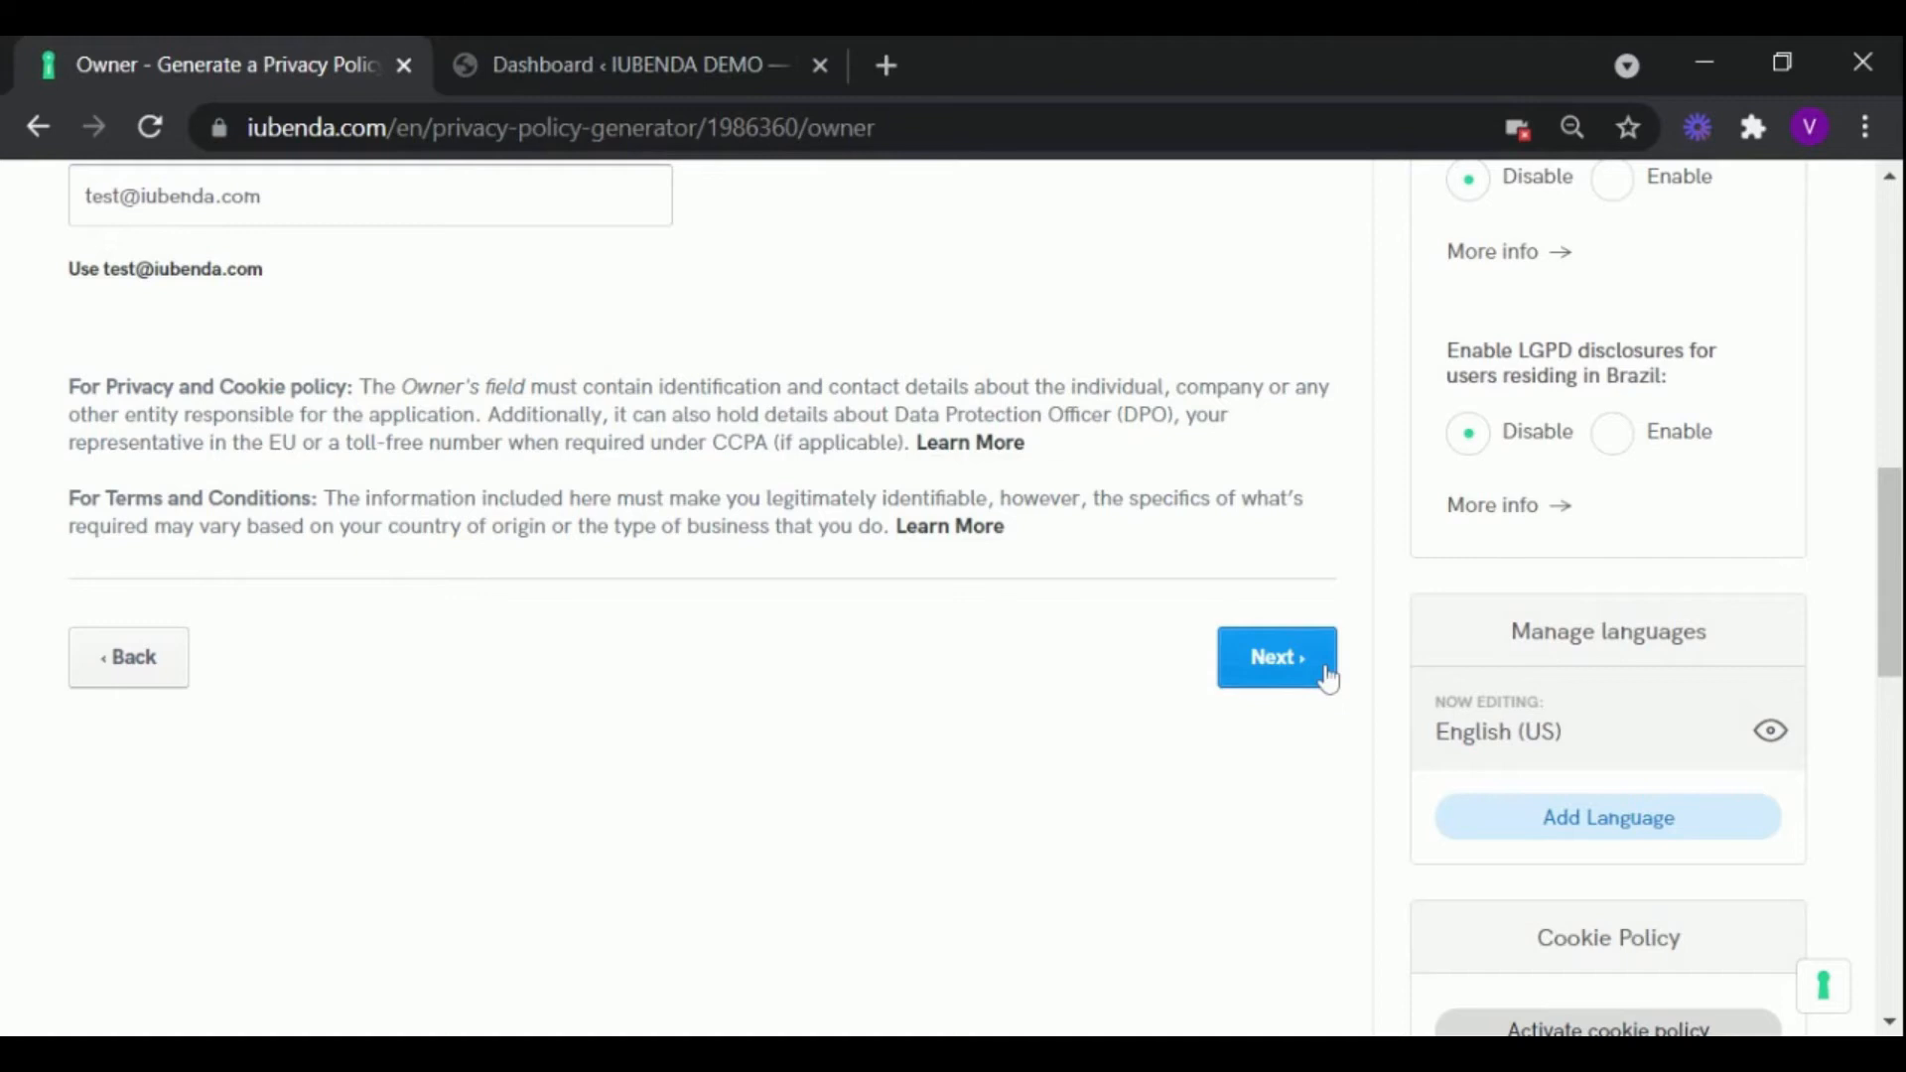
left_click(1276, 657)
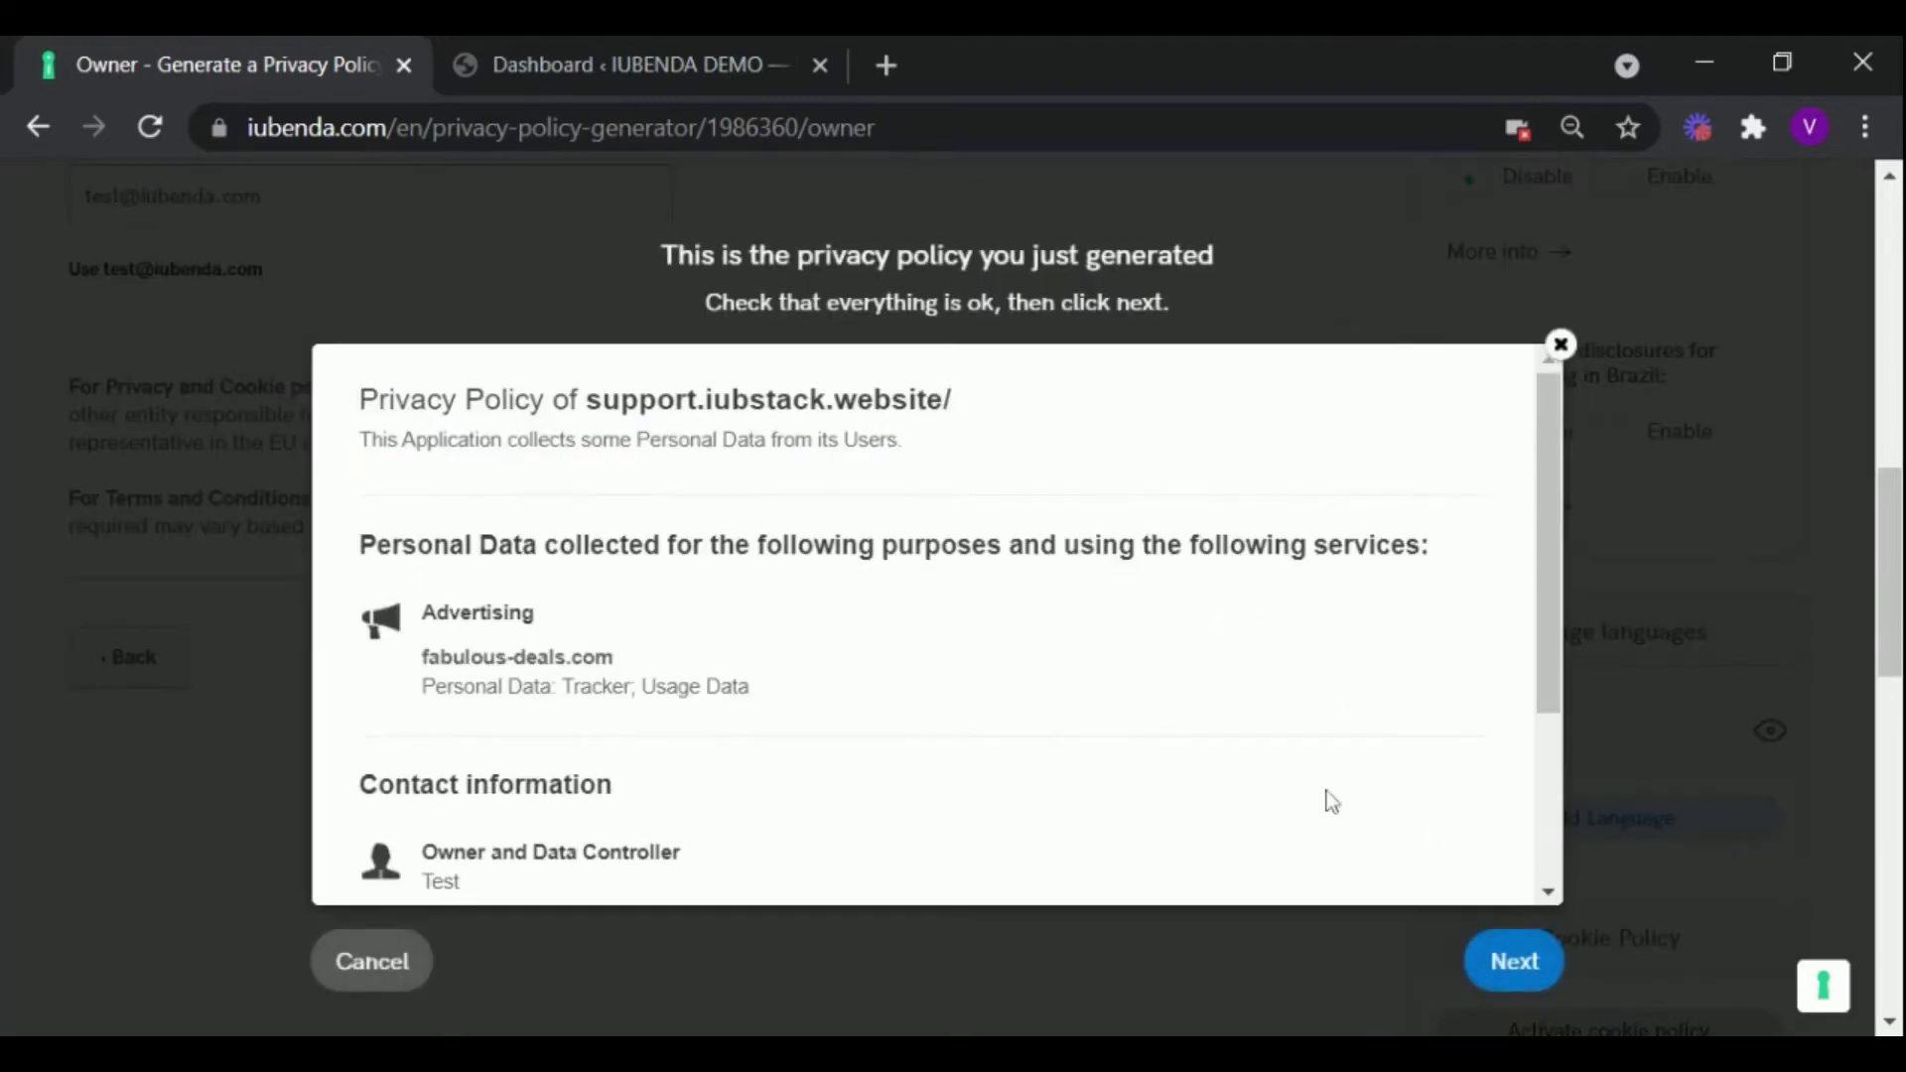
Step: Show the complete privacy policy in the preview and review it to the end
scroll("down", 3)
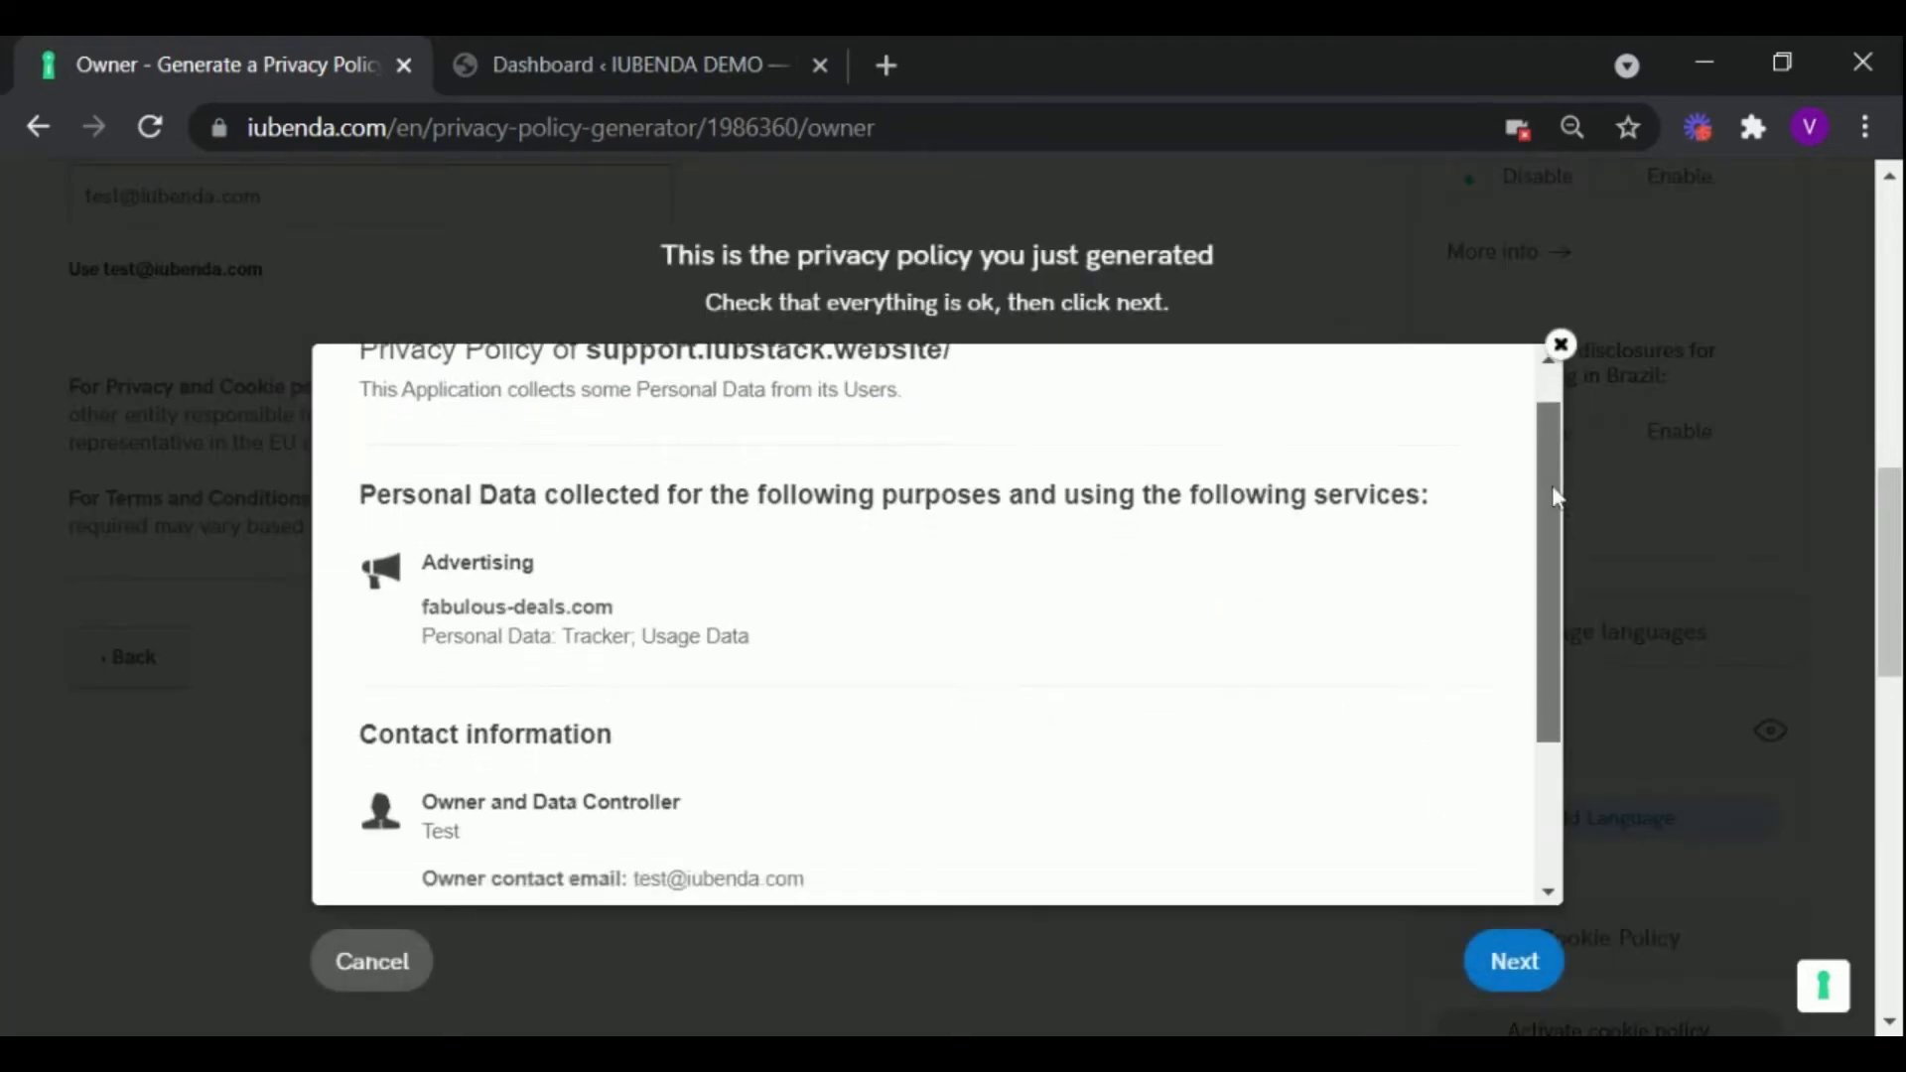
scroll("down", 3)
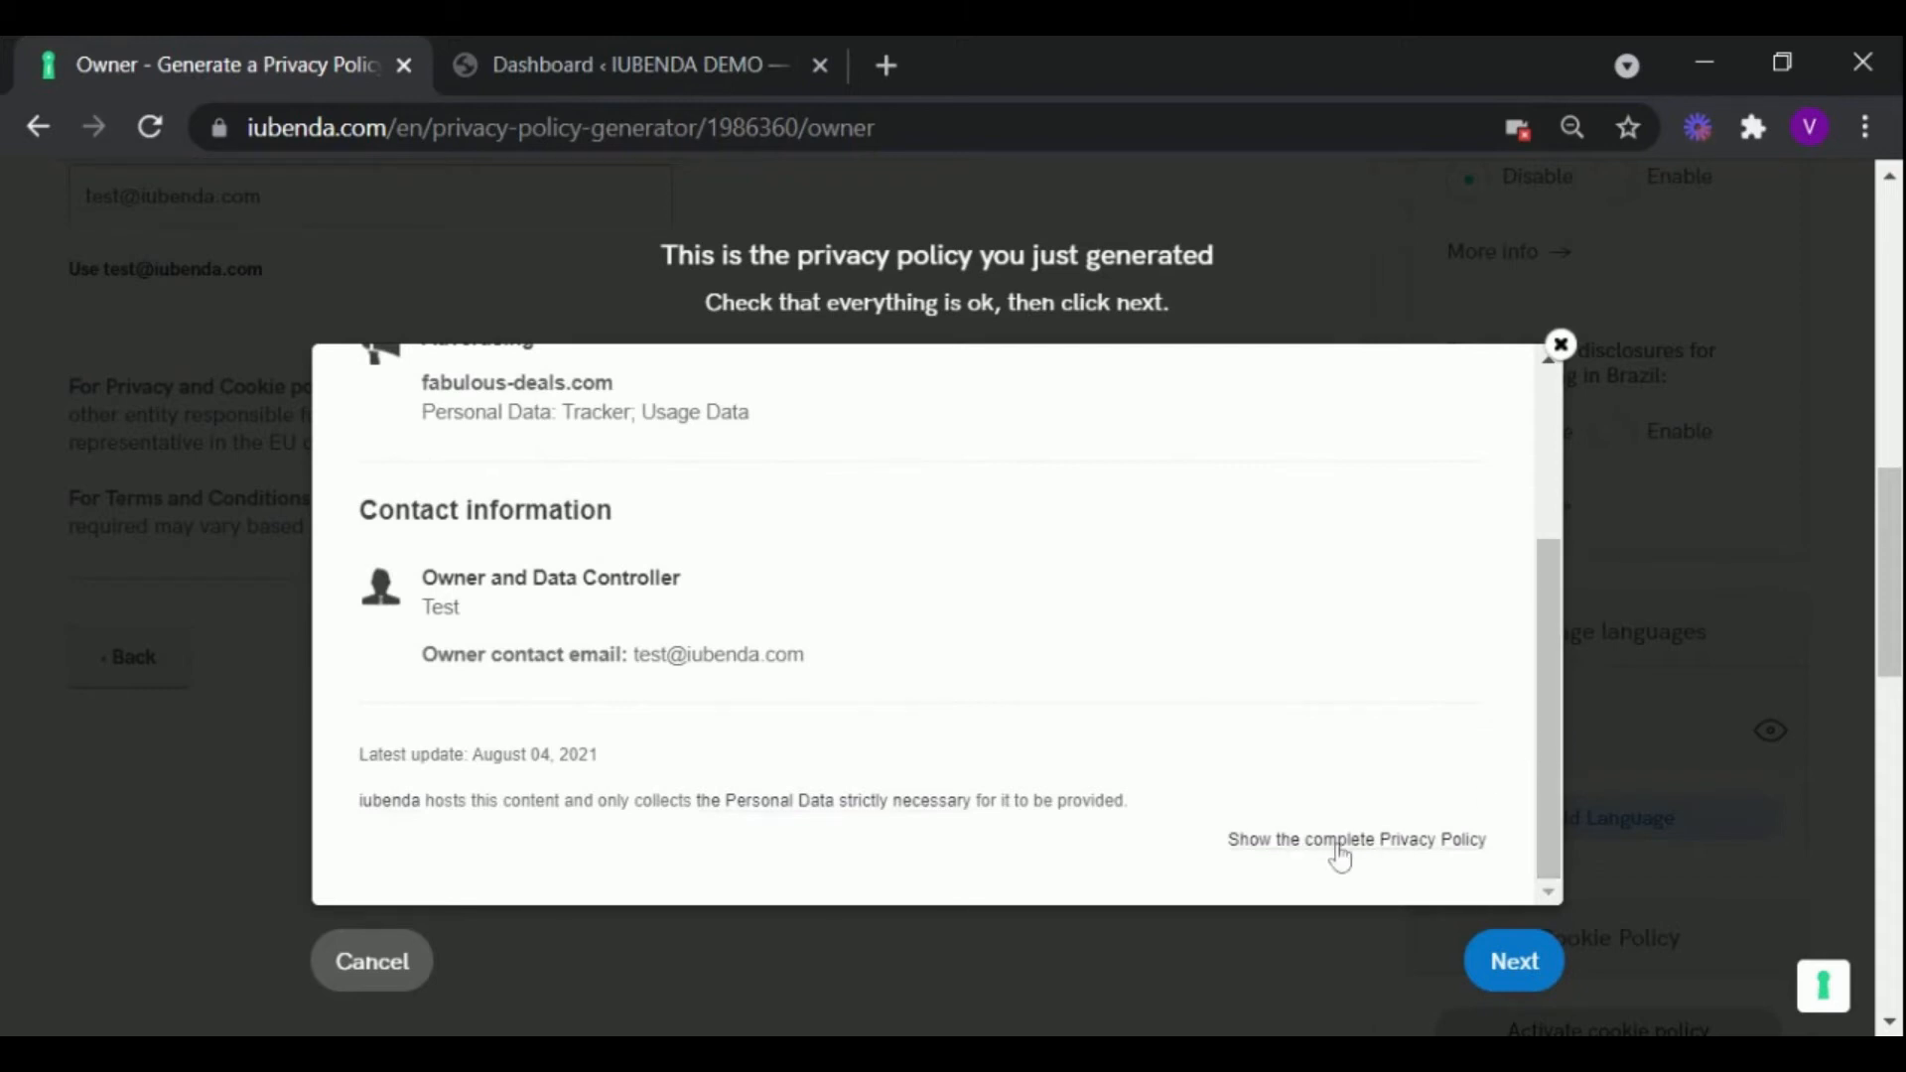
left_click(1354, 840)
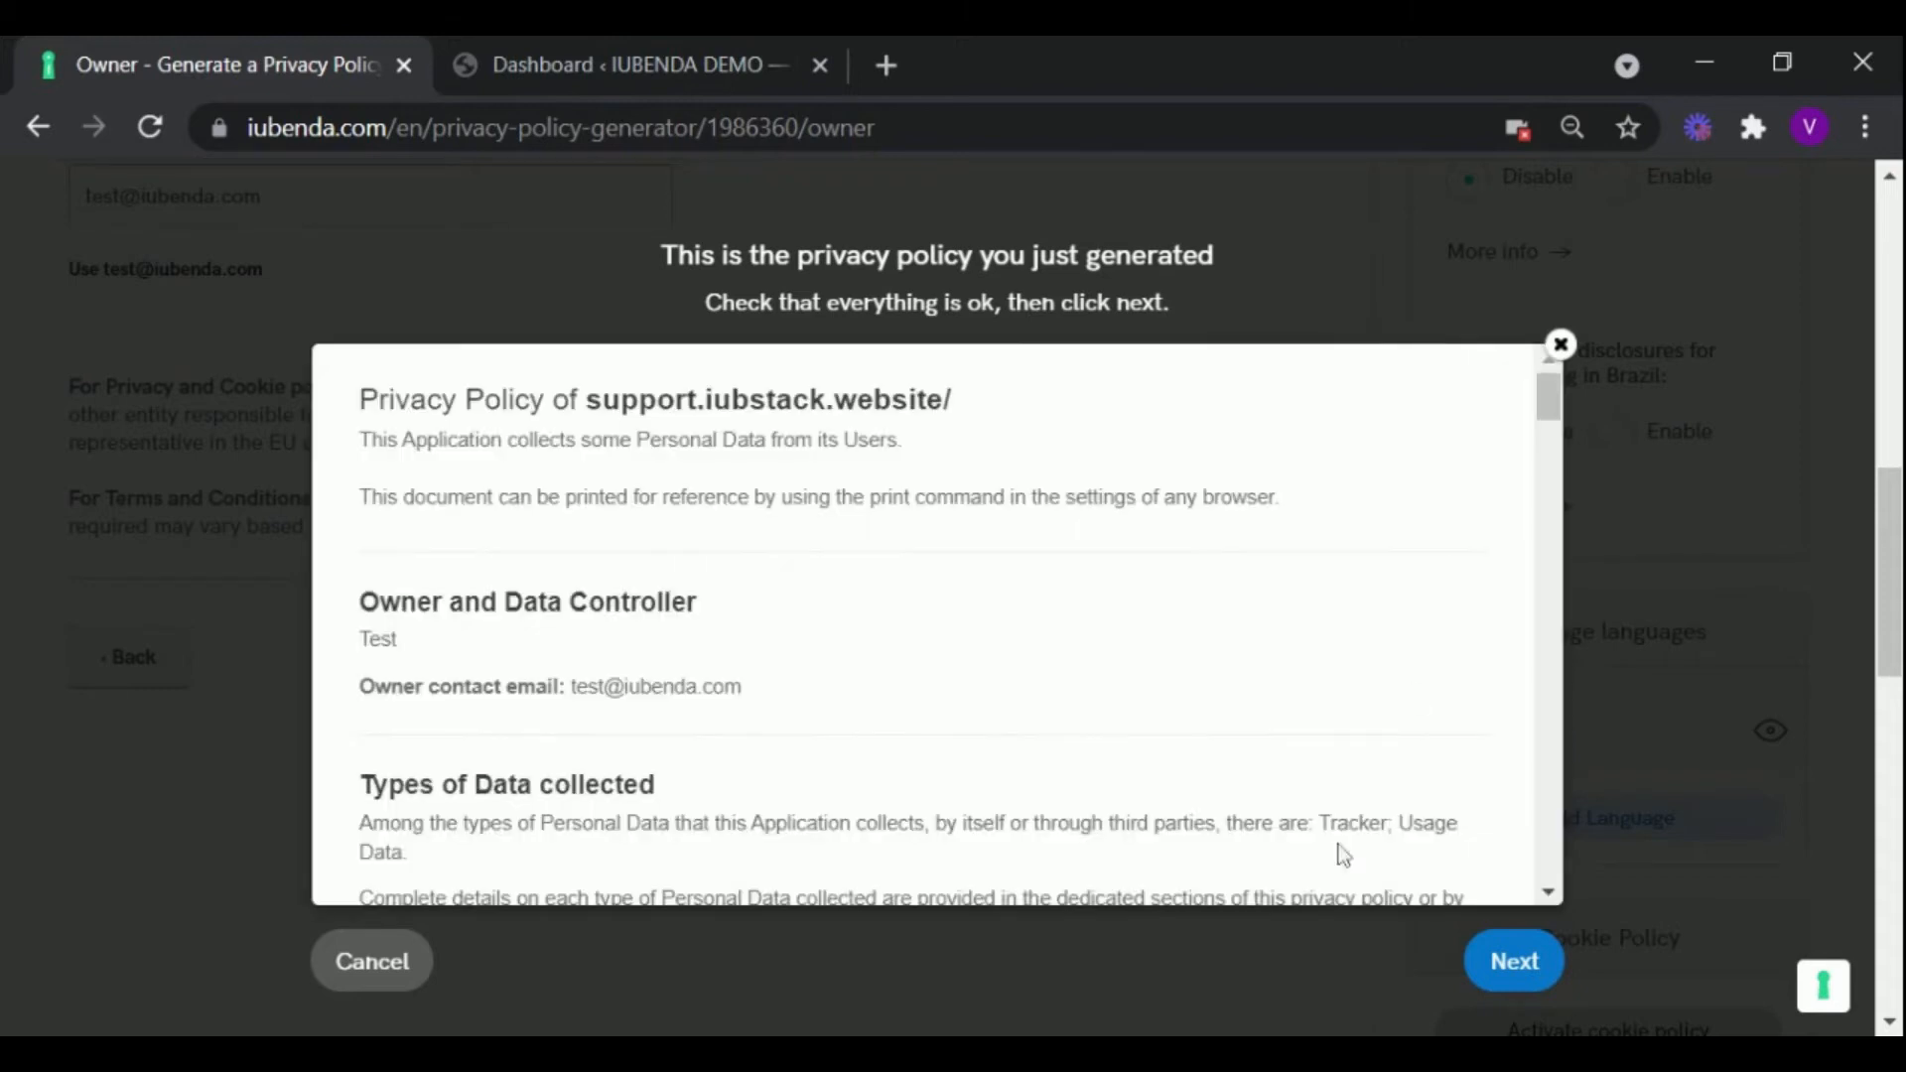
scroll("down", 3)
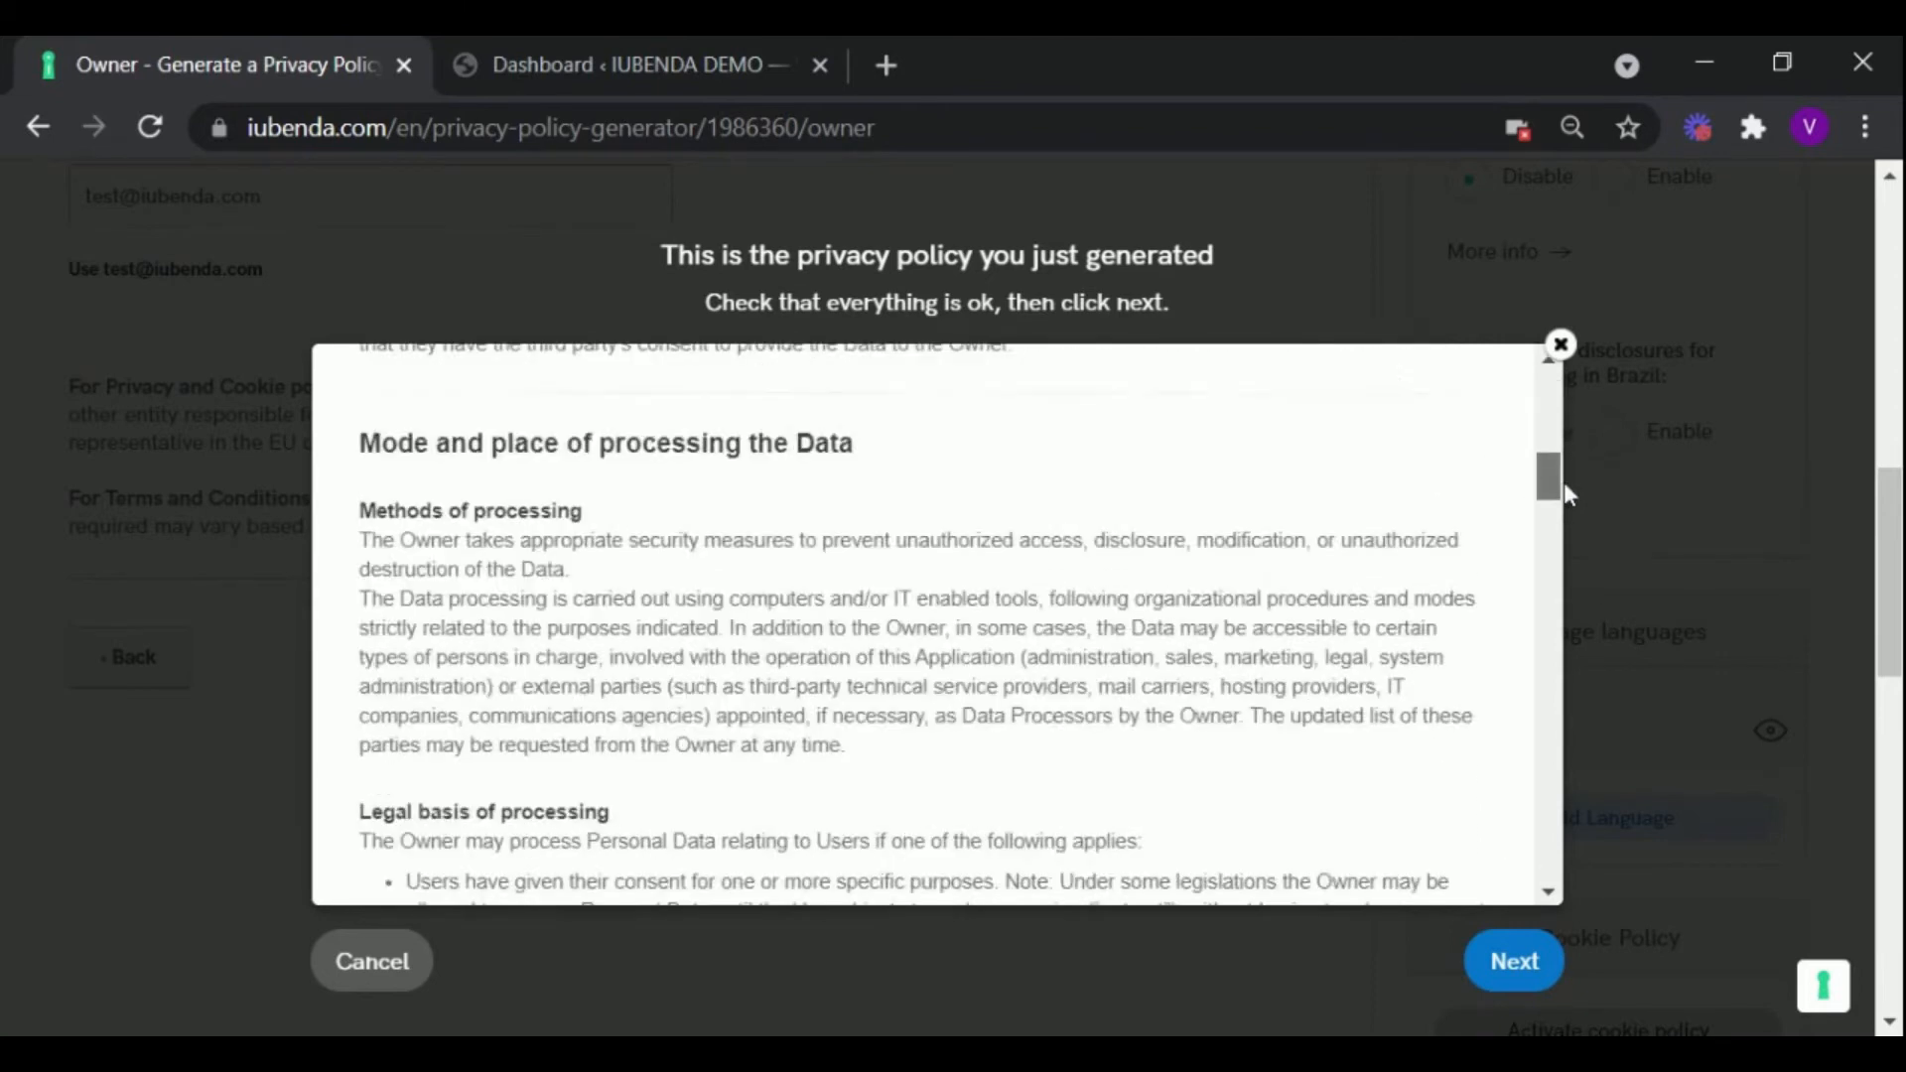
scroll("down", 3)
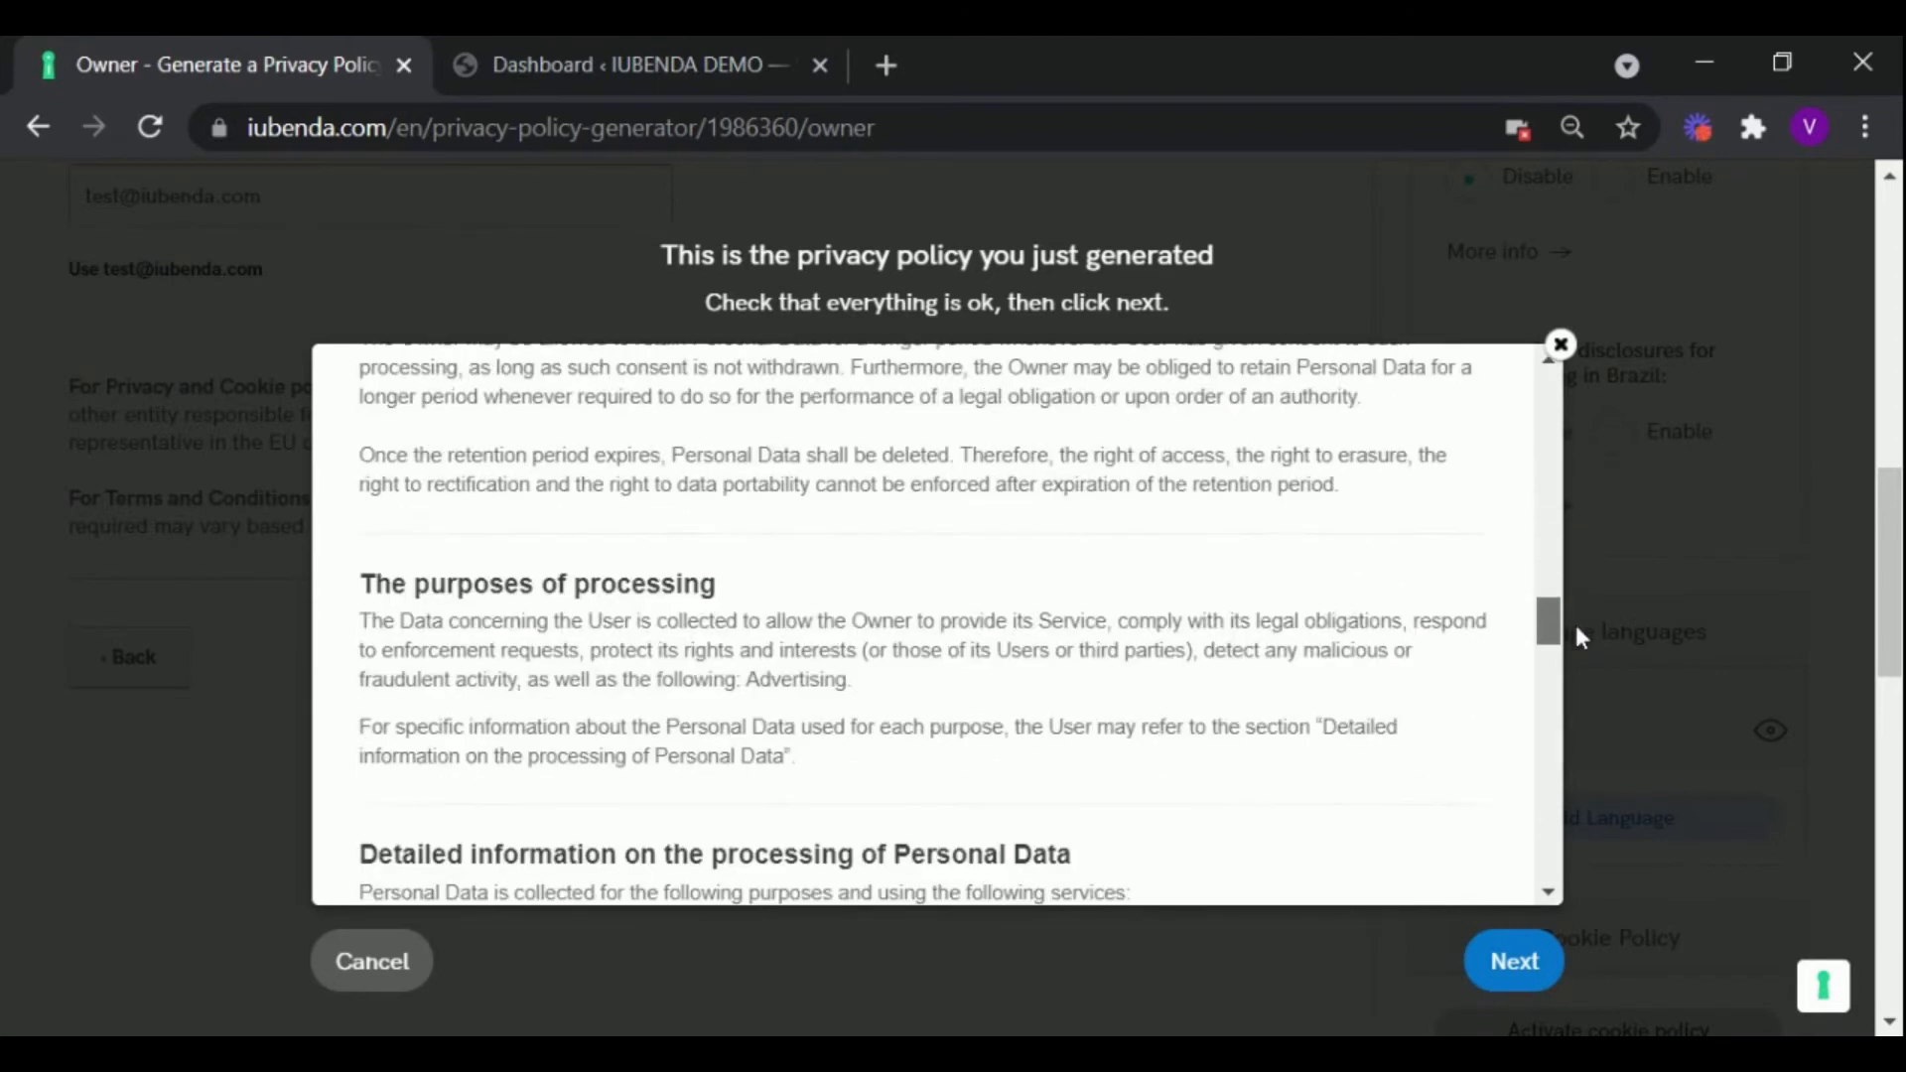
scroll("down", 3)
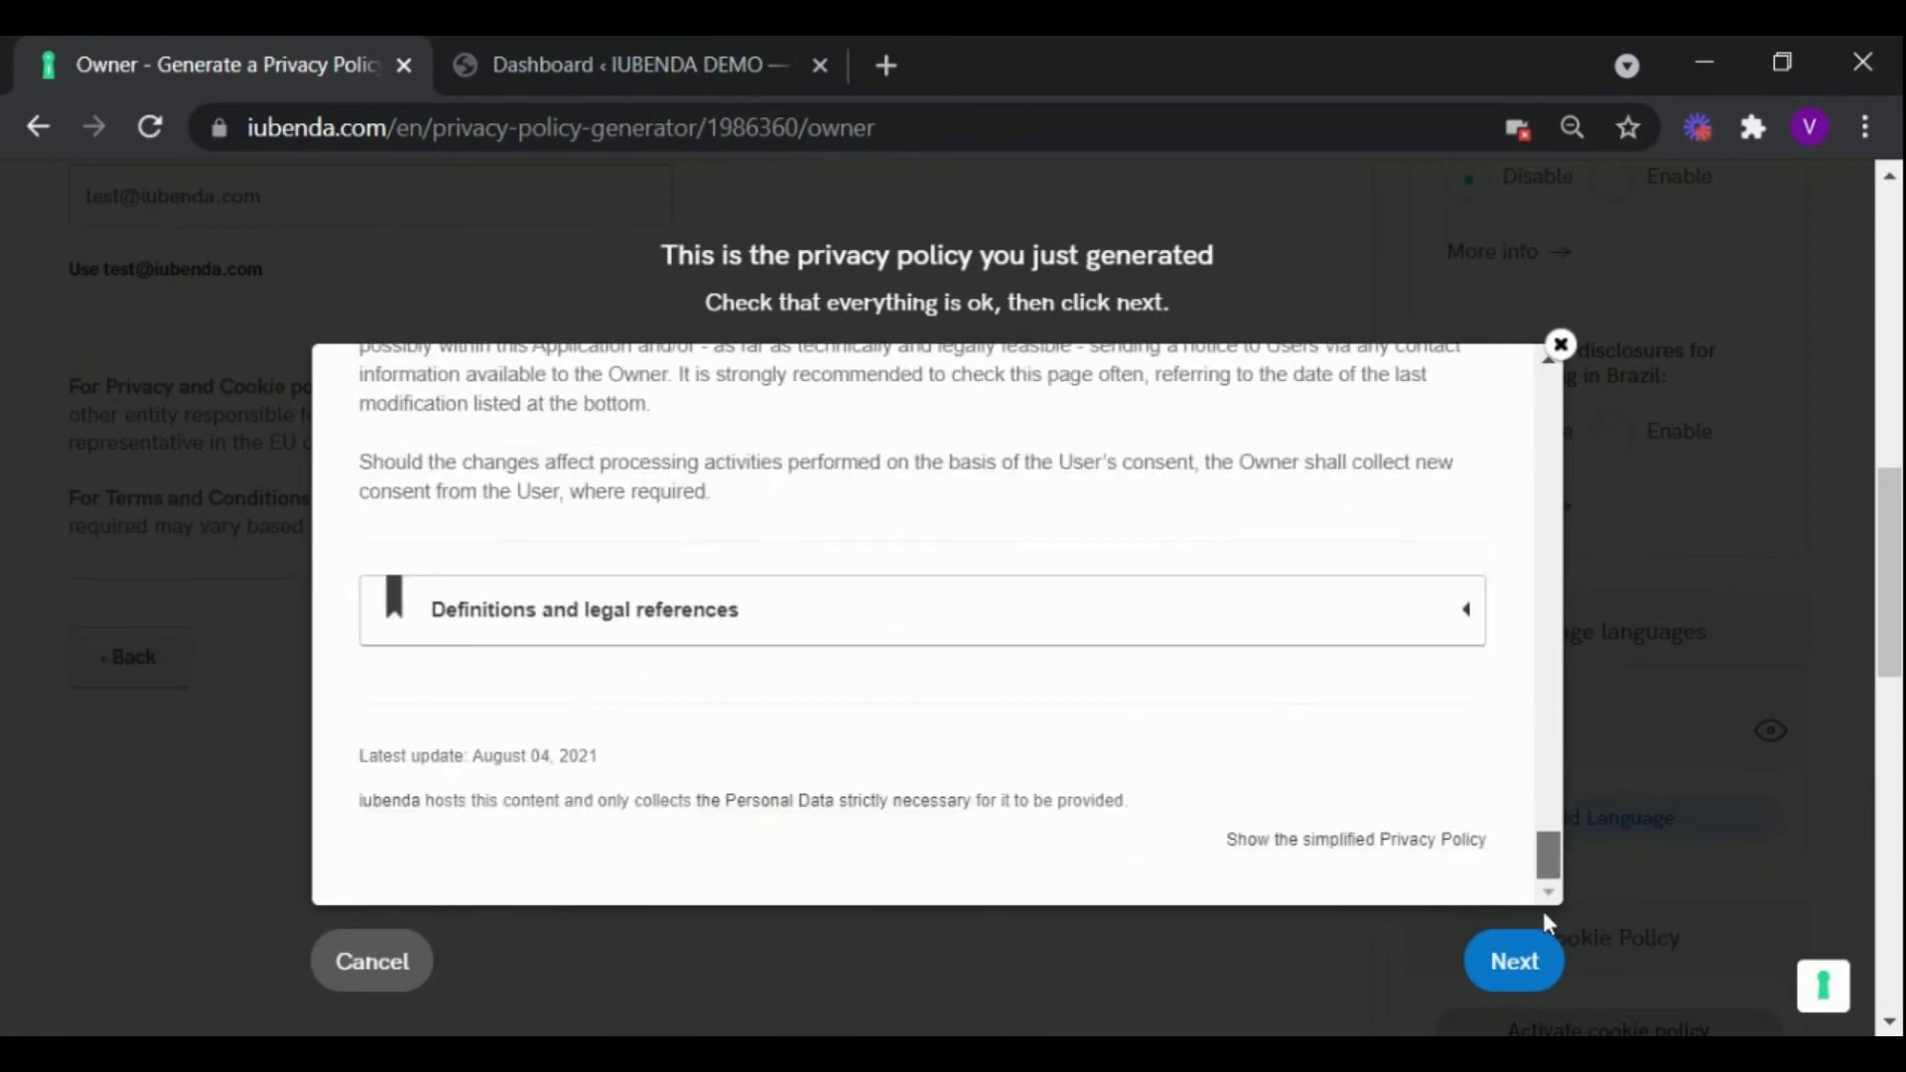
Step: Accept the generated policy and go to the embedding instructions
left_click(1513, 961)
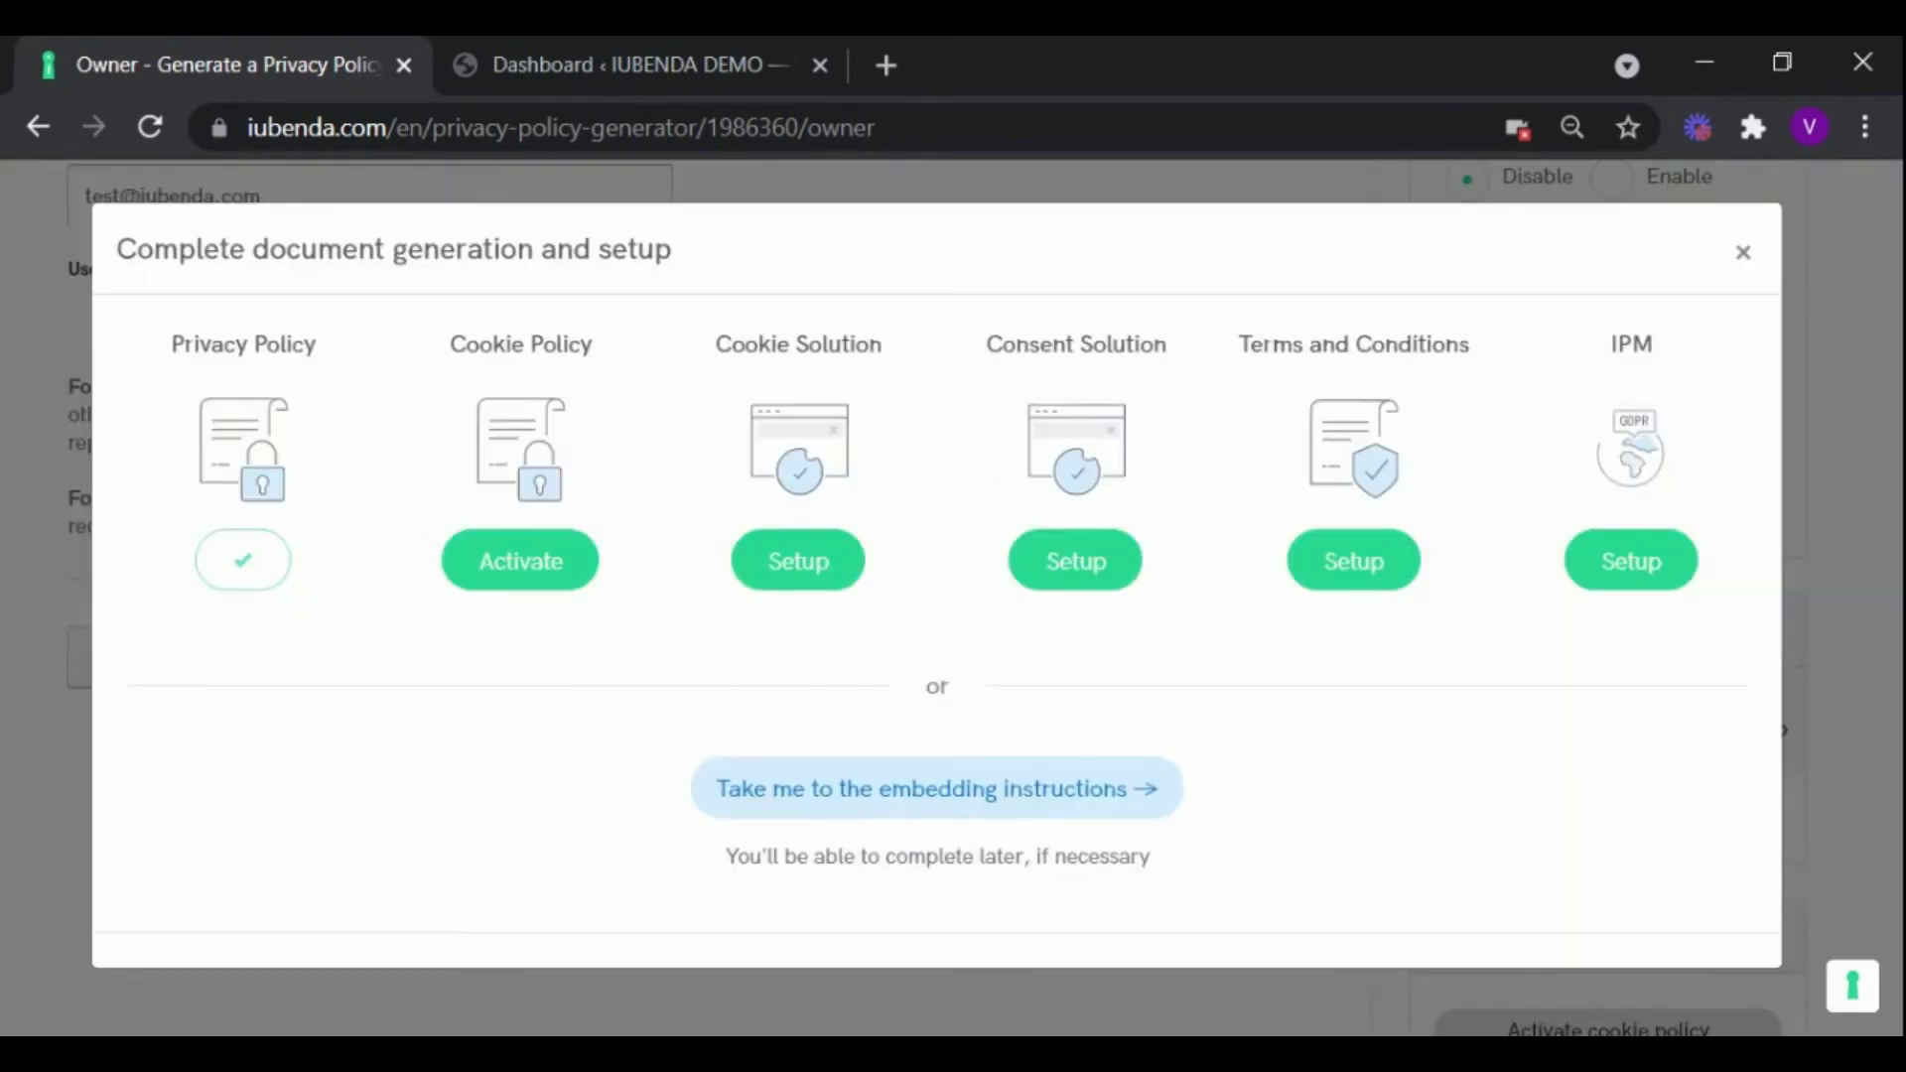
mouse_move(1129, 961)
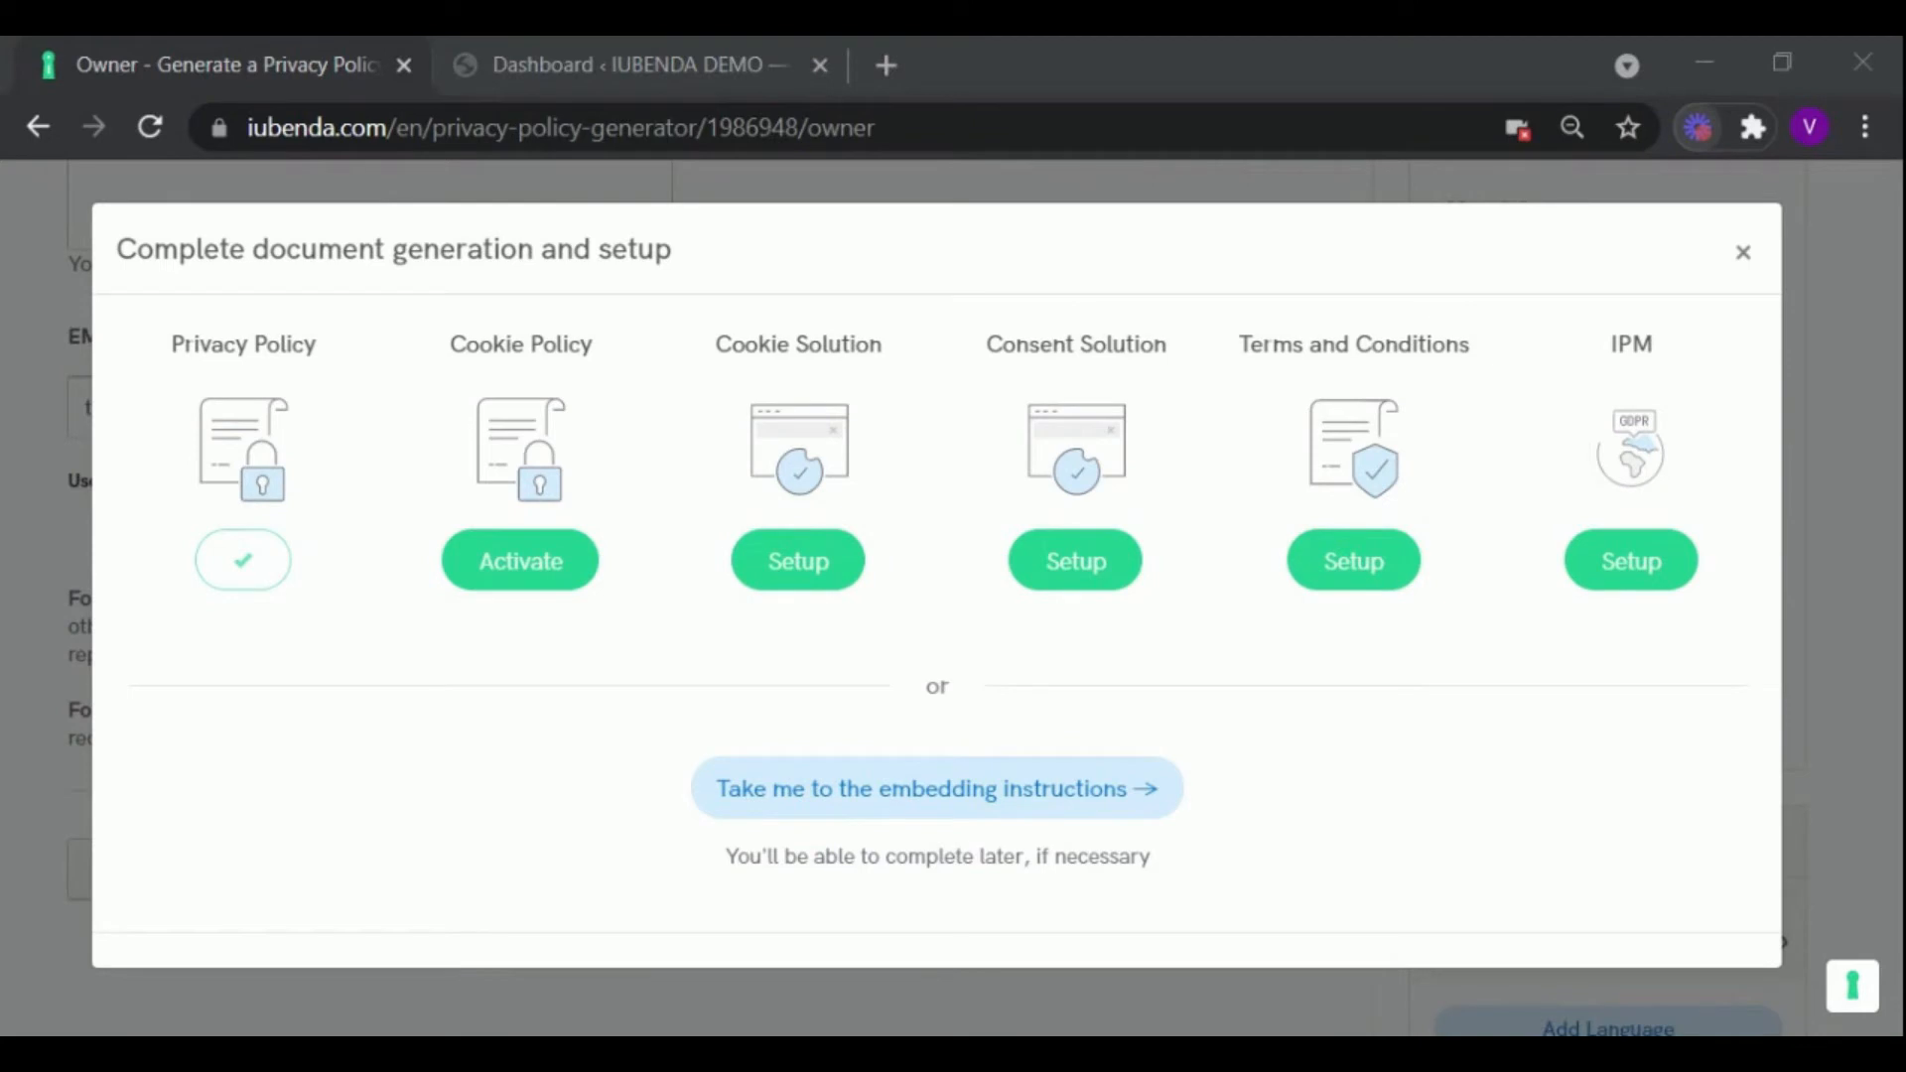
left_click(937, 788)
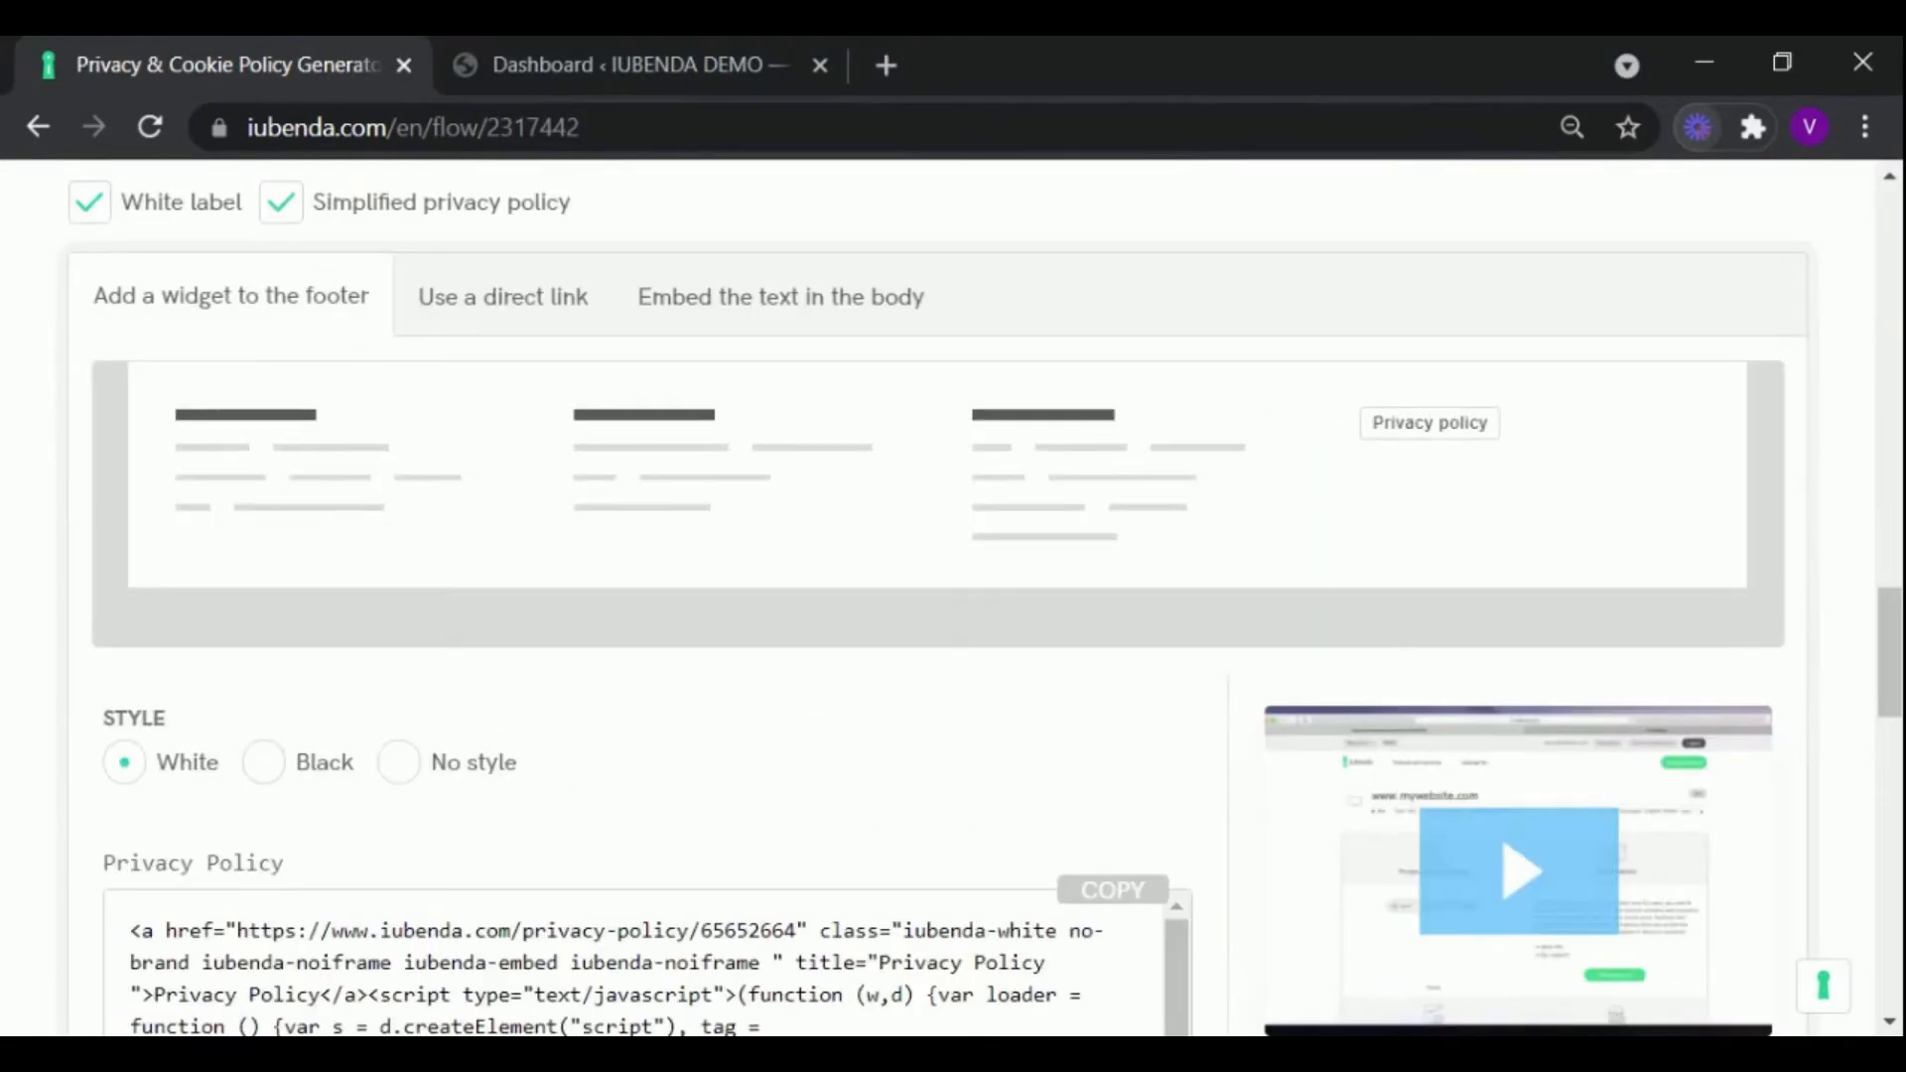
mouse_move(353, 373)
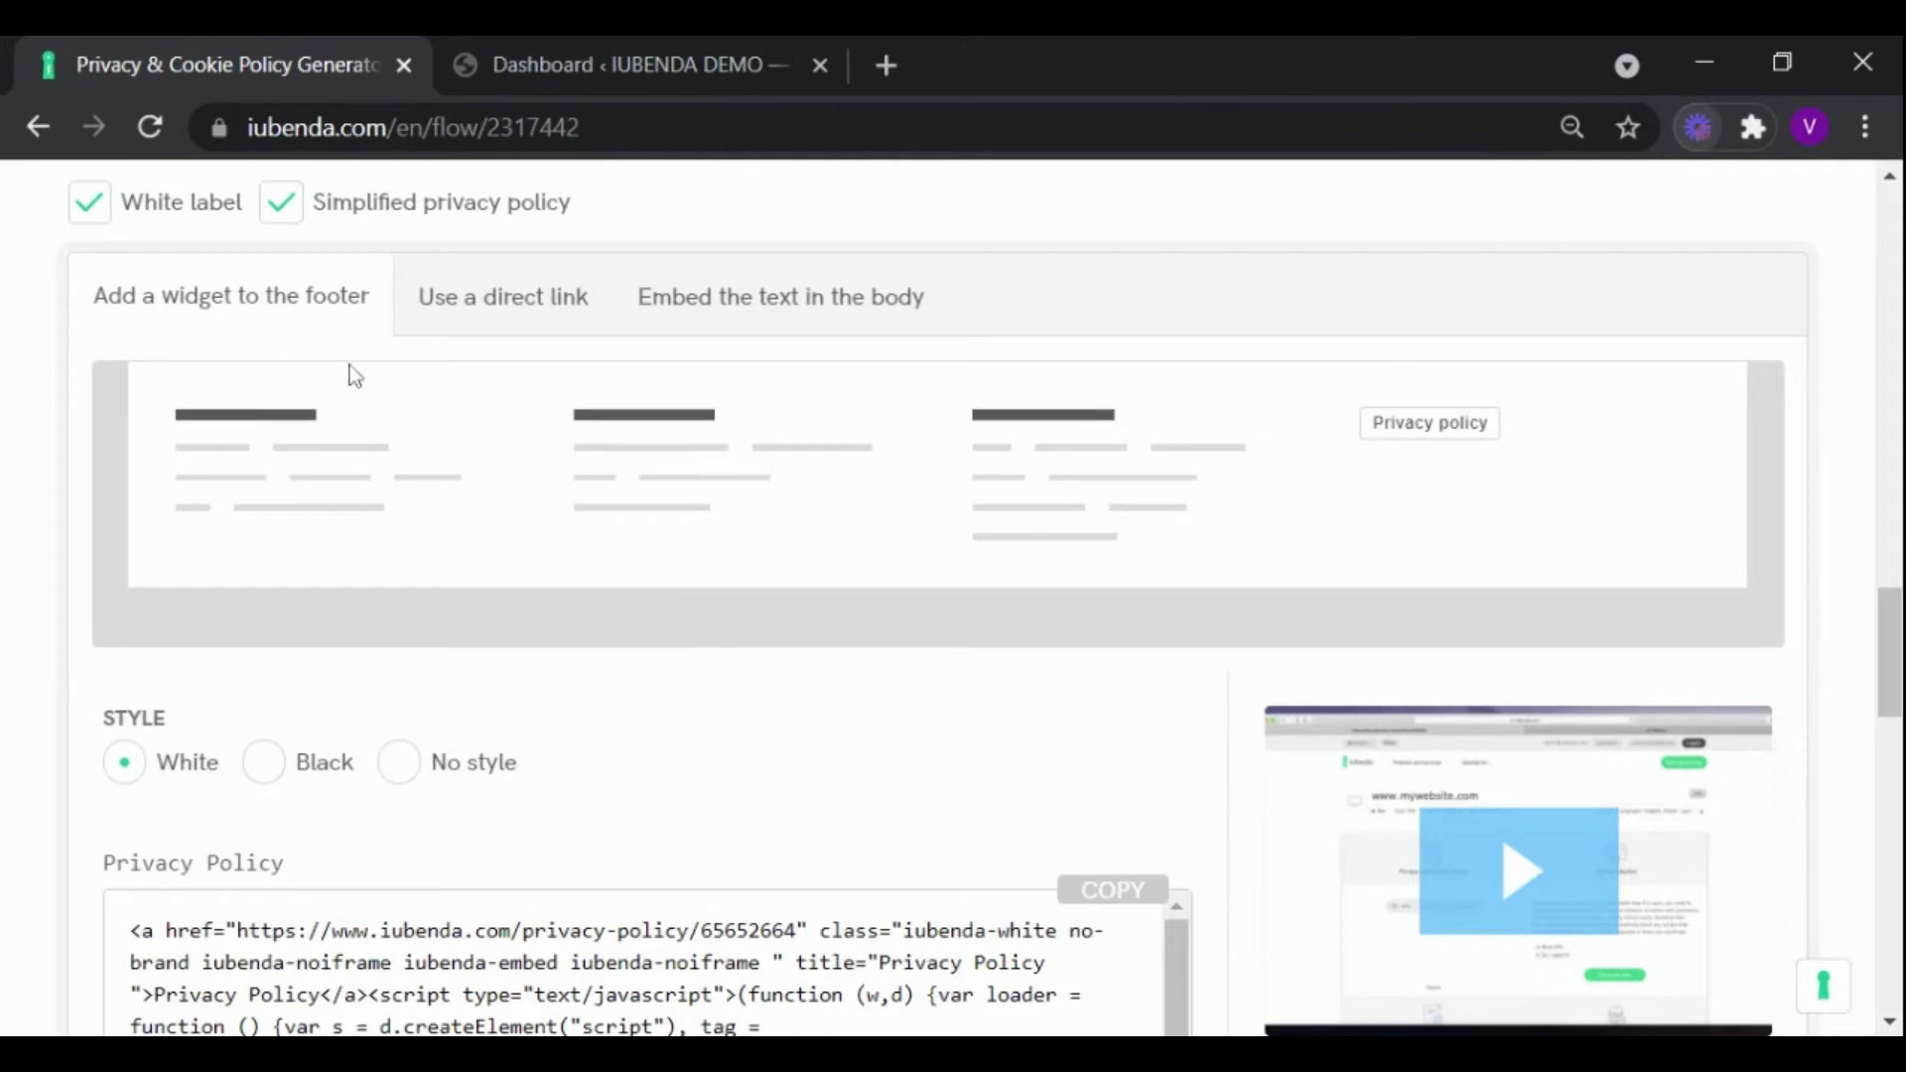
mouse_move(298, 298)
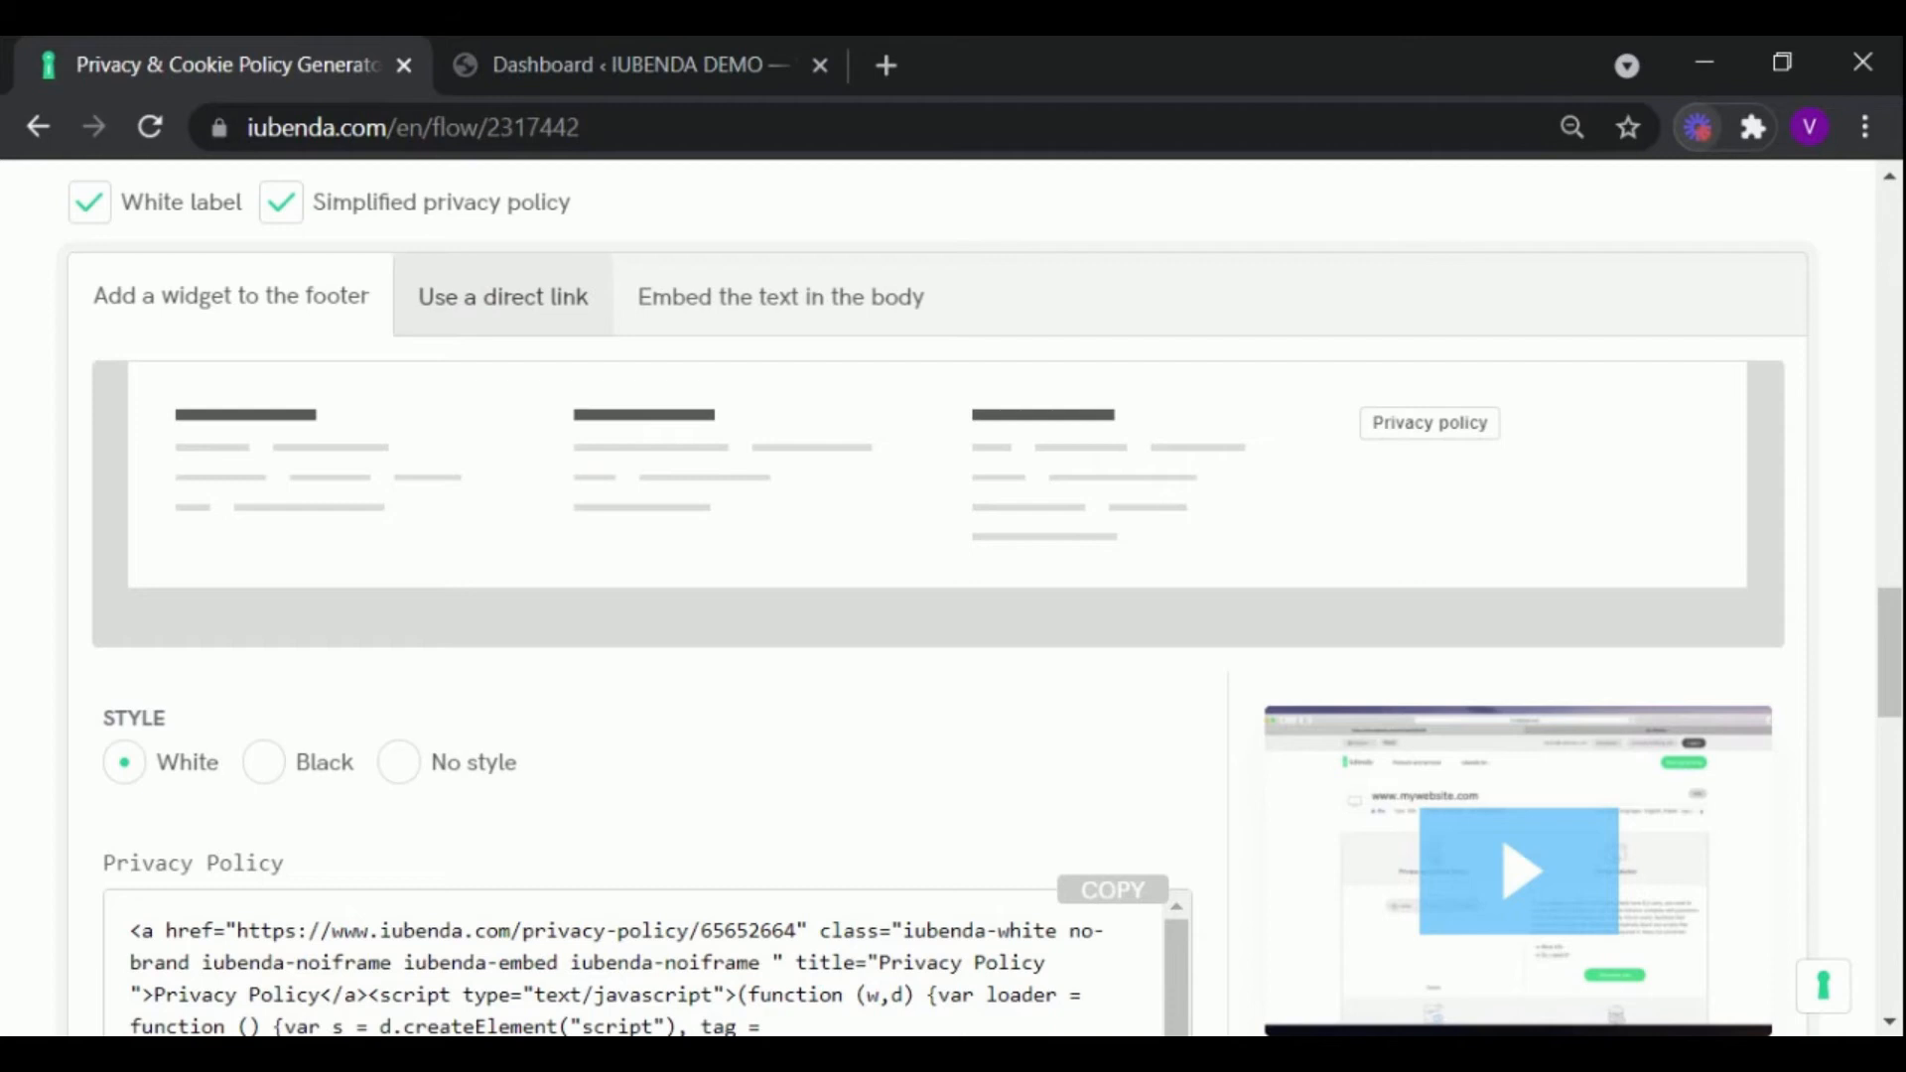
mouse_move(747, 353)
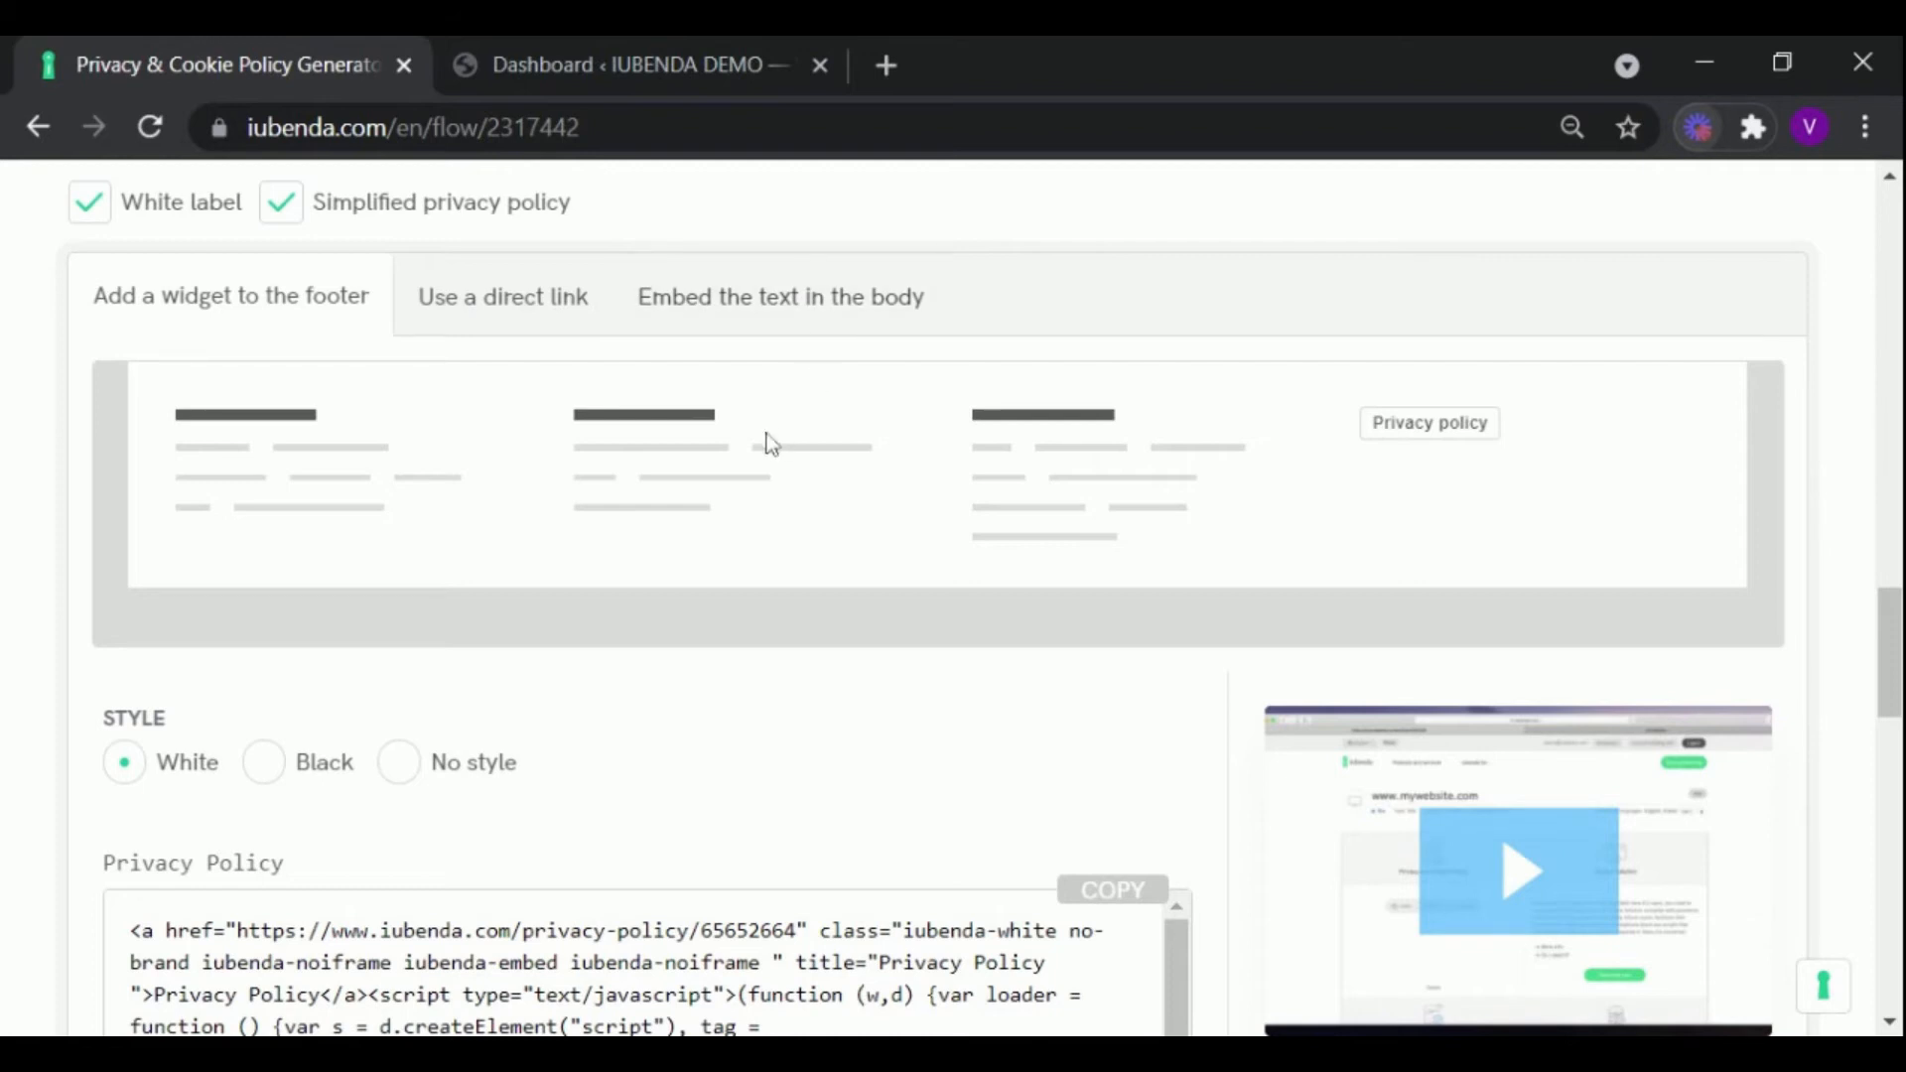
mouse_move(288, 317)
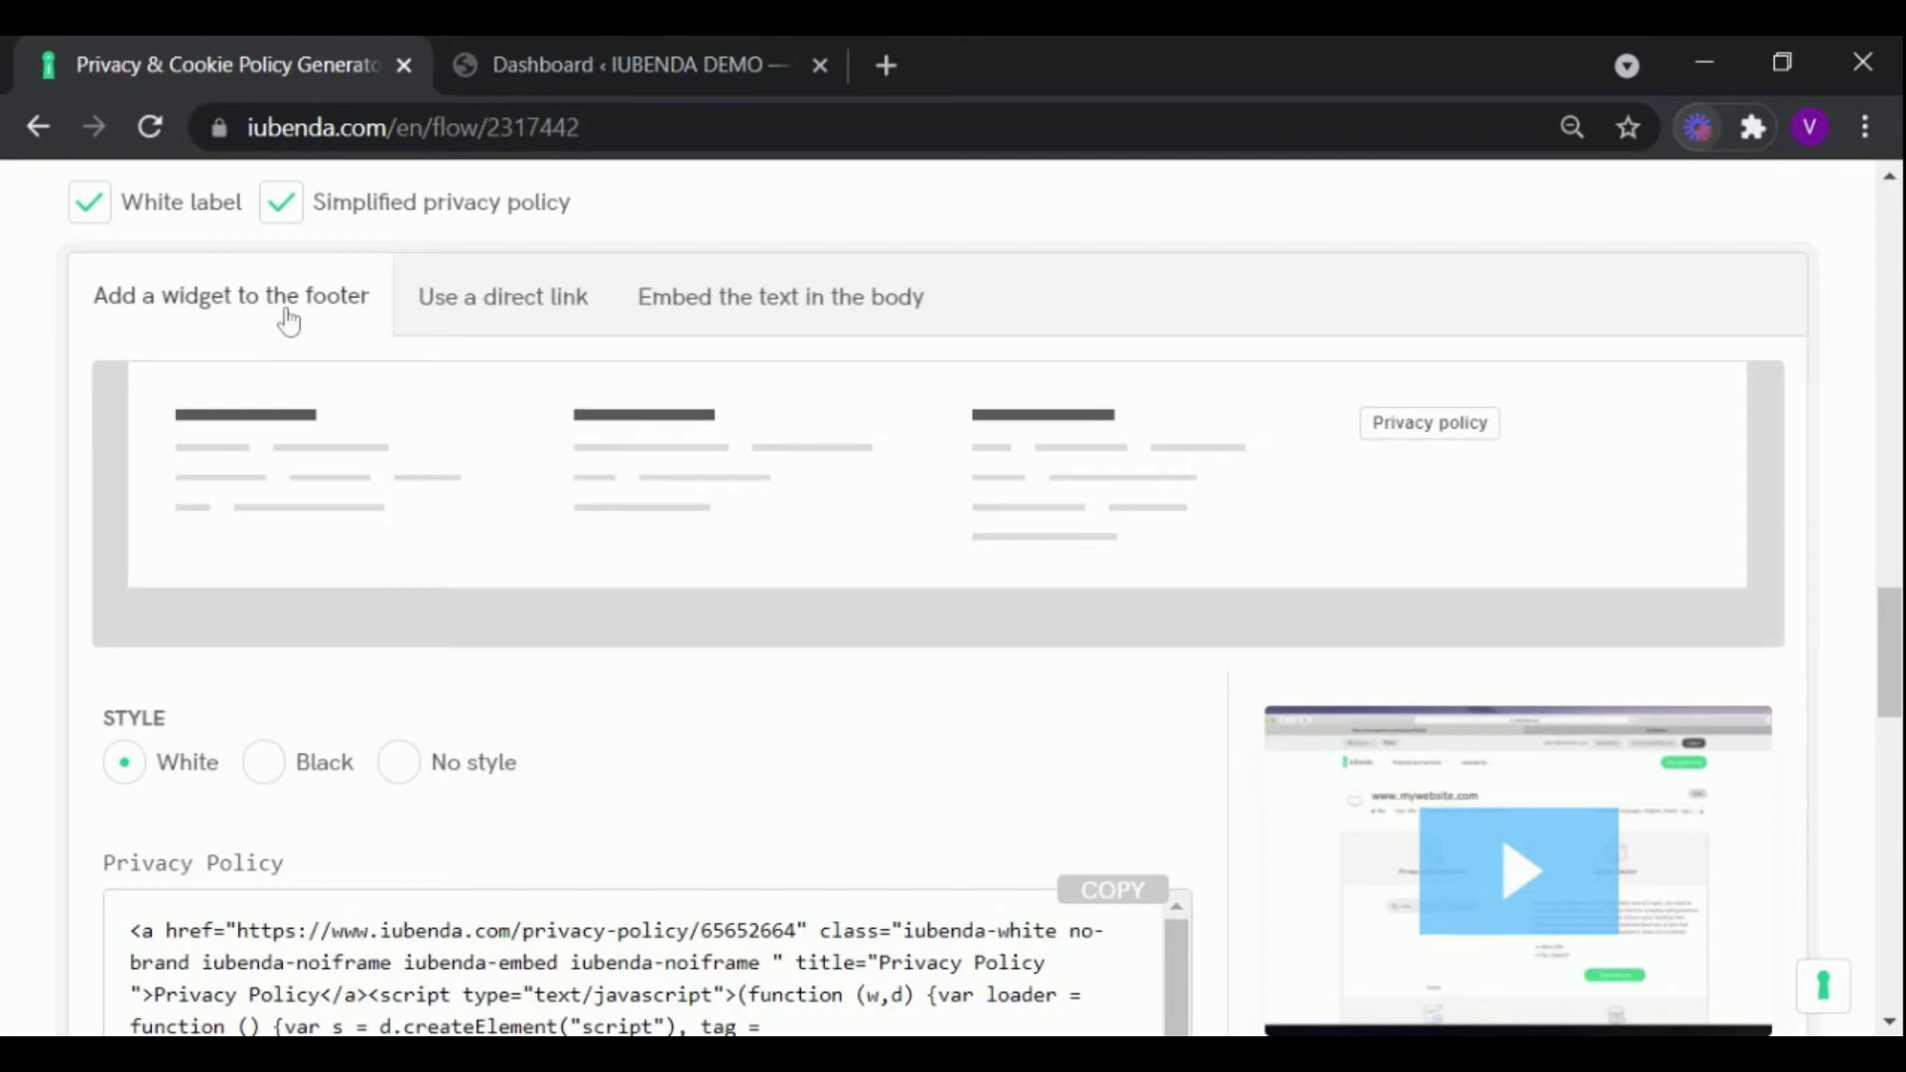
mouse_move(500, 506)
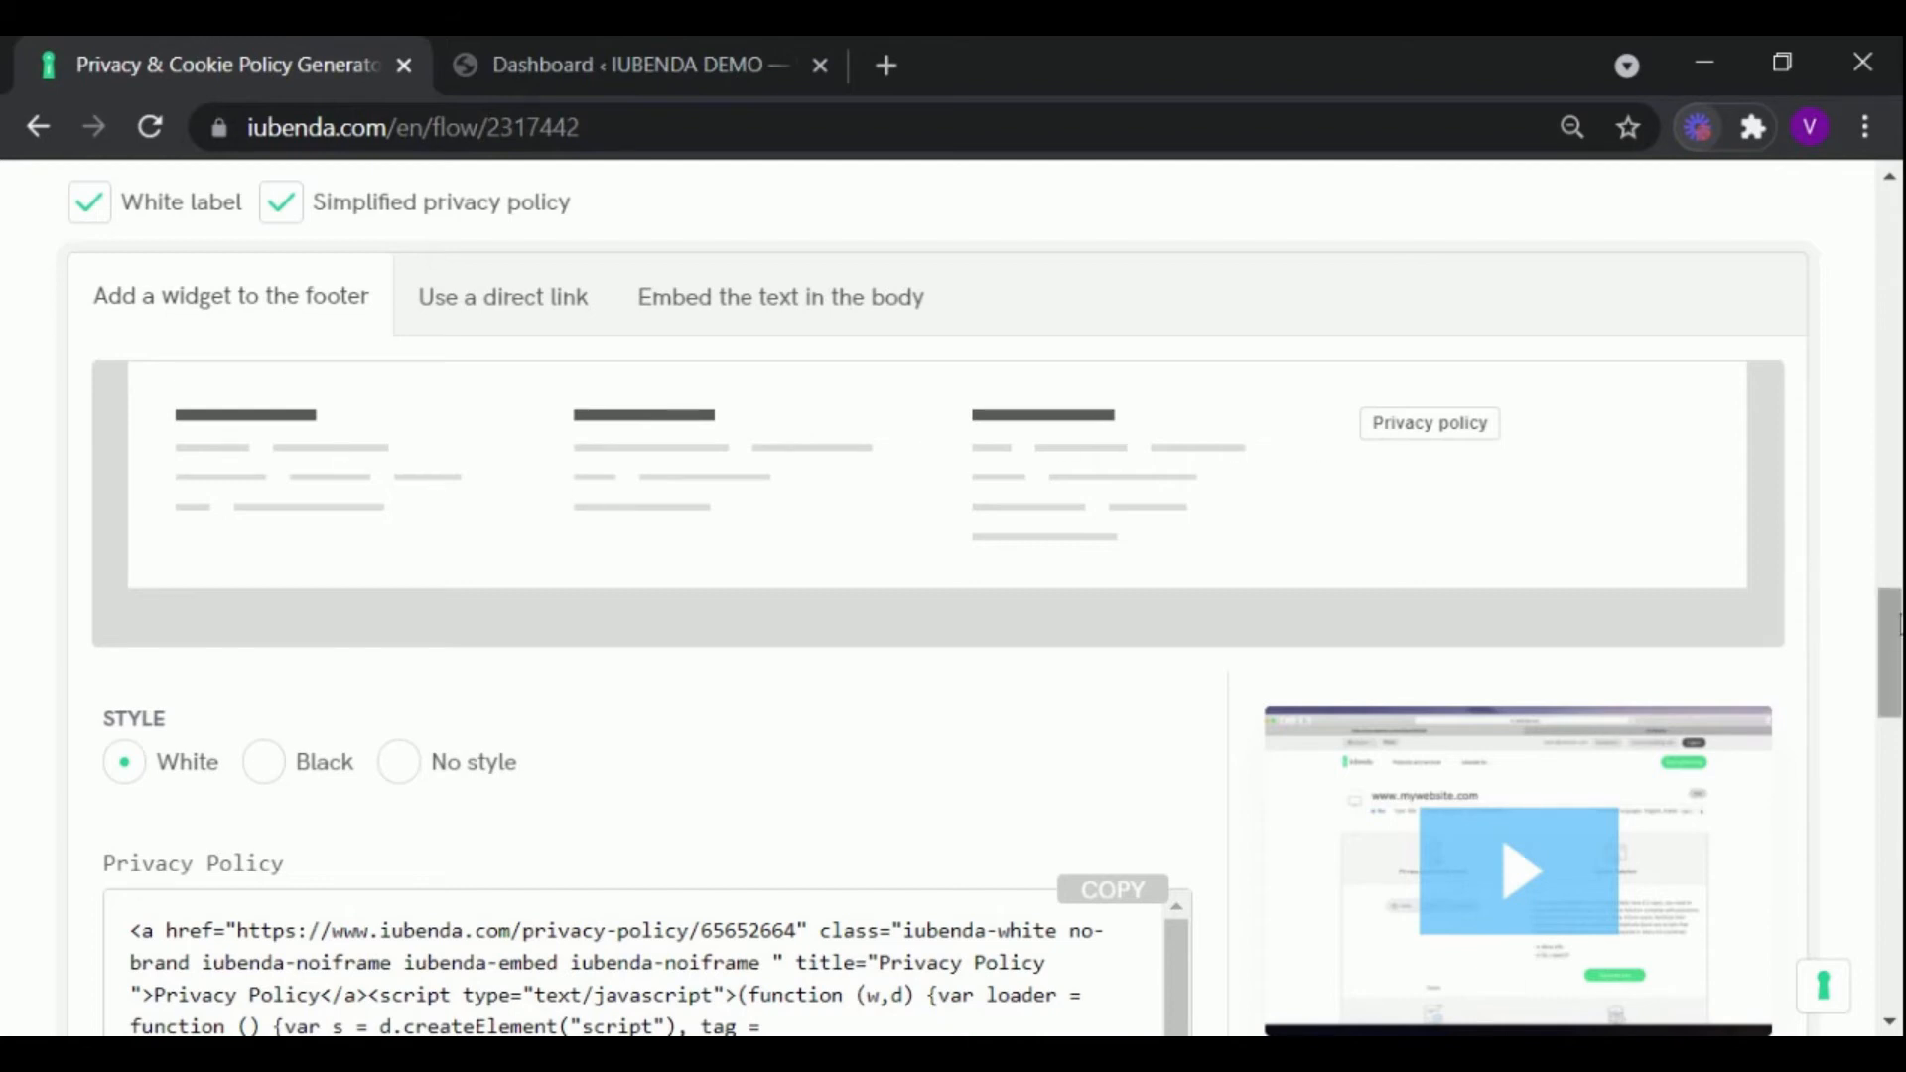
Step: Copy the privacy policy footer widget code
scroll("down", 3)
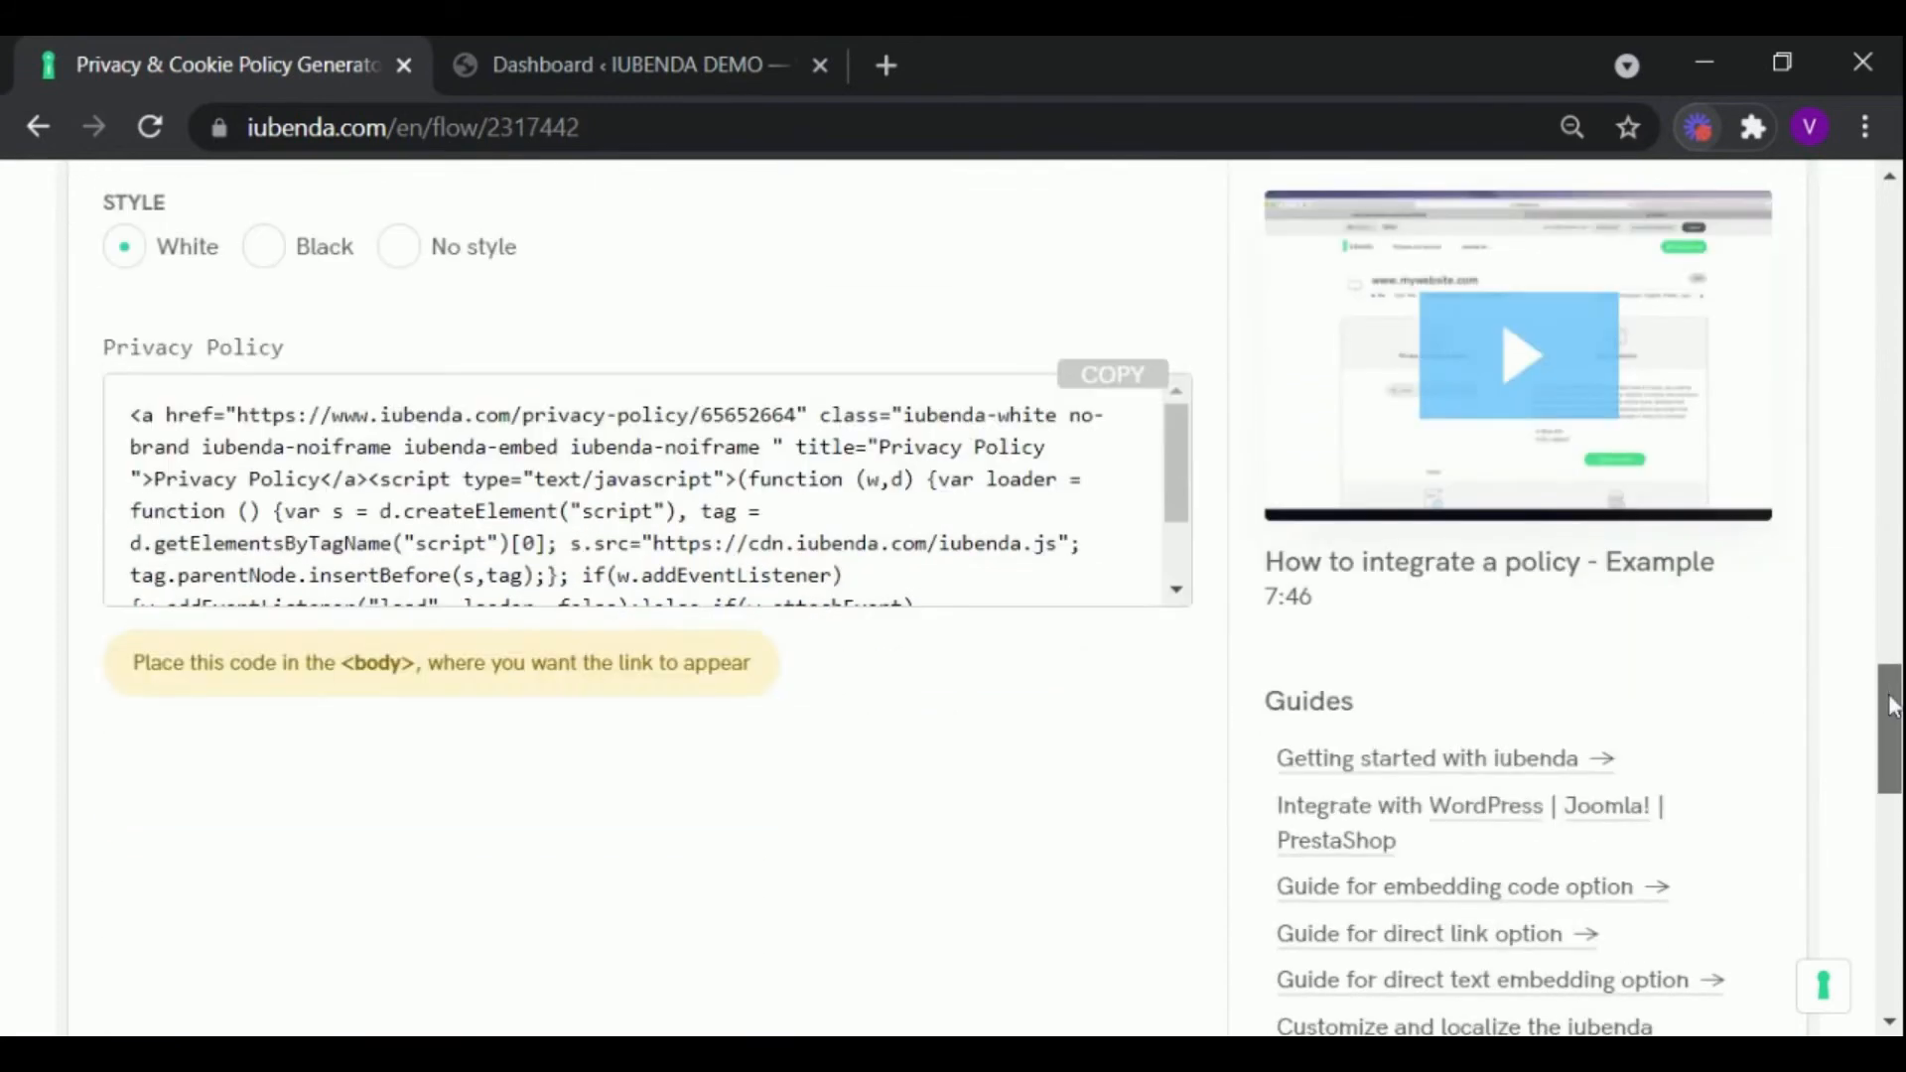
scroll("down", 3)
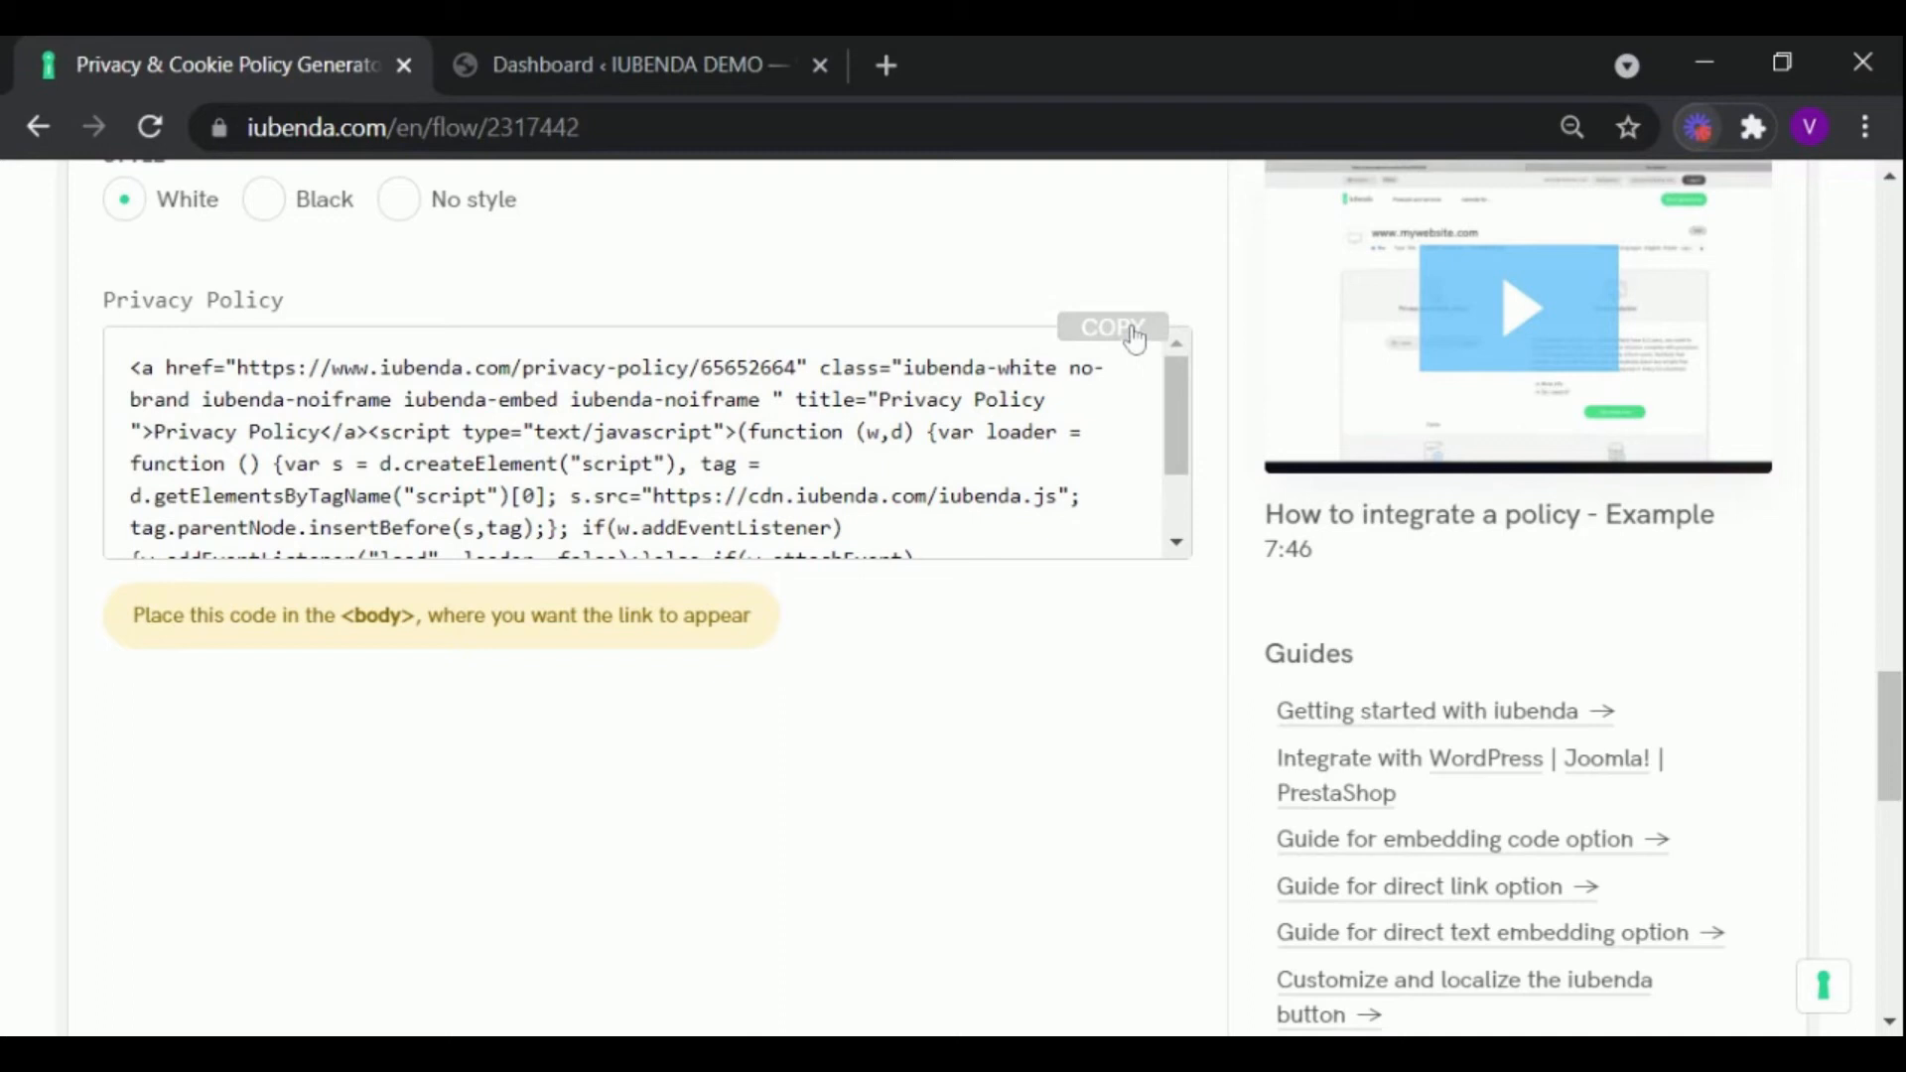
left_click(1110, 325)
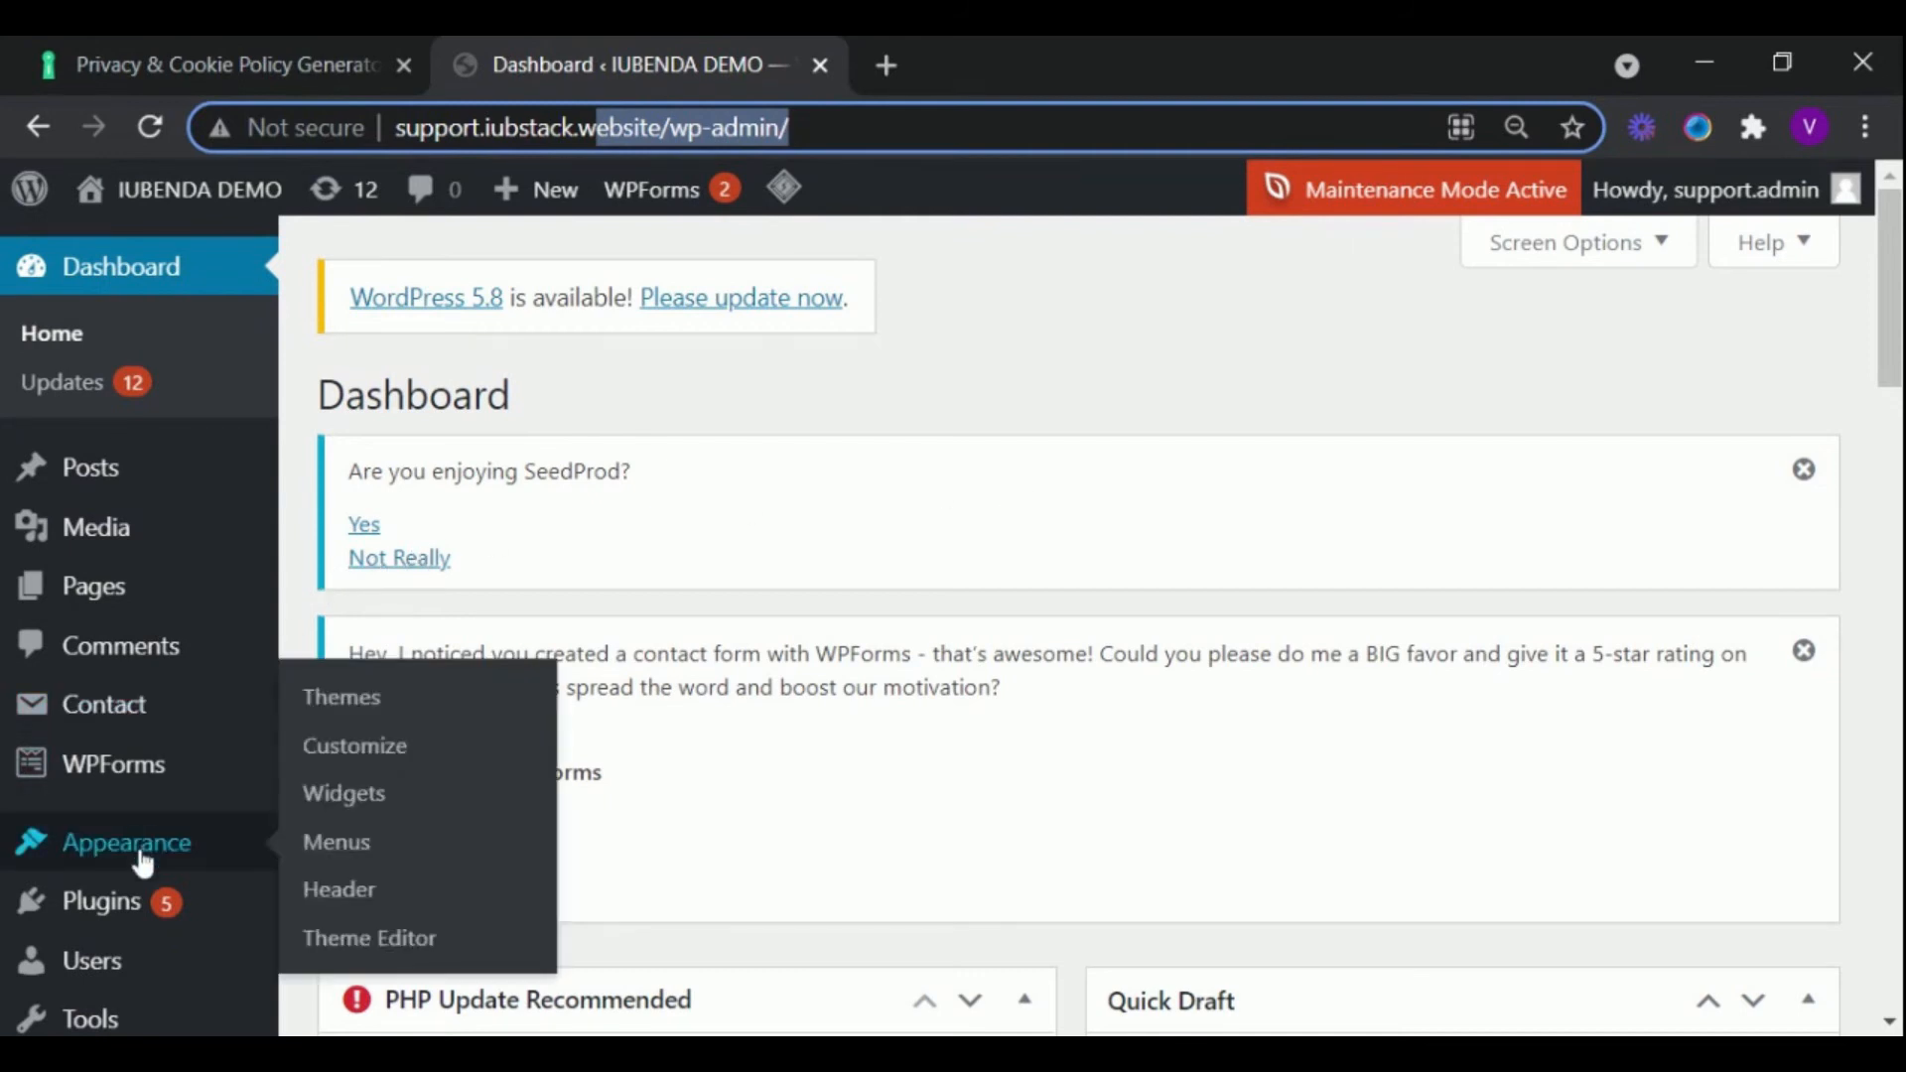
mouse_move(358, 798)
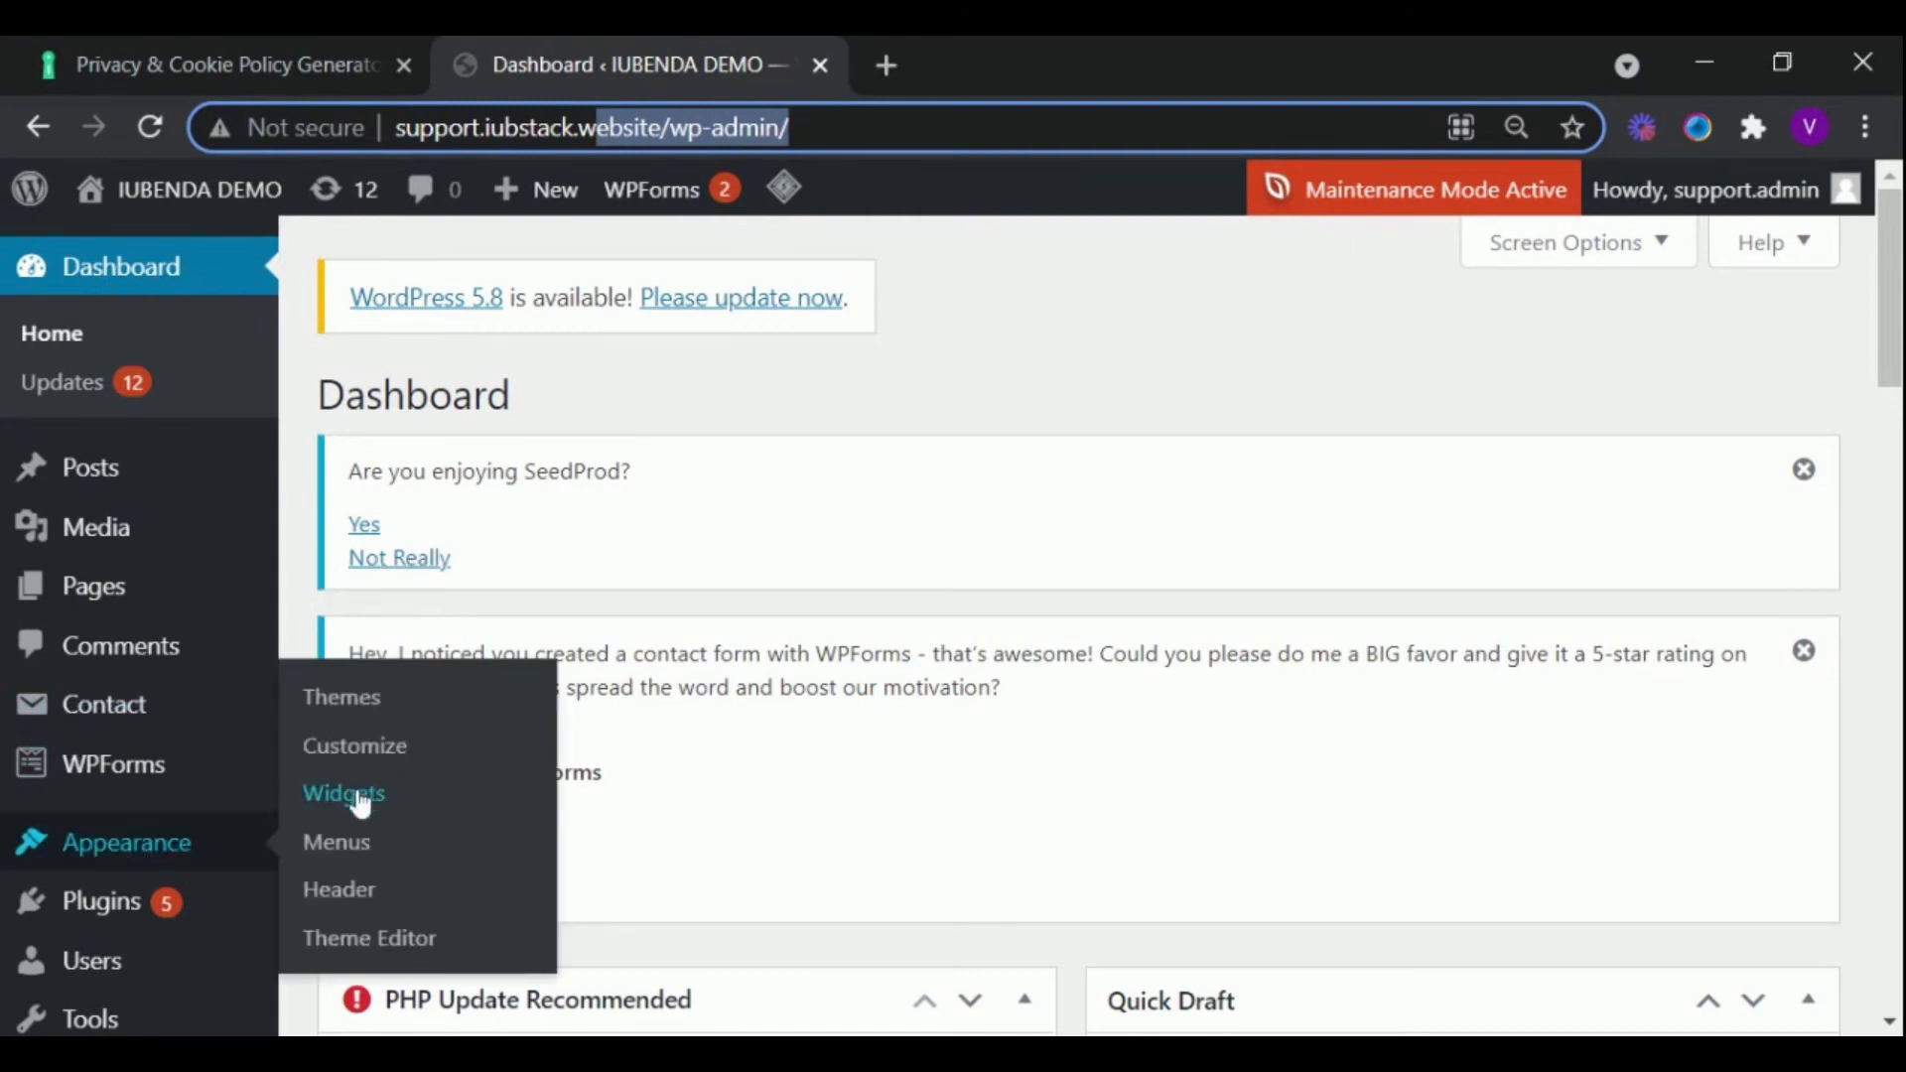
Step: Go to Appearance > Widgets in the WordPress dashboard
left_click(341, 794)
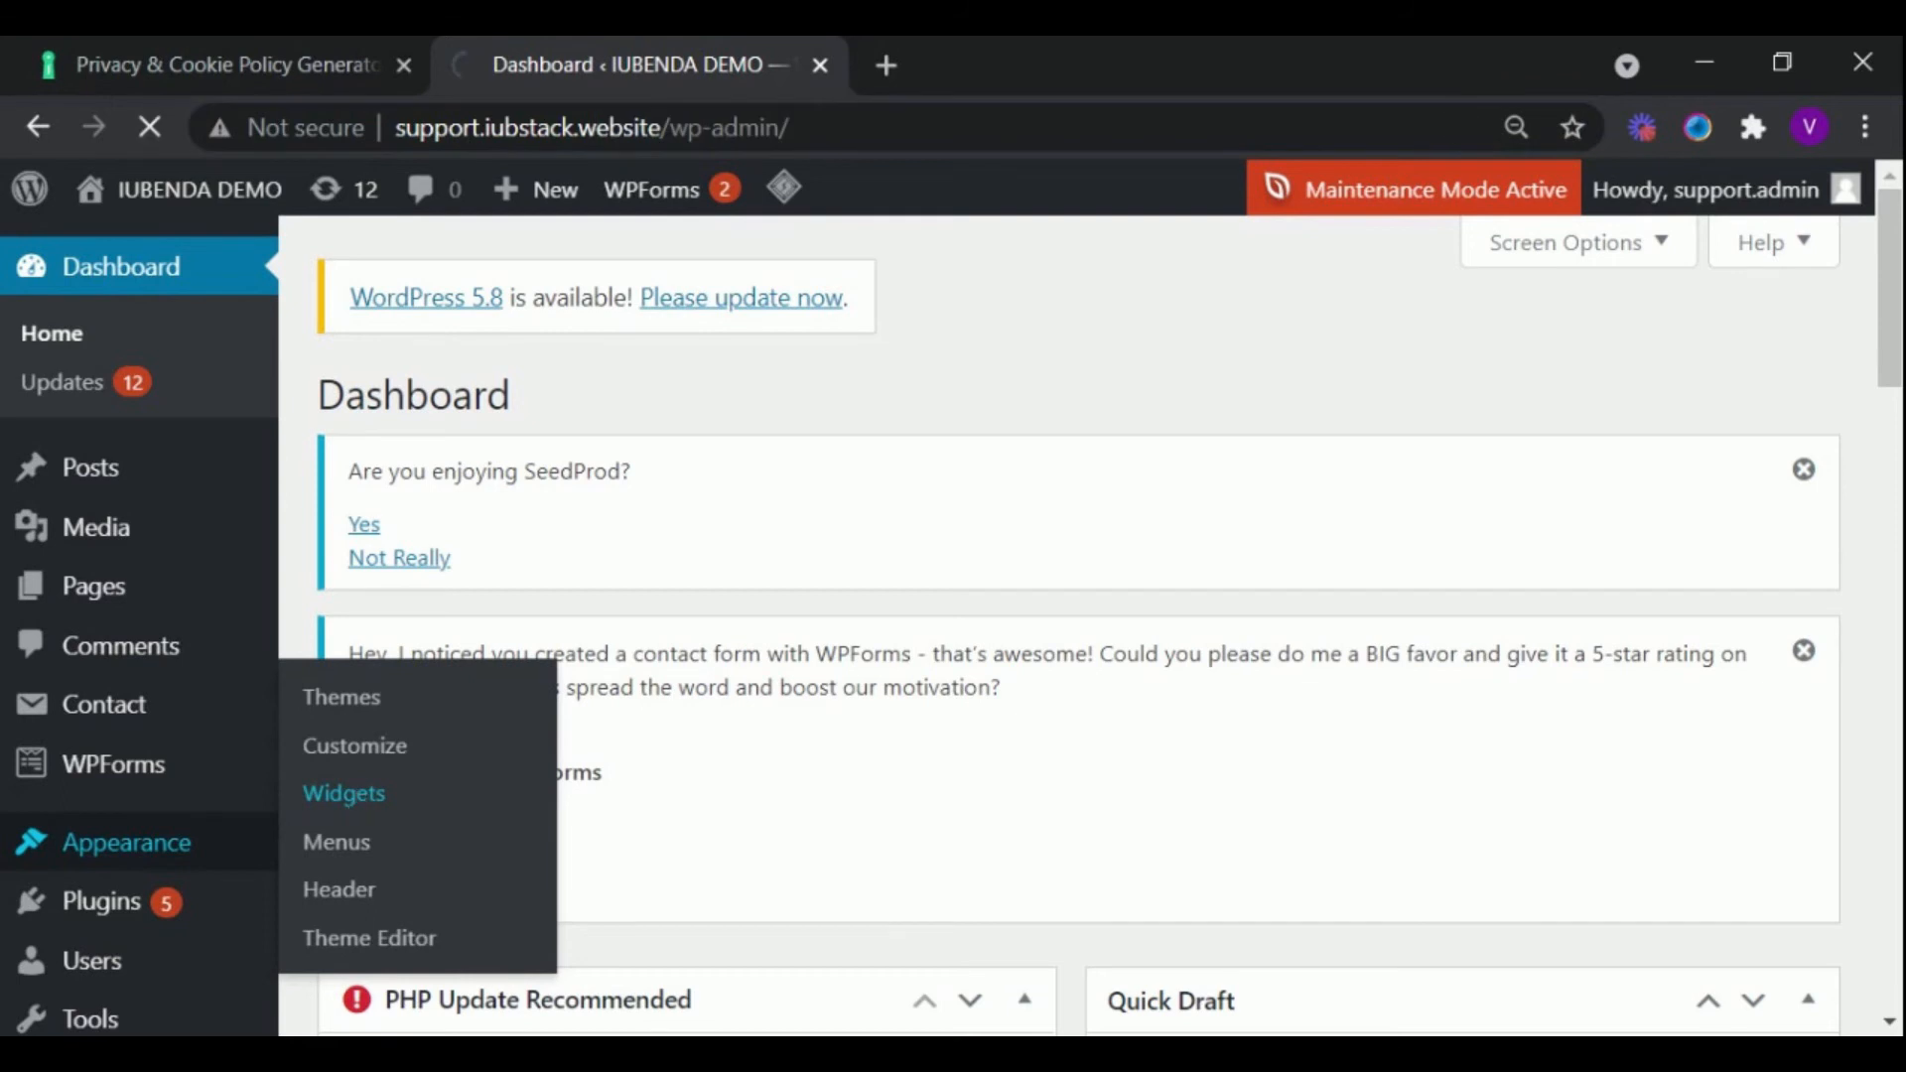
left_click(342, 794)
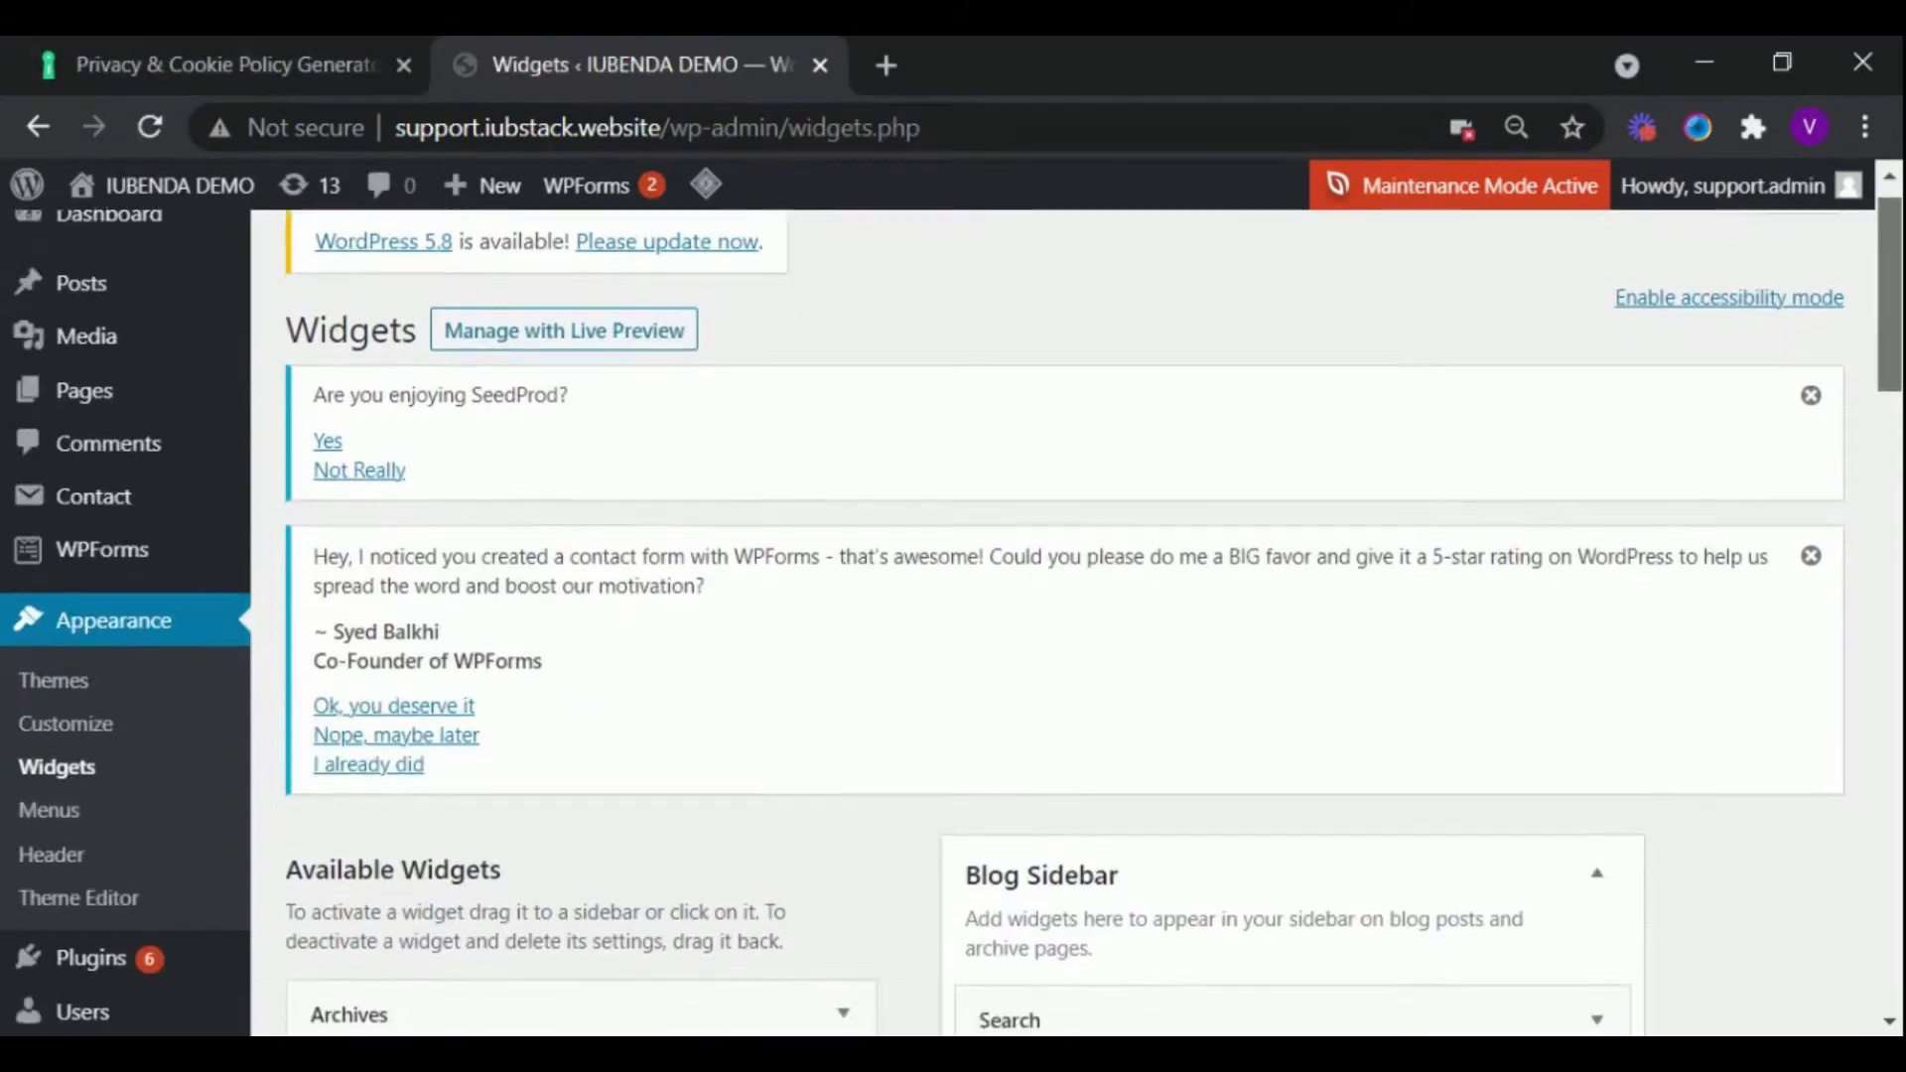
Step: Scroll down the Widgets page to the Footer 1 area
scroll("down", 3)
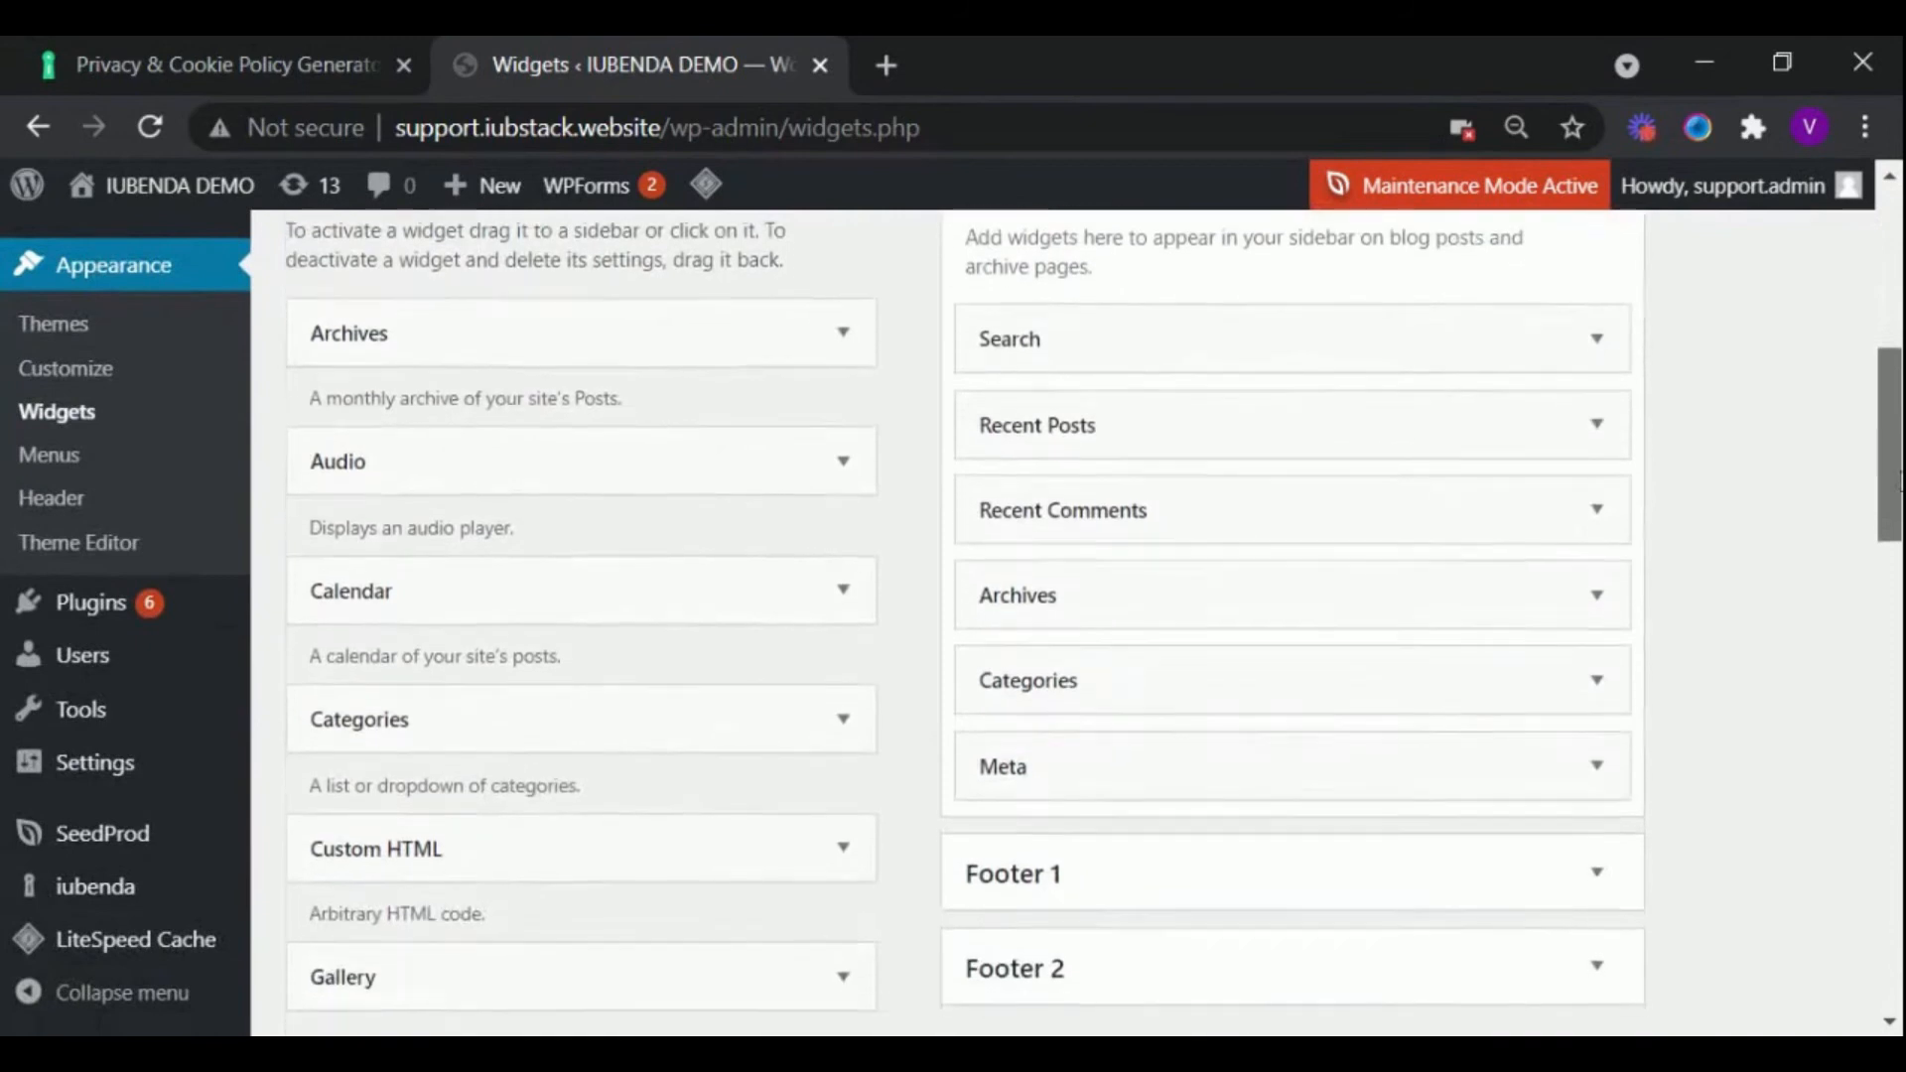
scroll("down", 3)
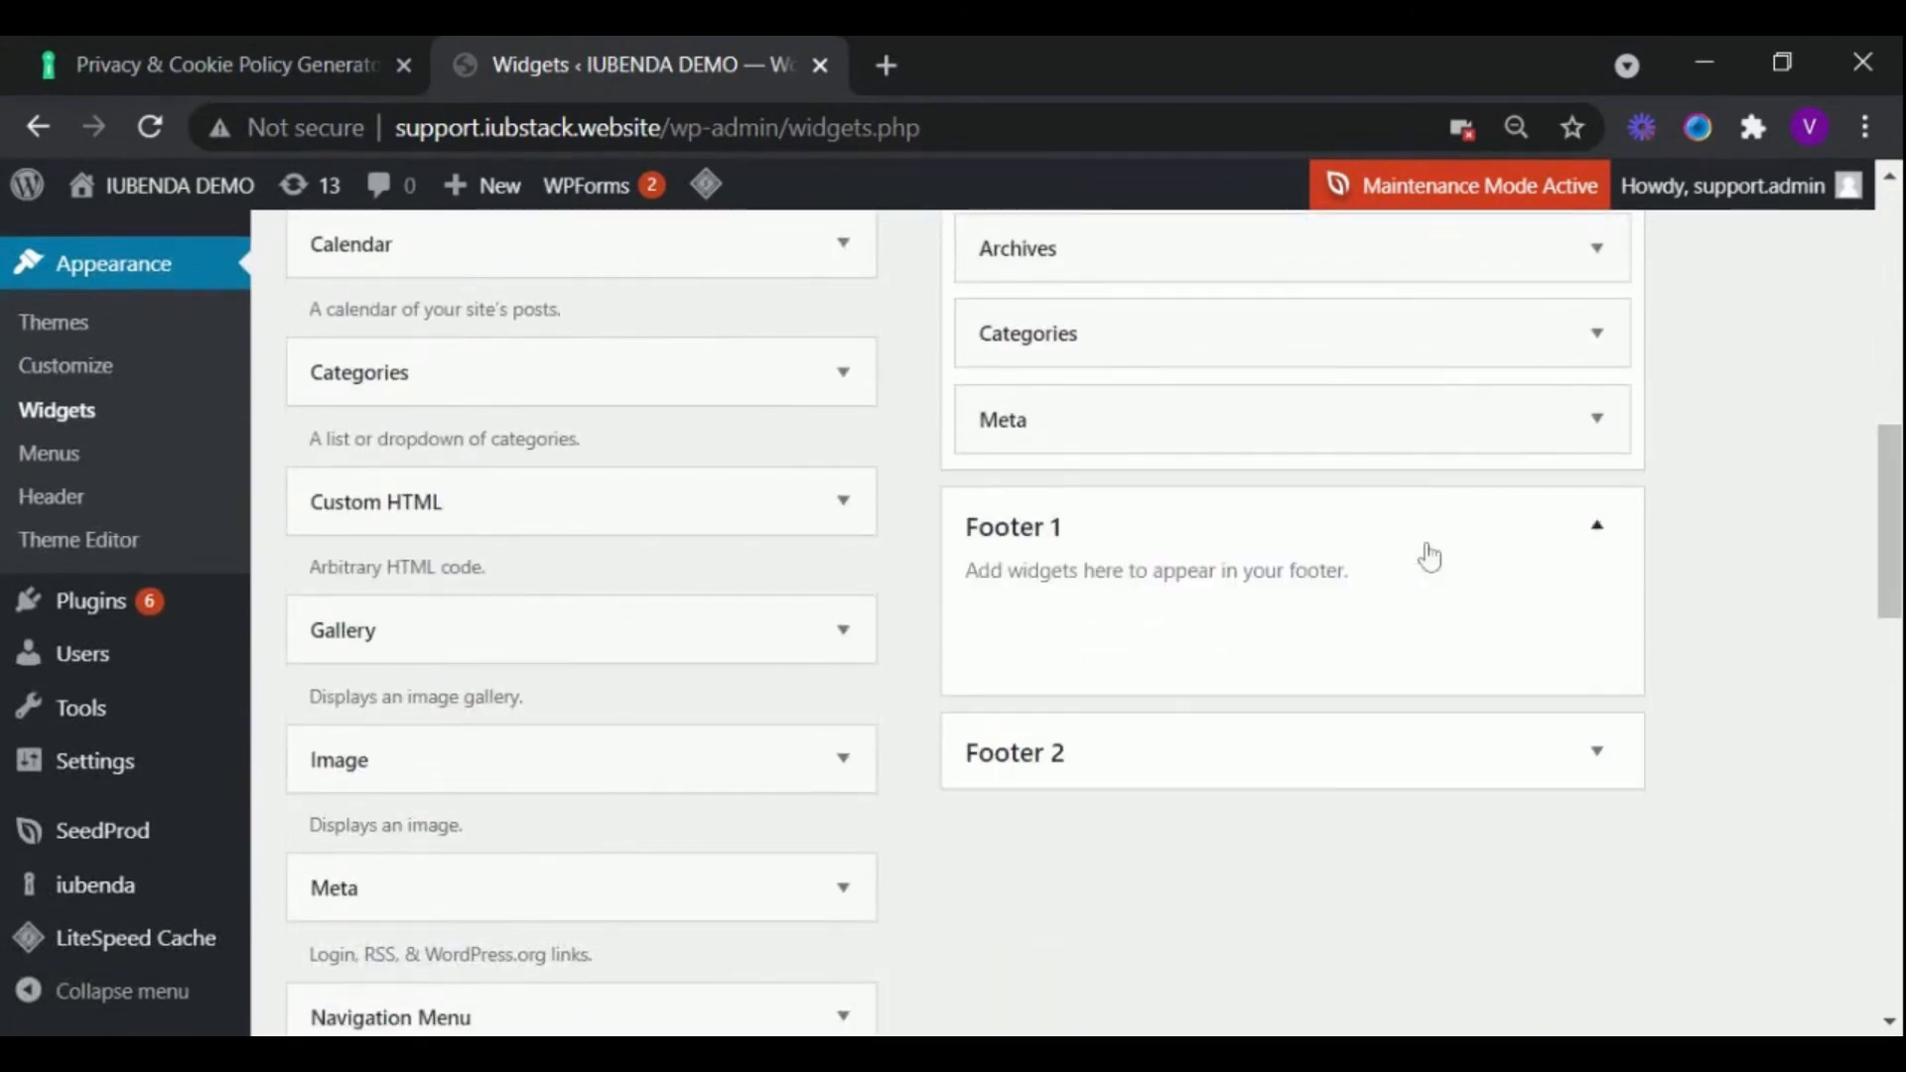
scroll("down", 3)
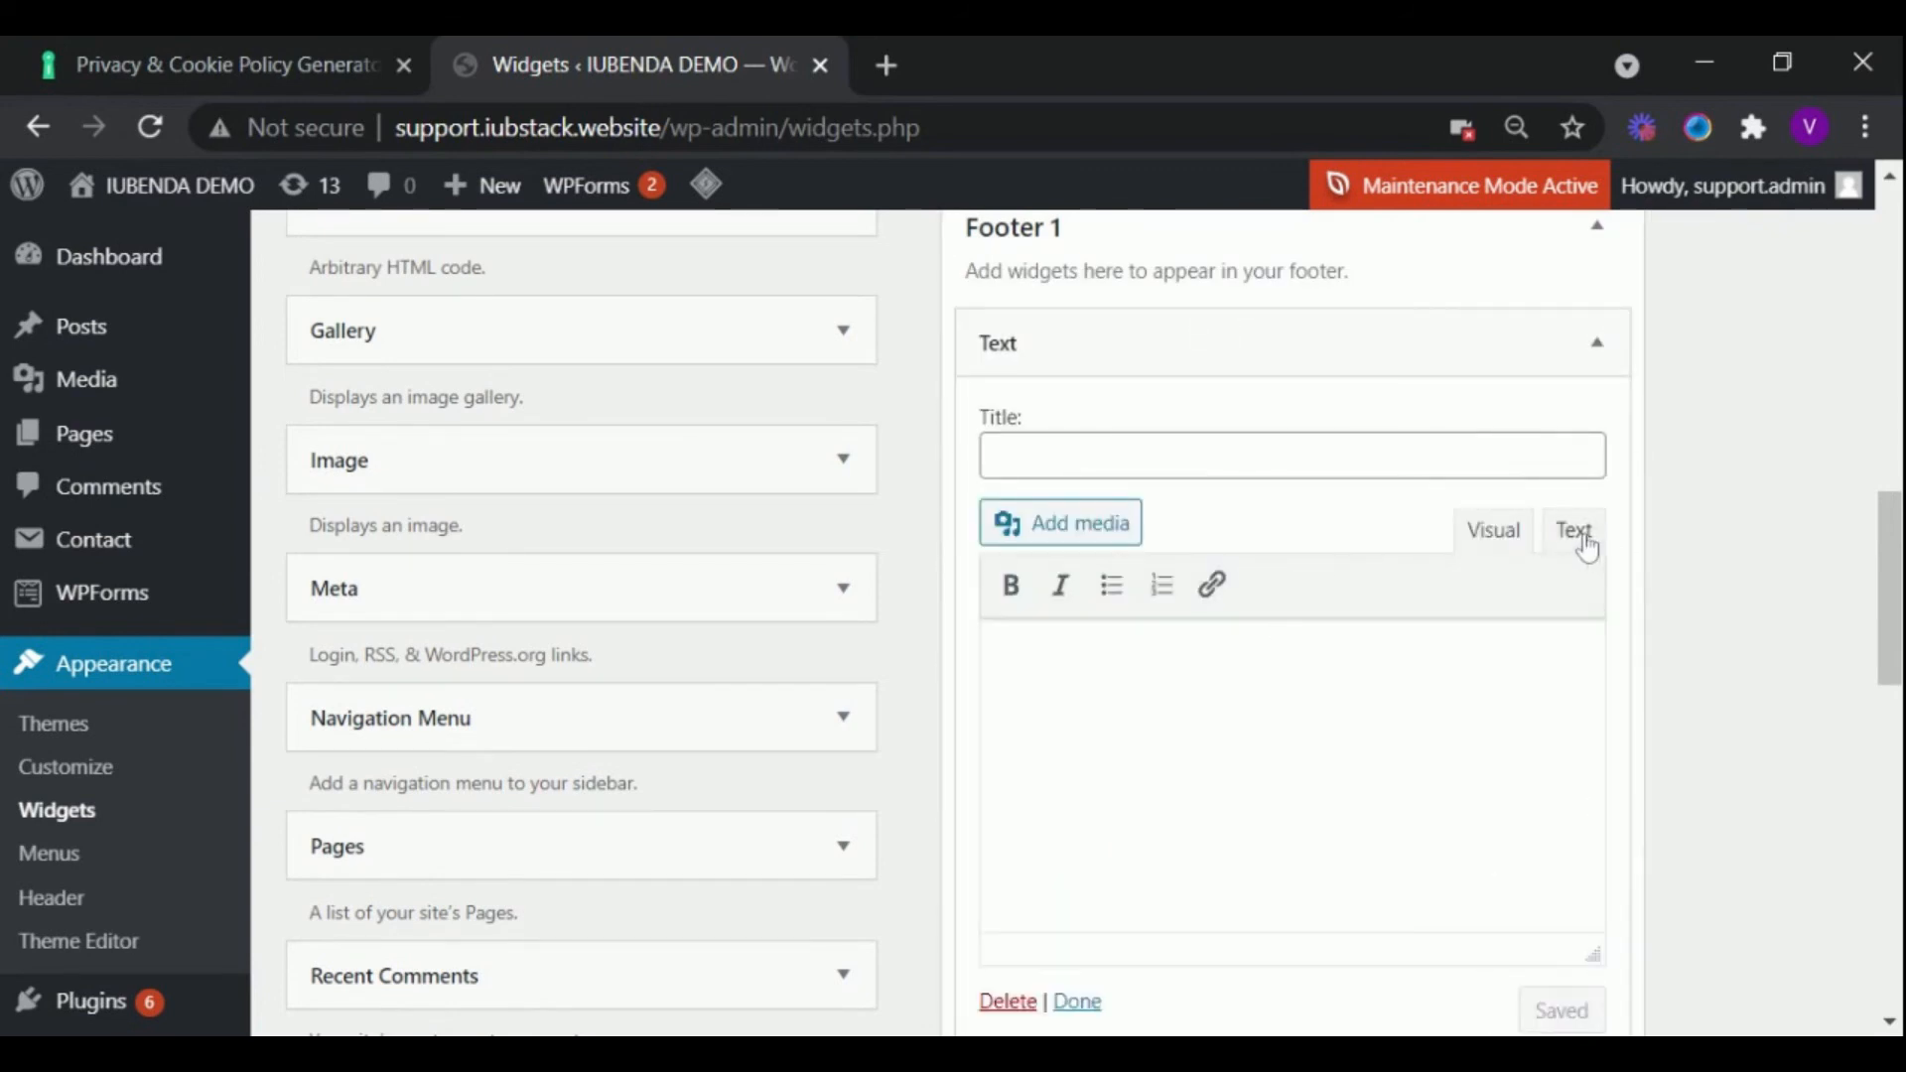
Step: Paste the iubenda privacy policy code into the Footer 1 Text widget and save it
left_click(1572, 530)
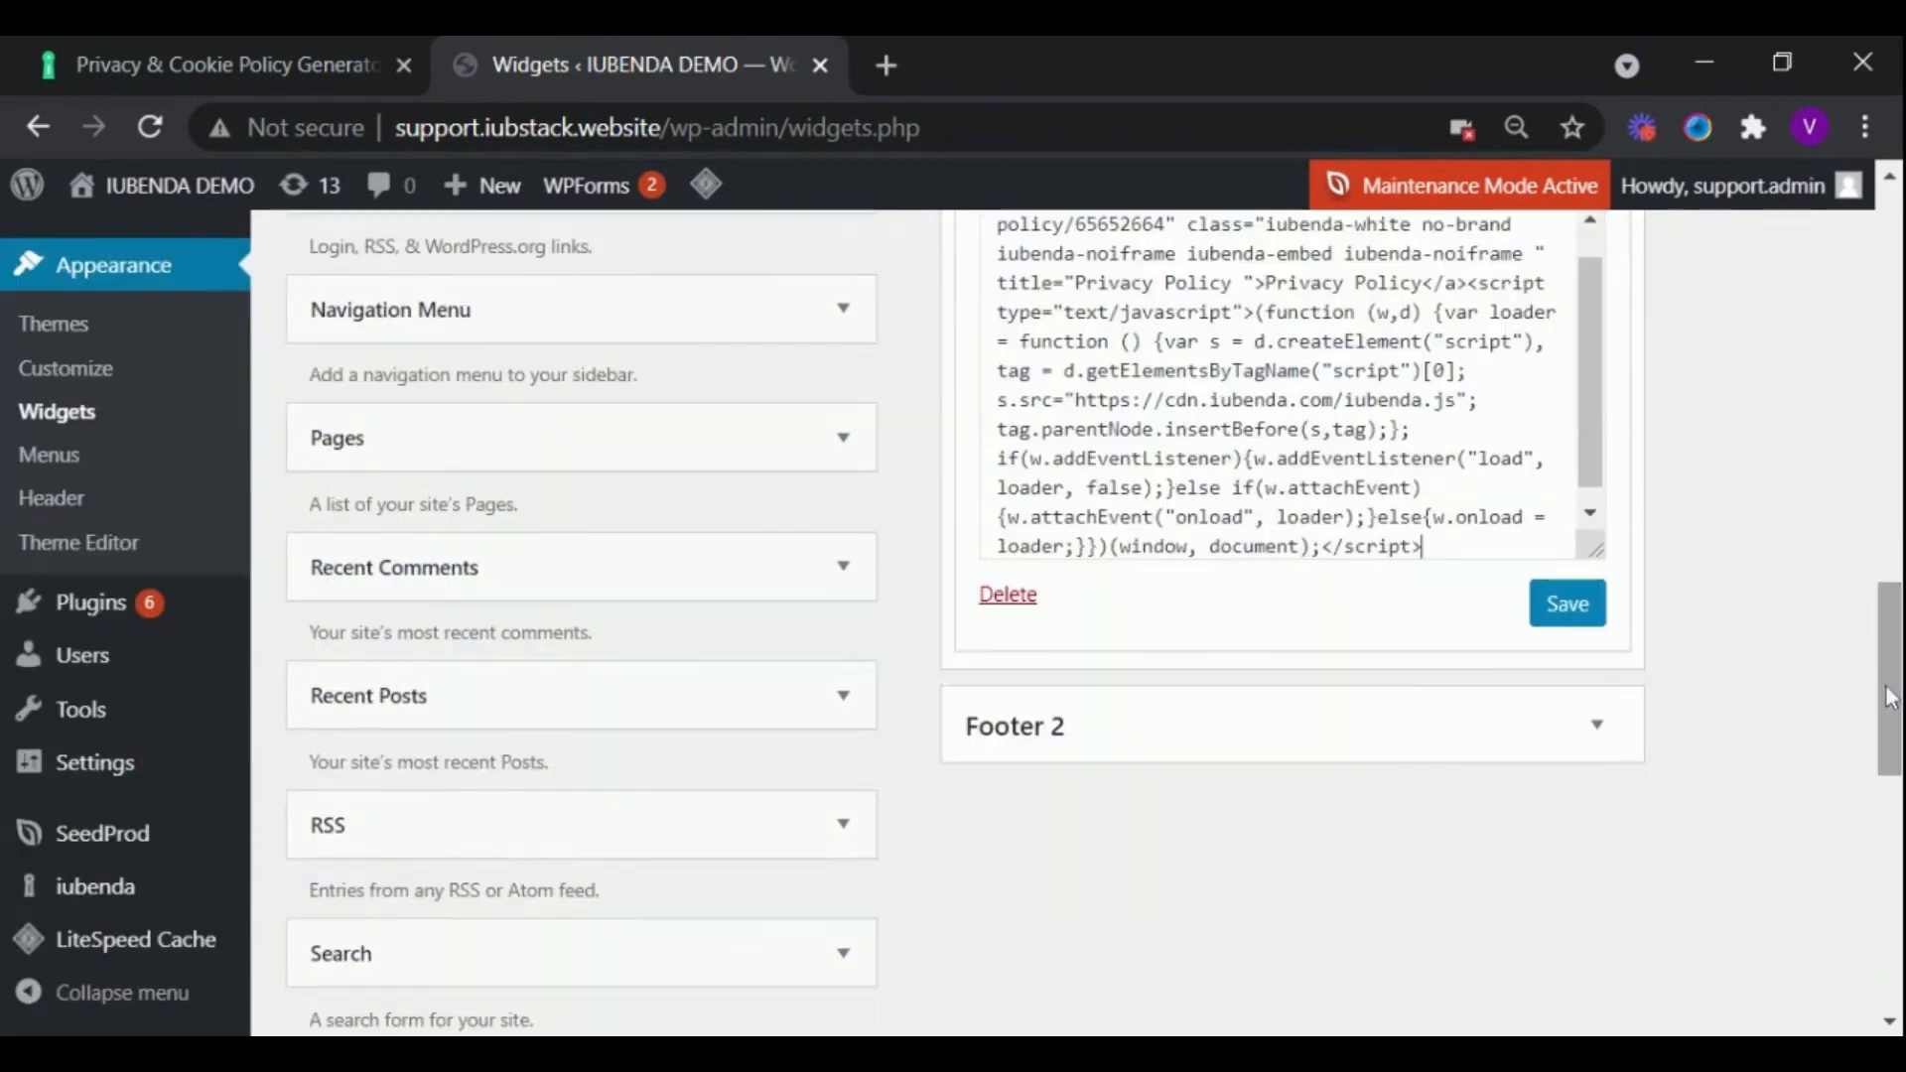
left_click(1566, 604)
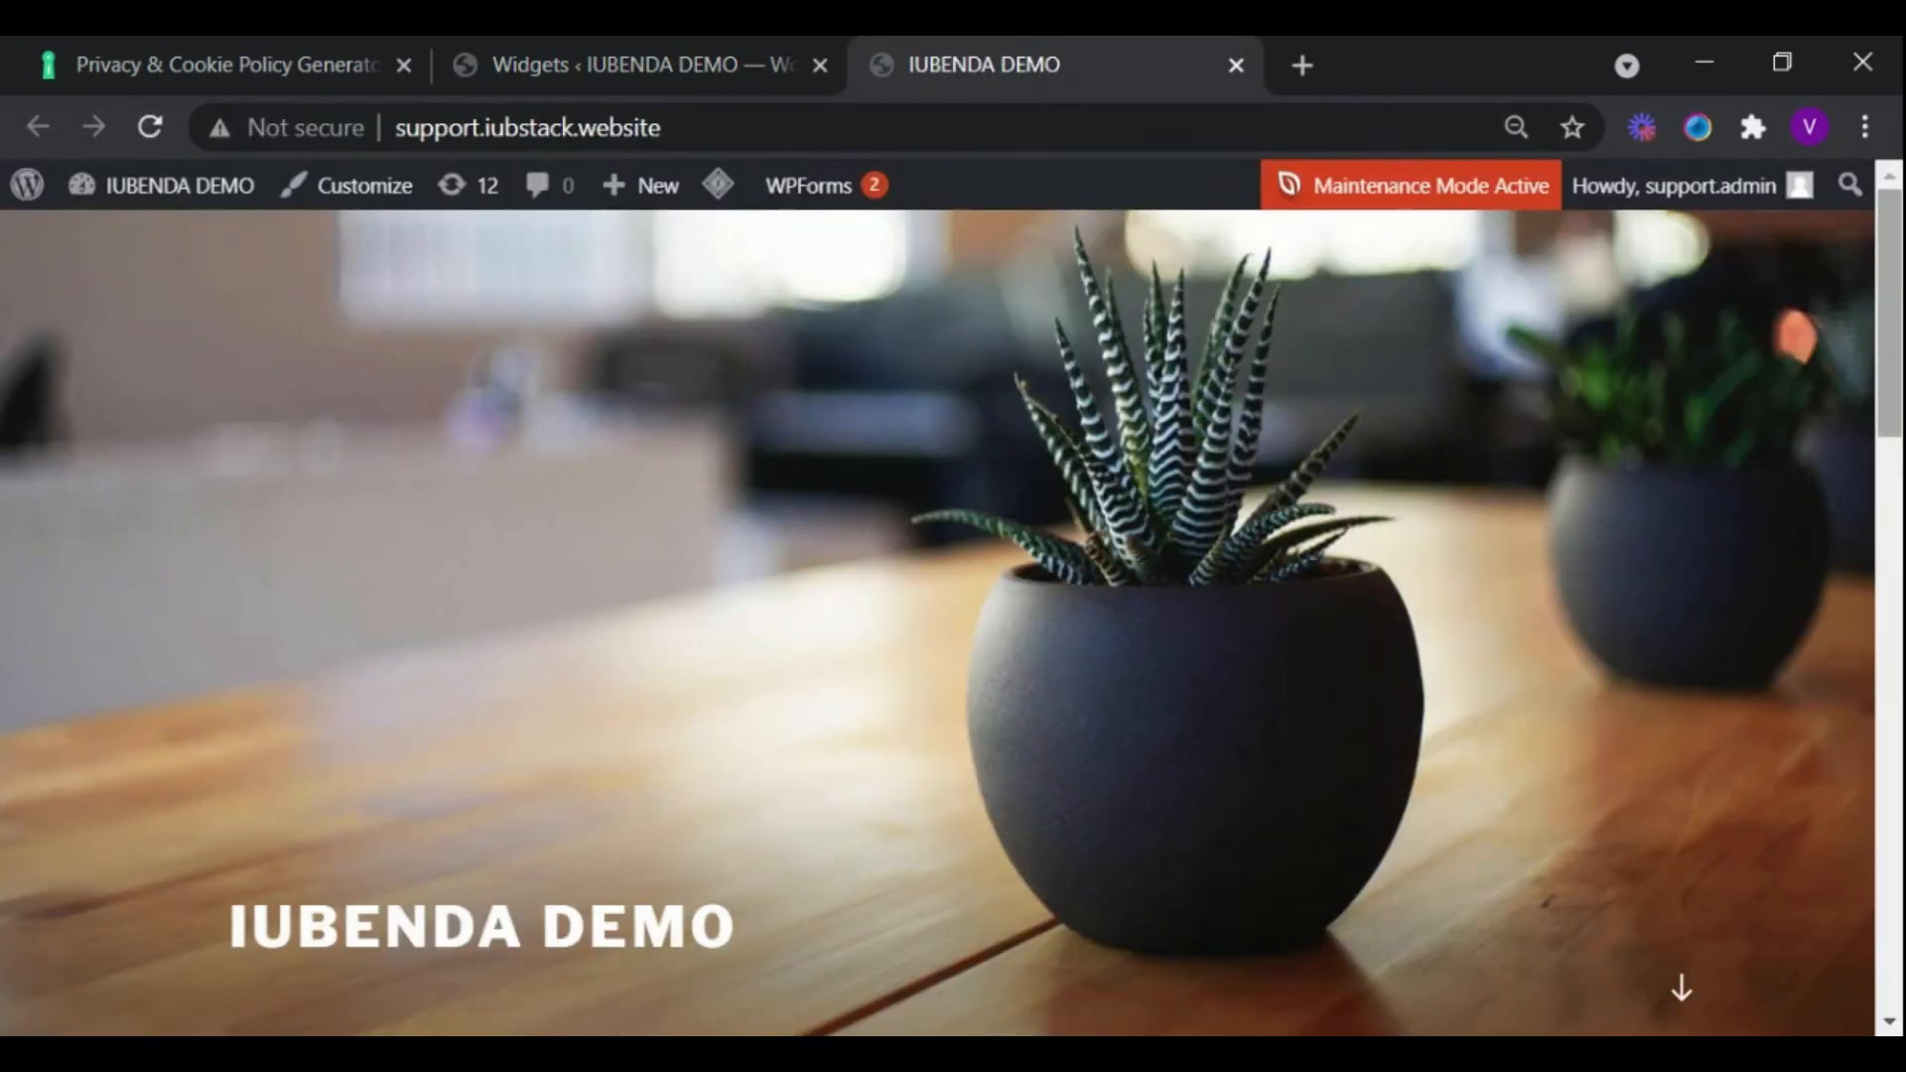
Step: Open the simplified privacy policy popup from the footer's Privacy Policy button
scroll("down", 3)
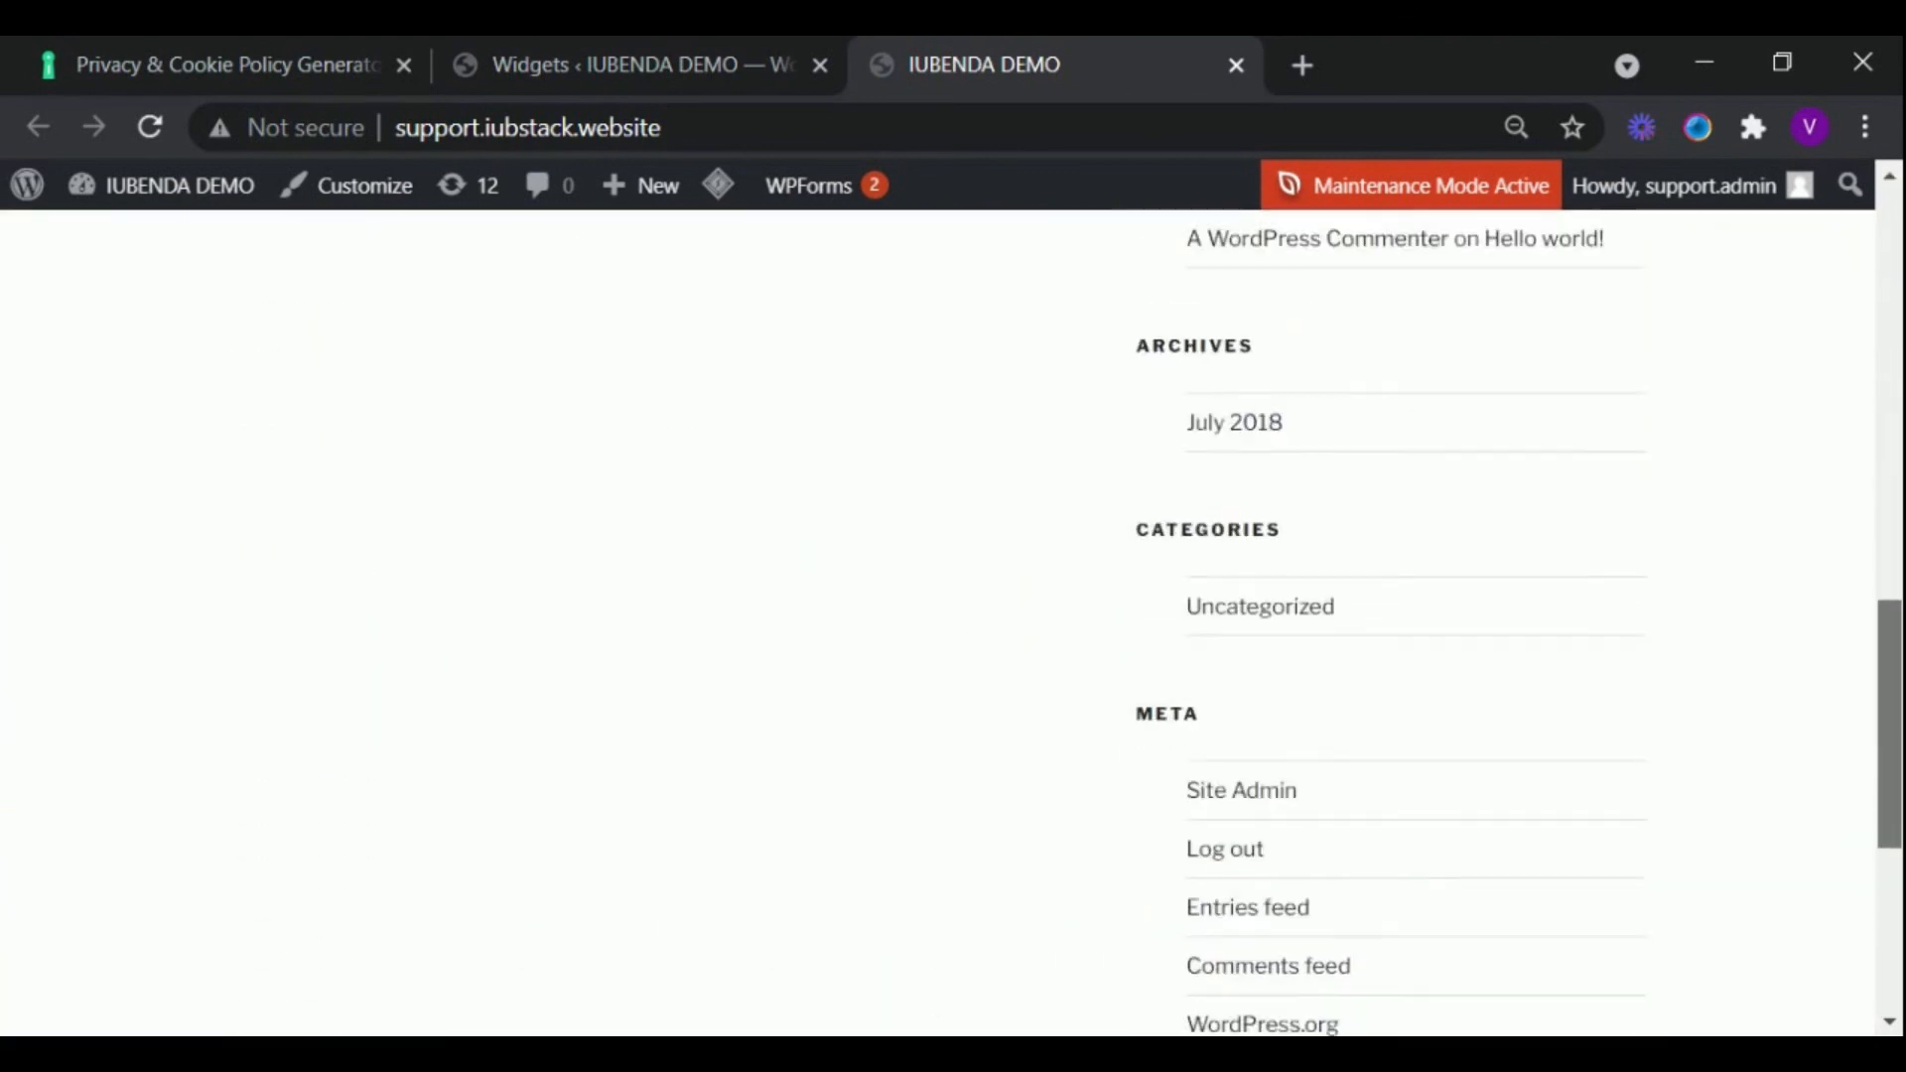
scroll("down", 3)
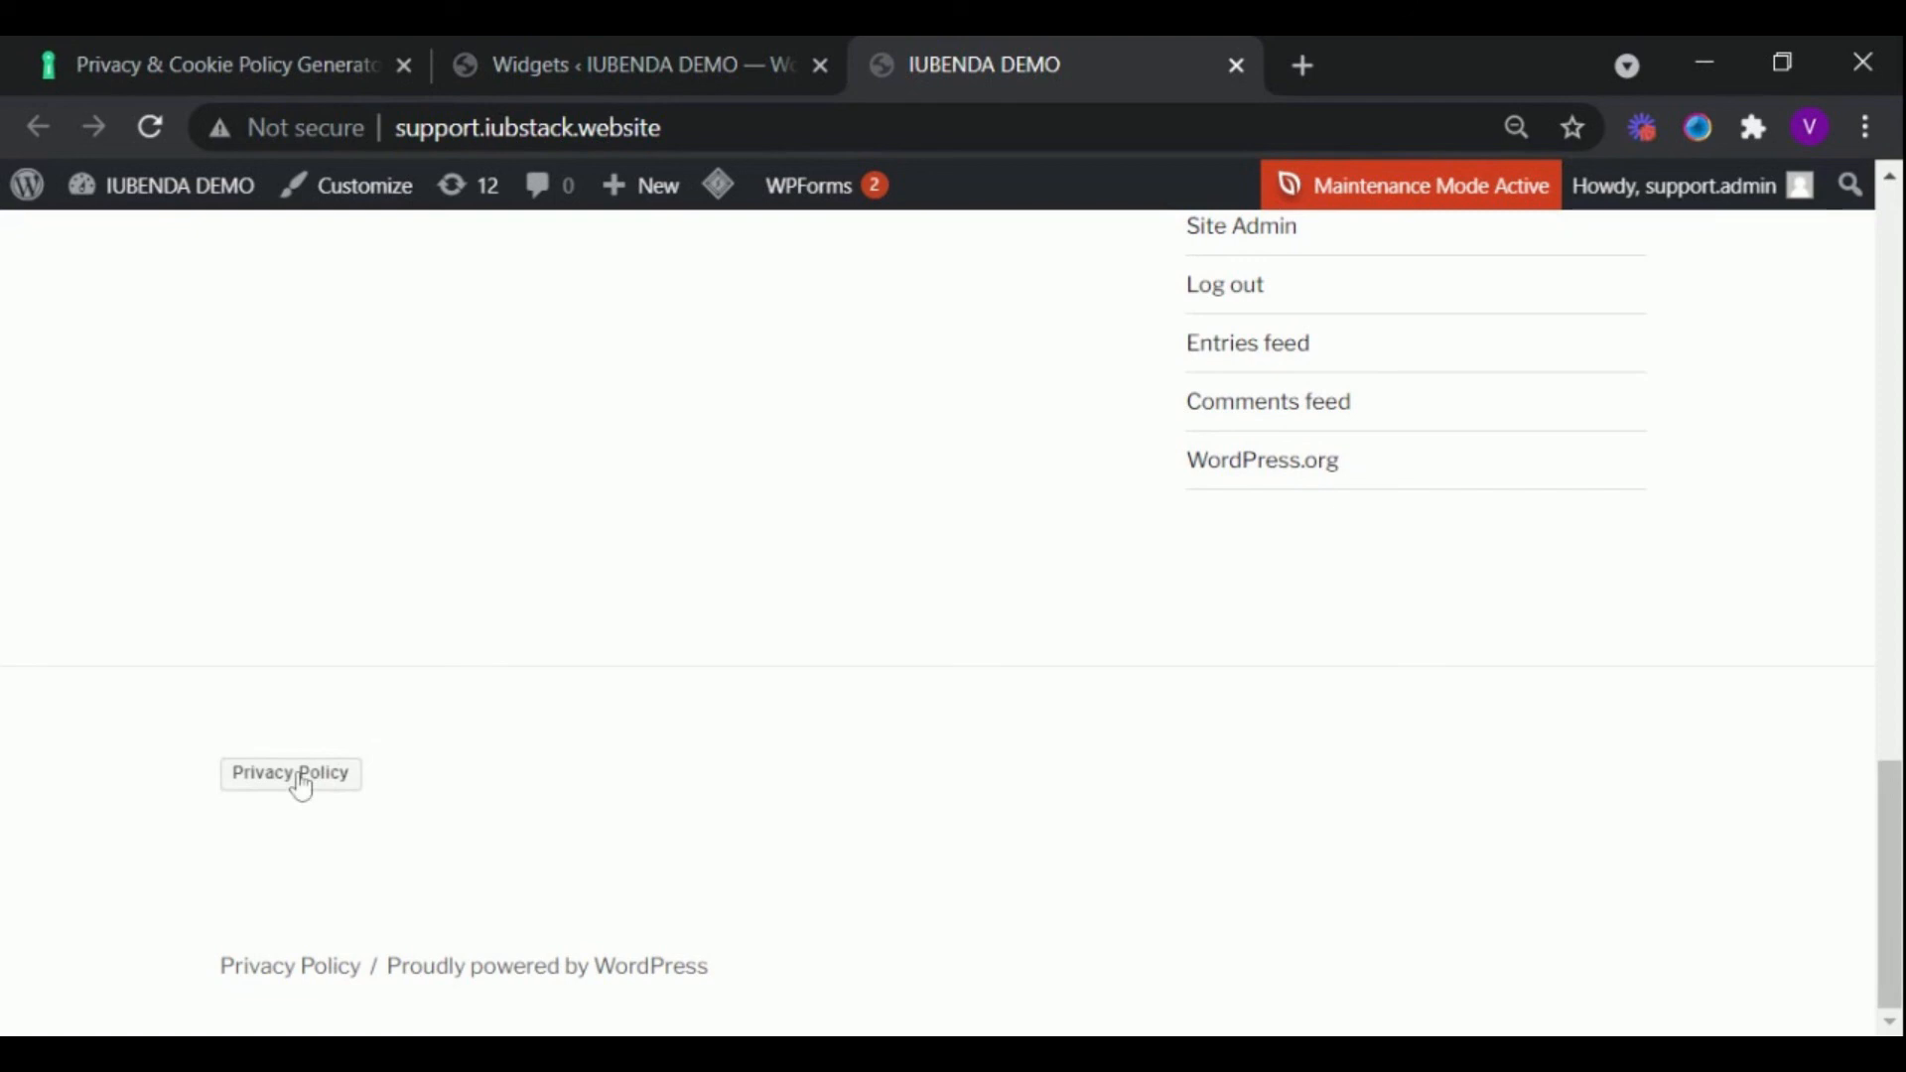
left_click(290, 772)
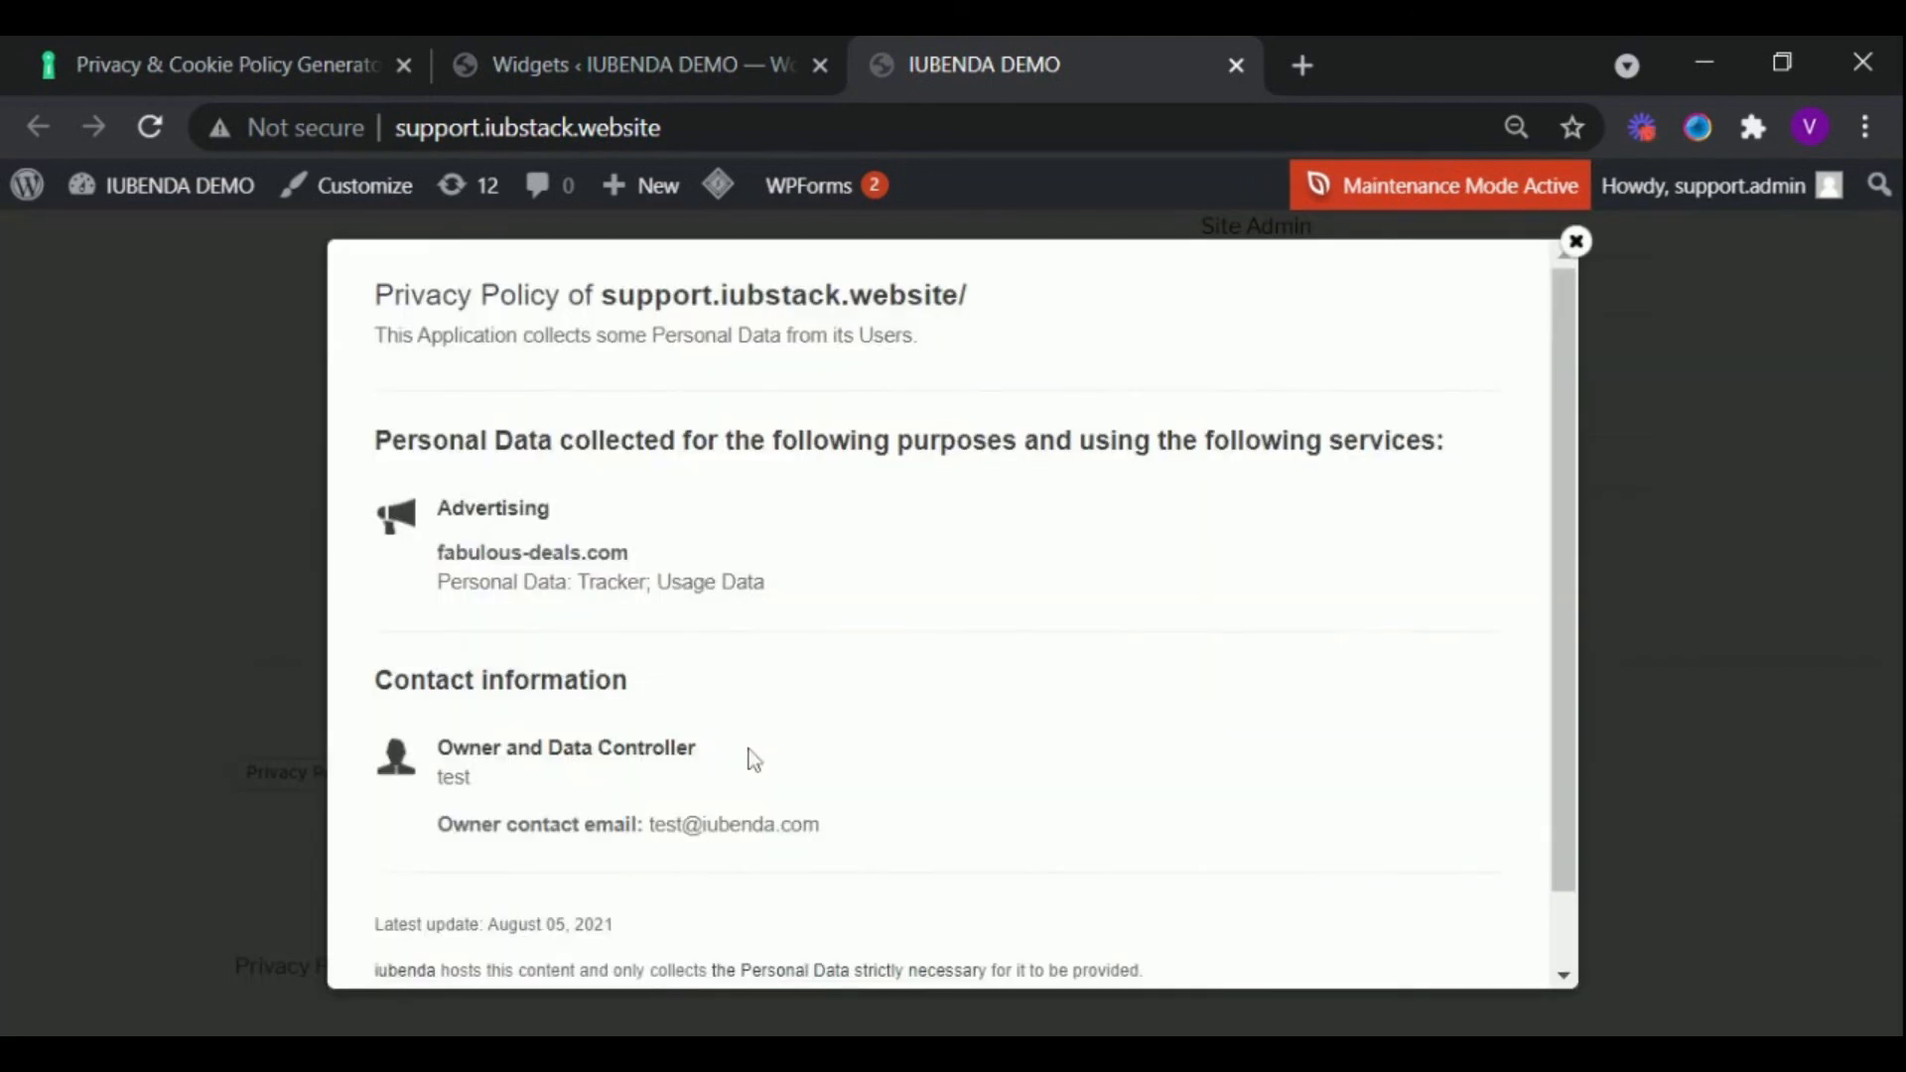
scroll("down", 3)
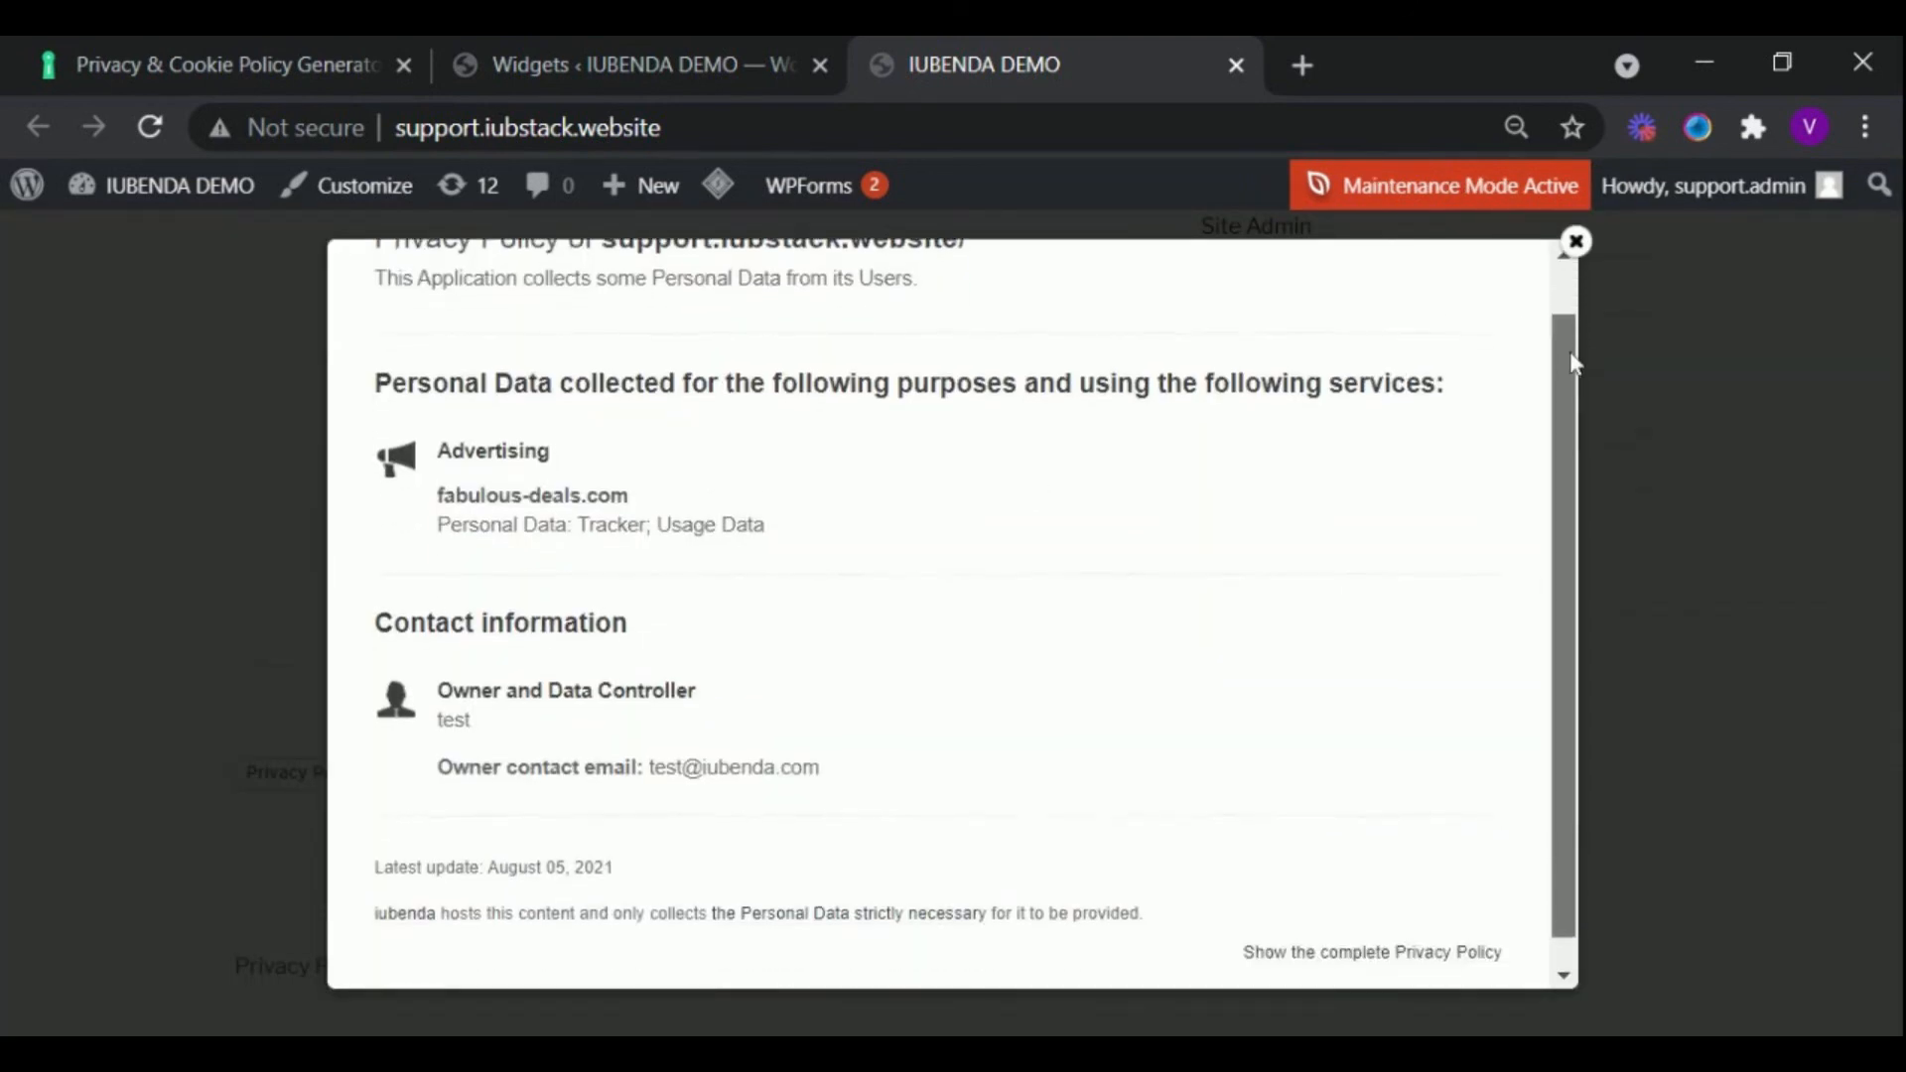
scroll("down", 3)
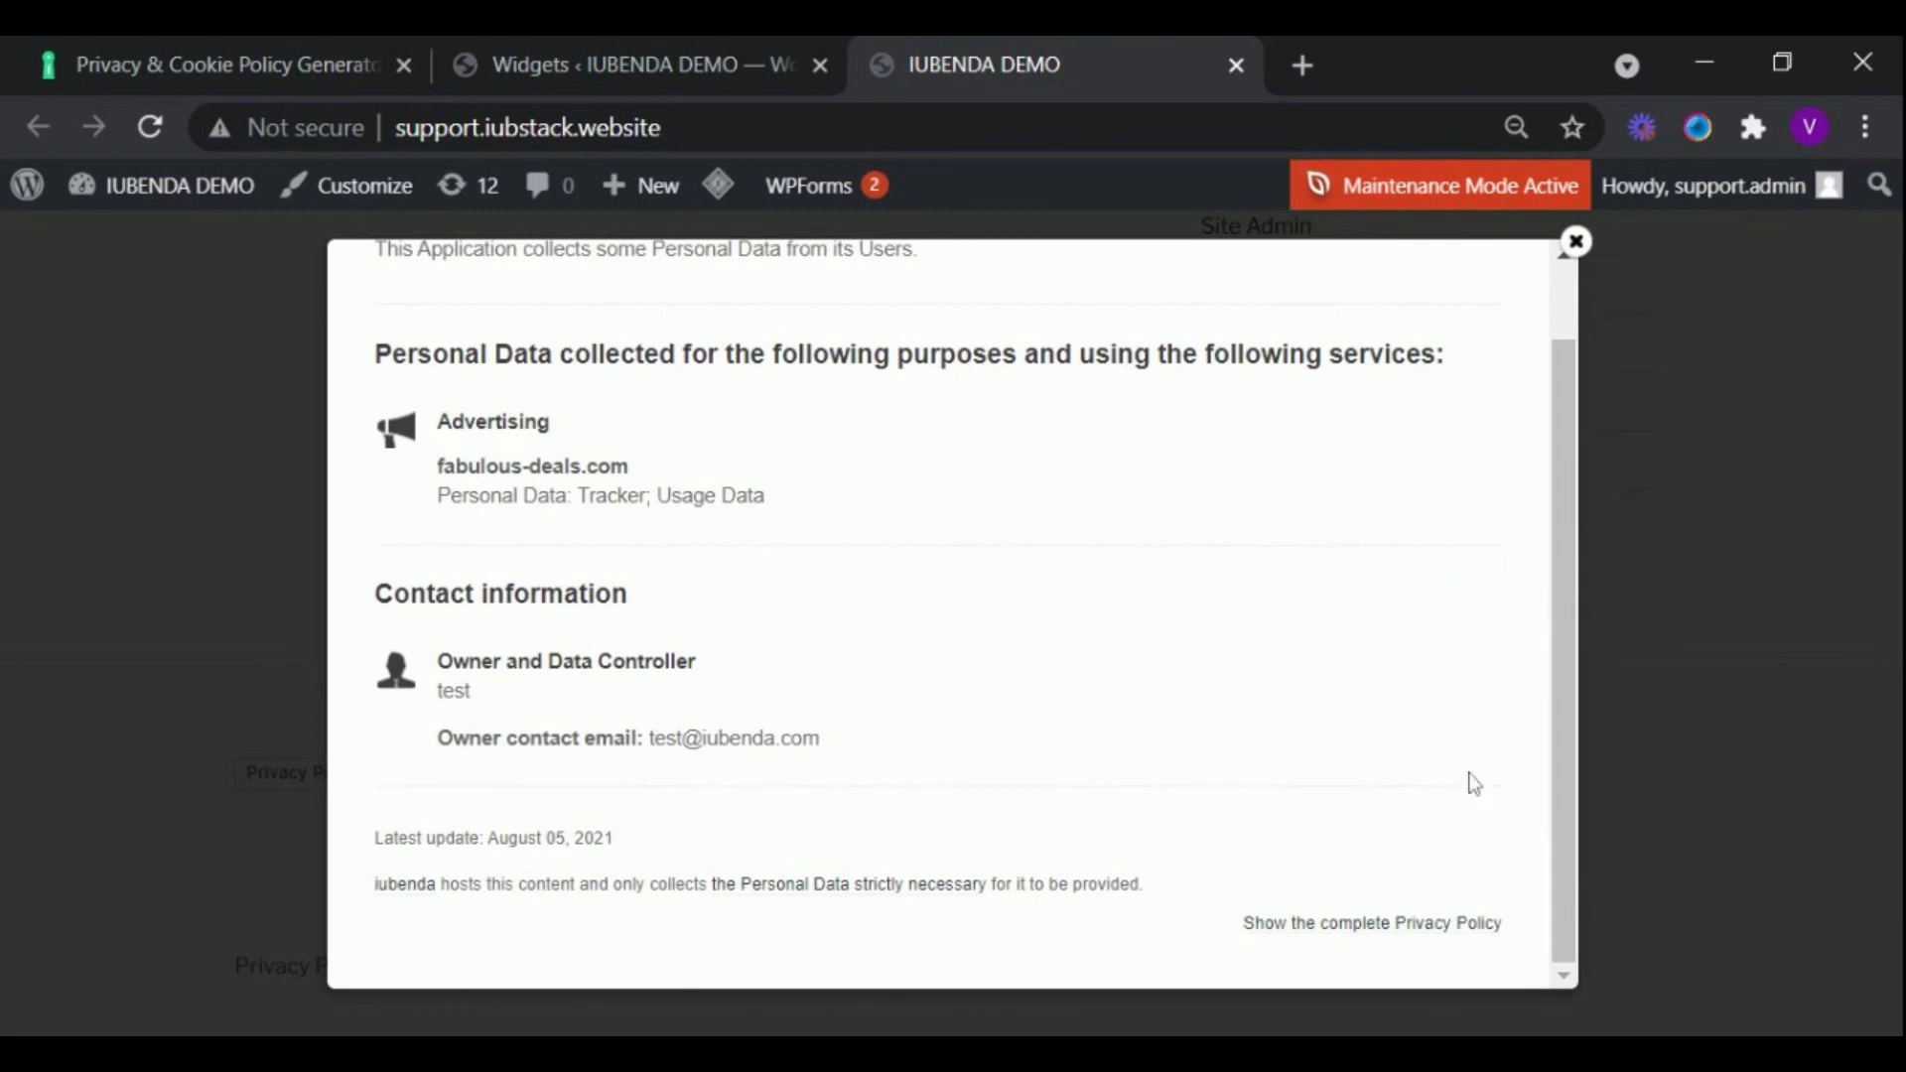